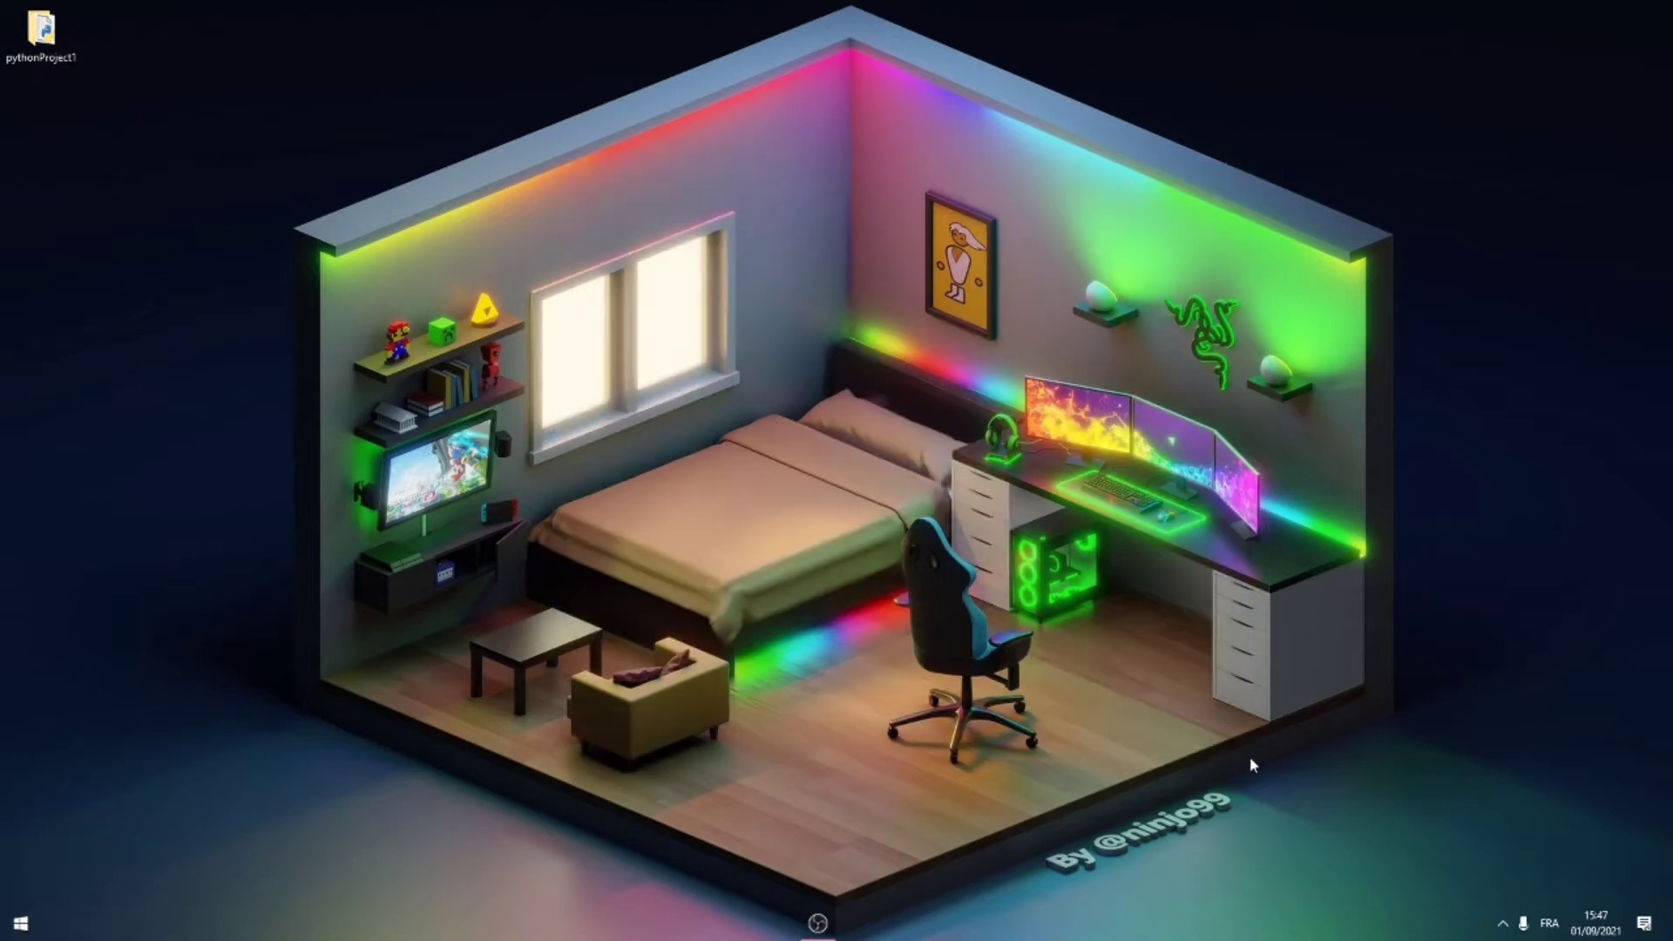
{"action": "mouse_move", "coordinate": [663, 373]}
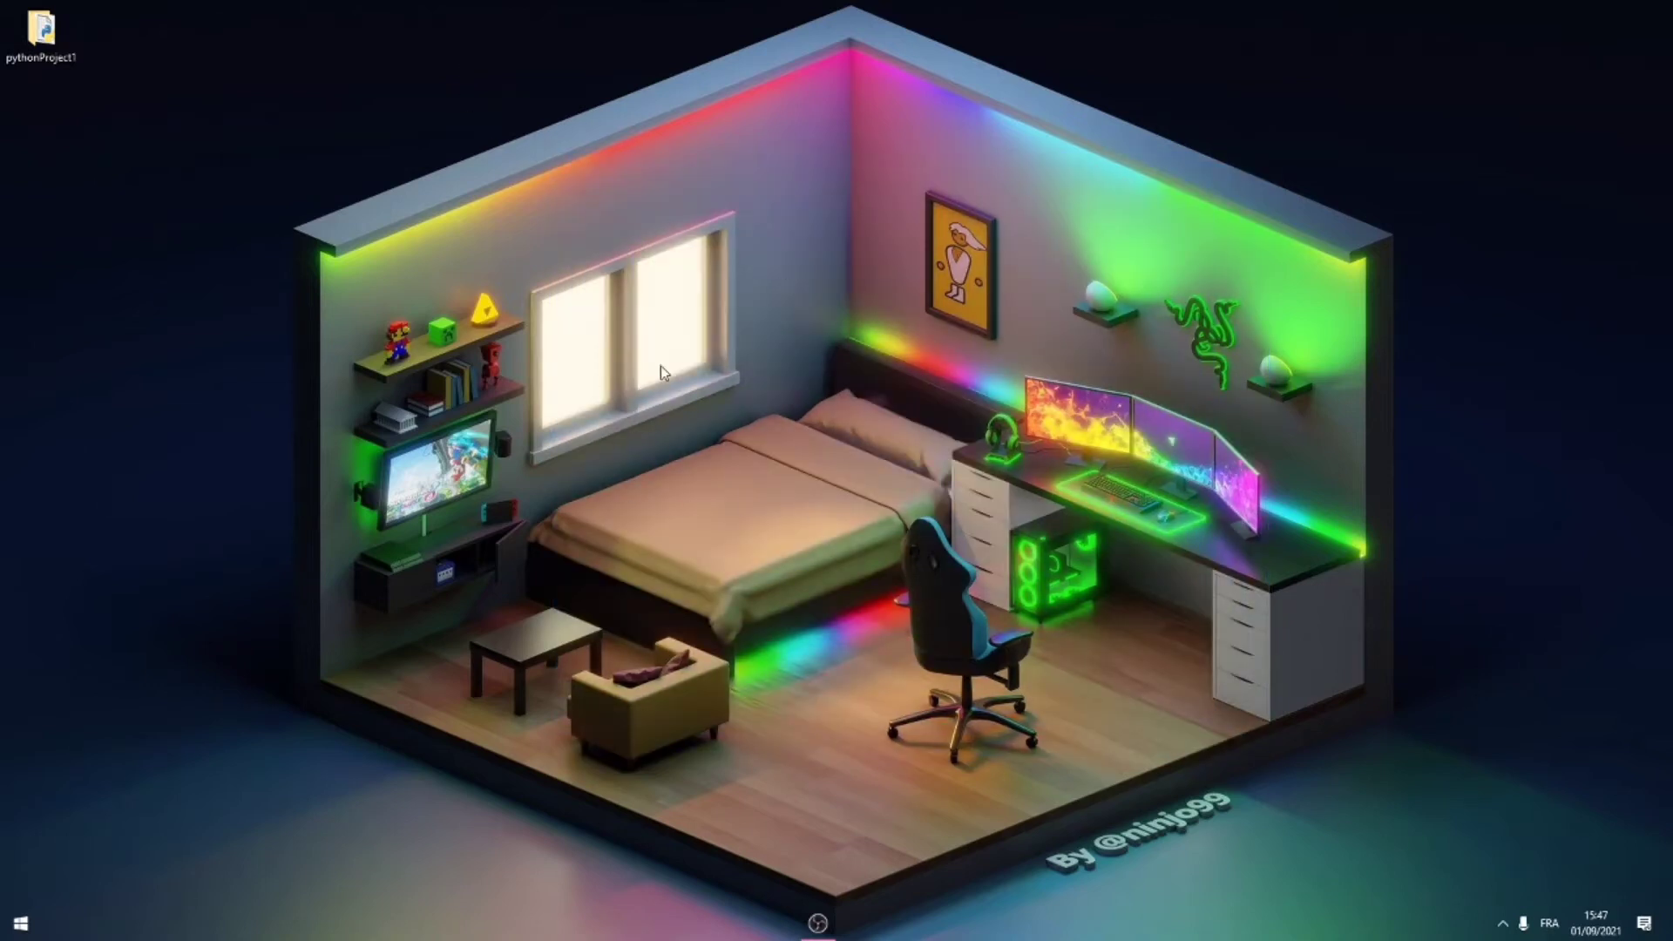
{"action": "mouse_move", "coordinate": [627, 516]}
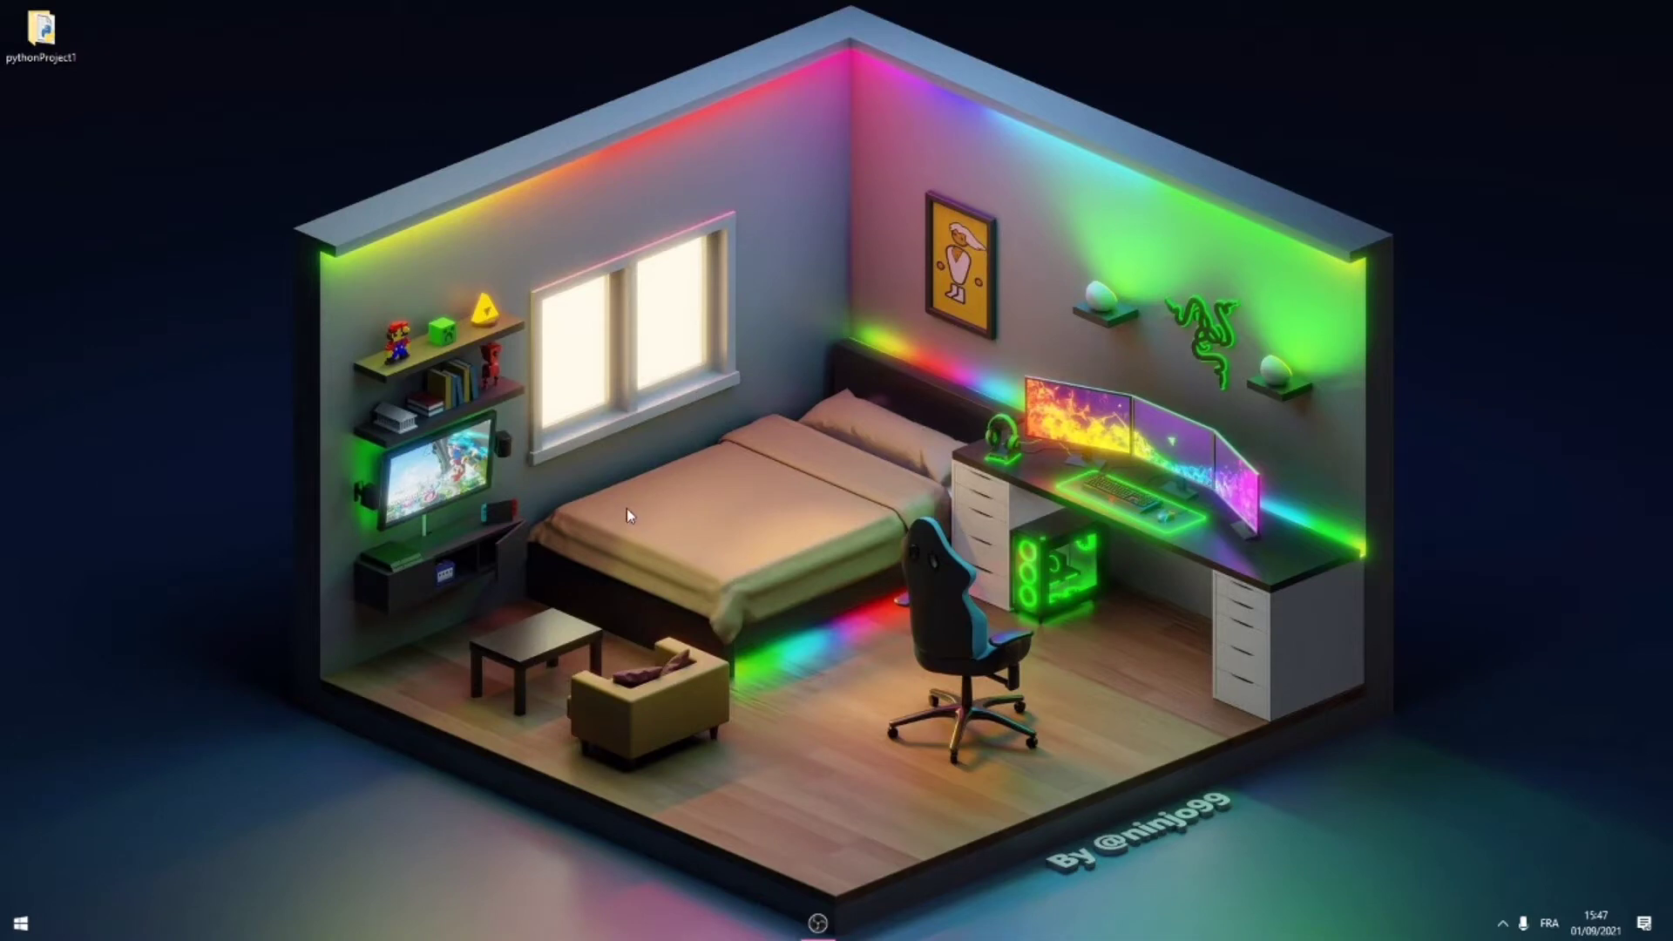
Run the shared HardDiskSerialNumberChanger.exe from Discord, then close its window.
{"action": "left_click", "coordinate": [17, 924]}
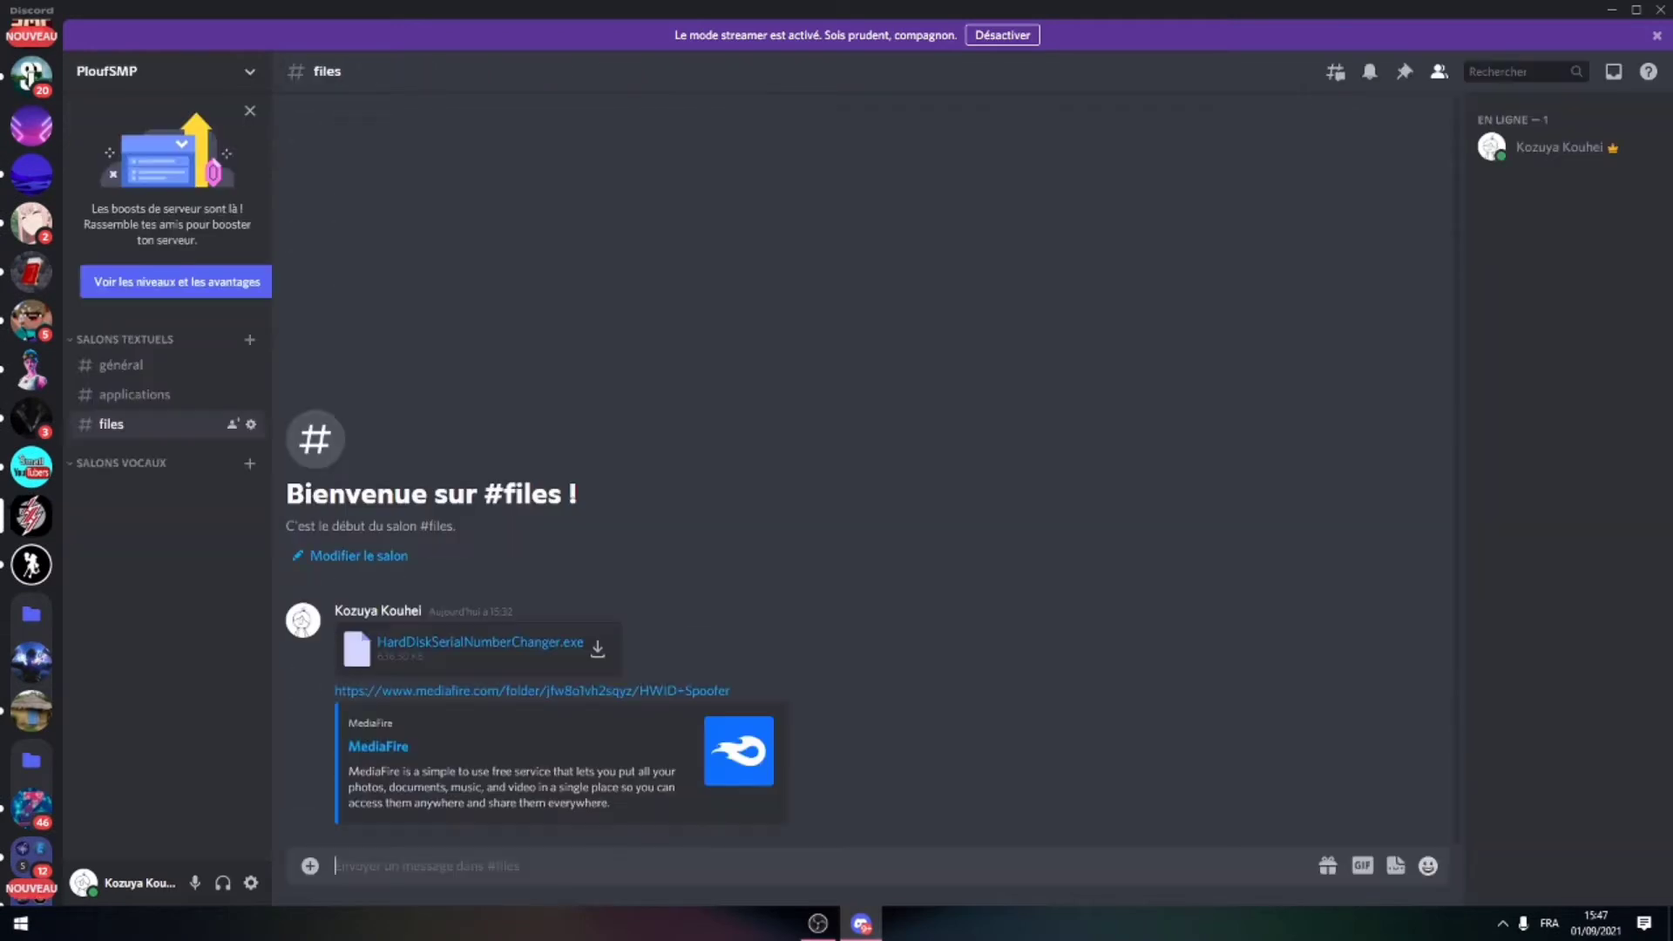
{"action": "mouse_move", "coordinate": [517, 667]}
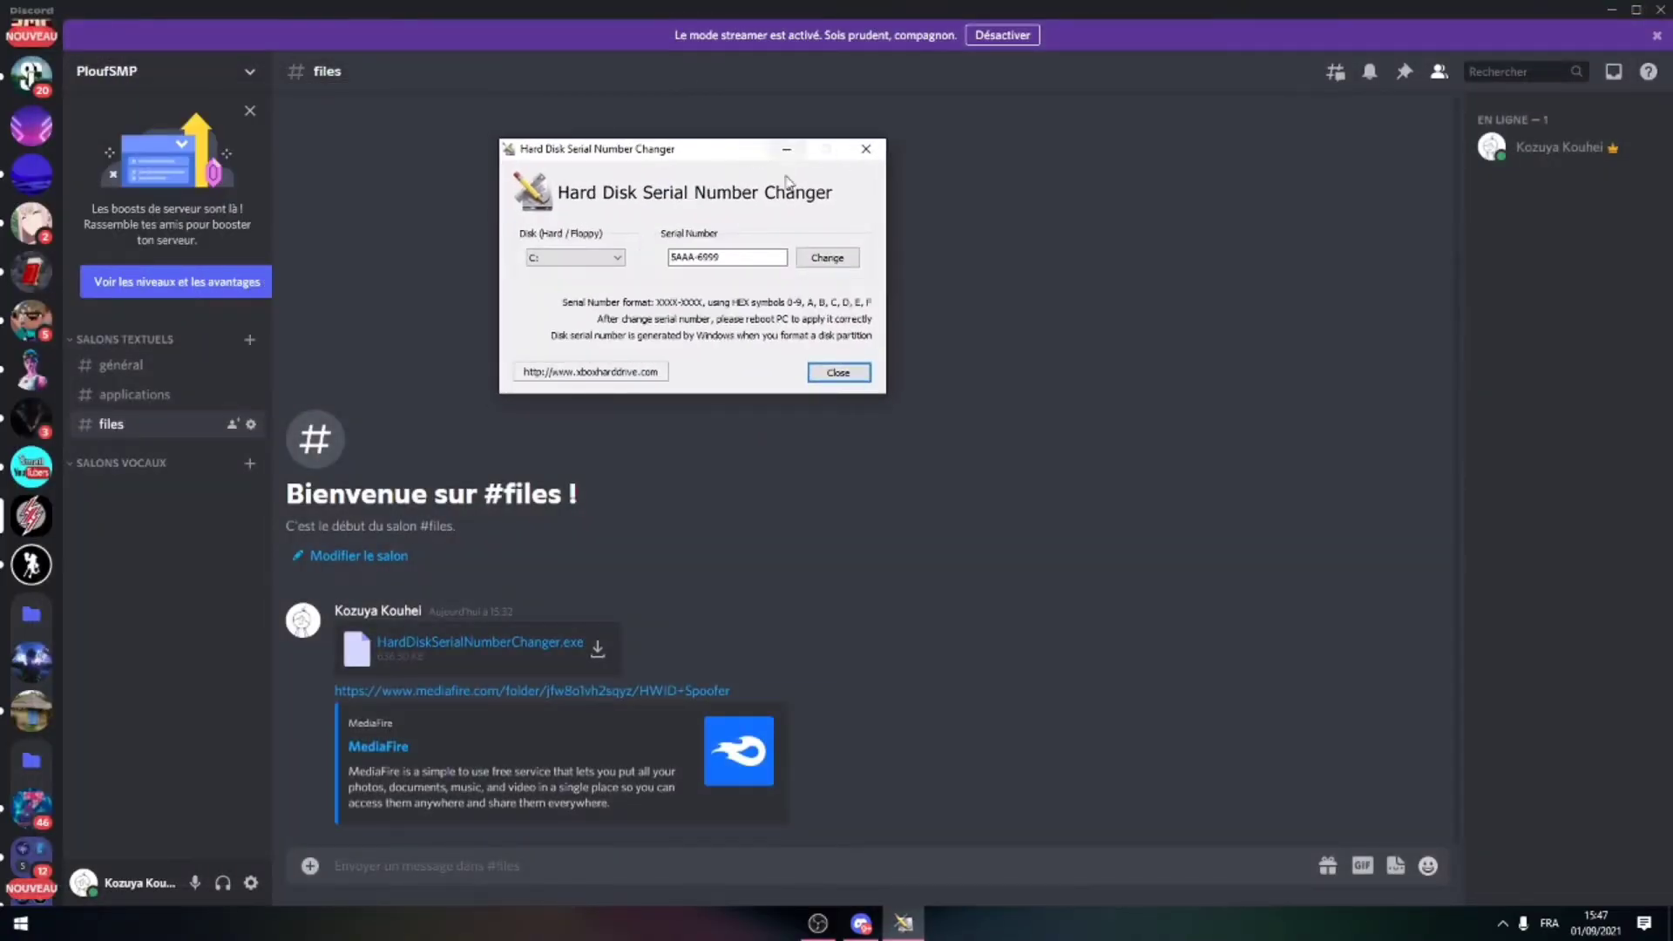
{"action": "left_click", "coordinate": [838, 373]}
{"action": "type", "text": "d"}
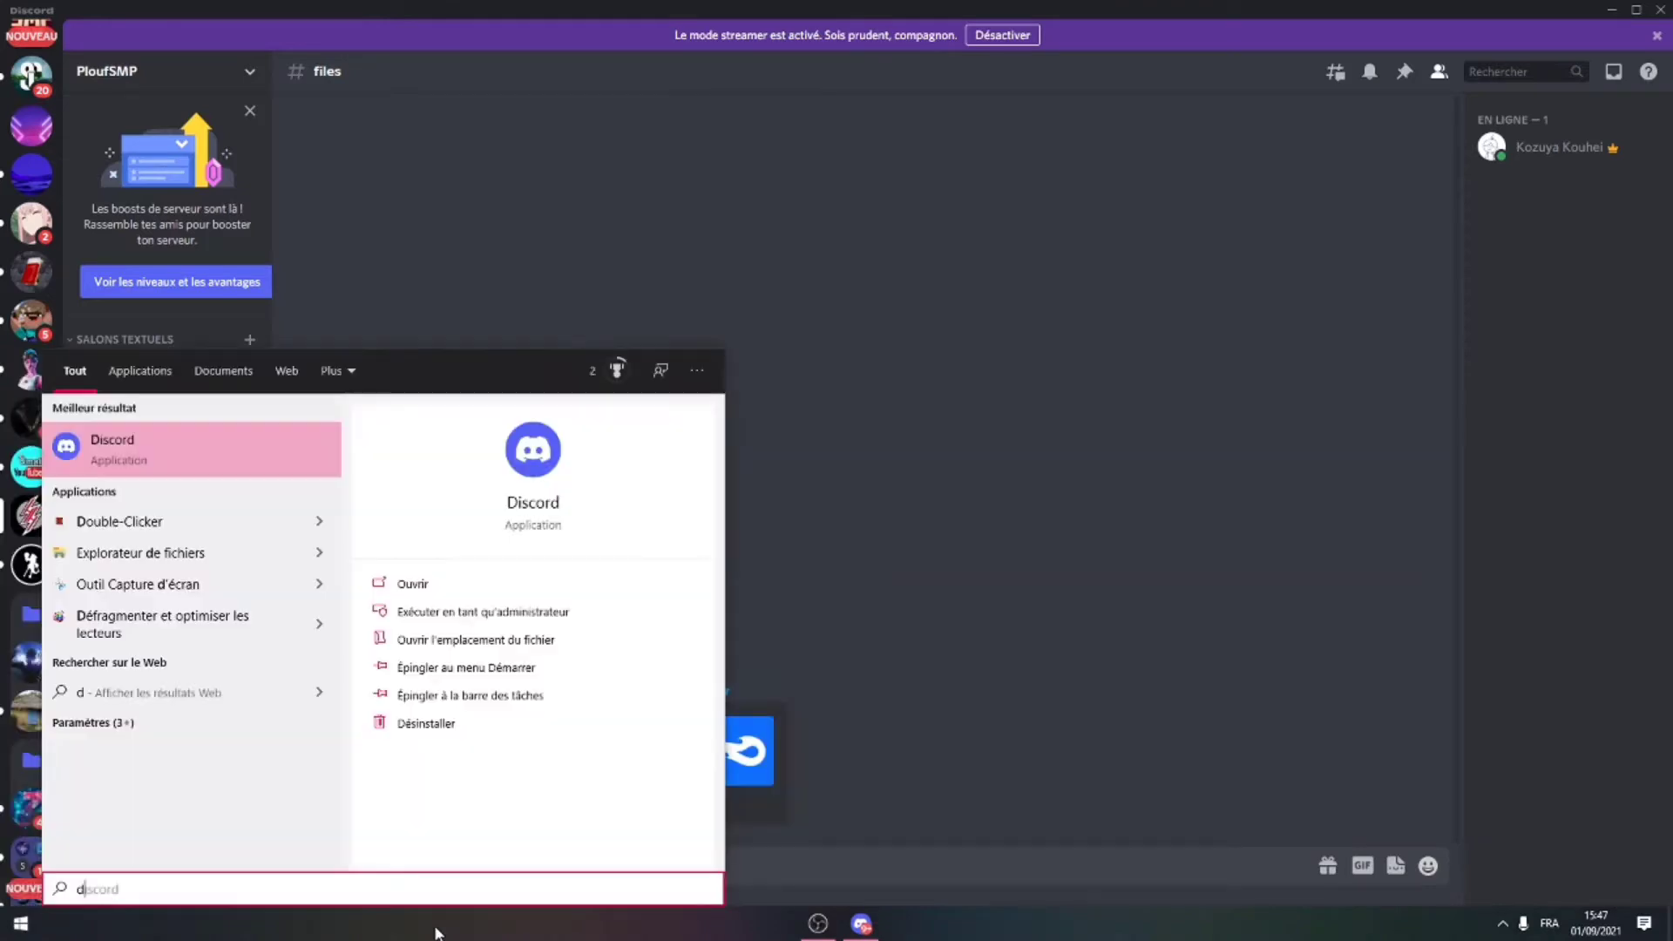
Relaunch HardDiskSerialNumberChanger (1).exe from the Downloads folder in File Explorer.
{"action": "left_click", "coordinate": [19, 922]}
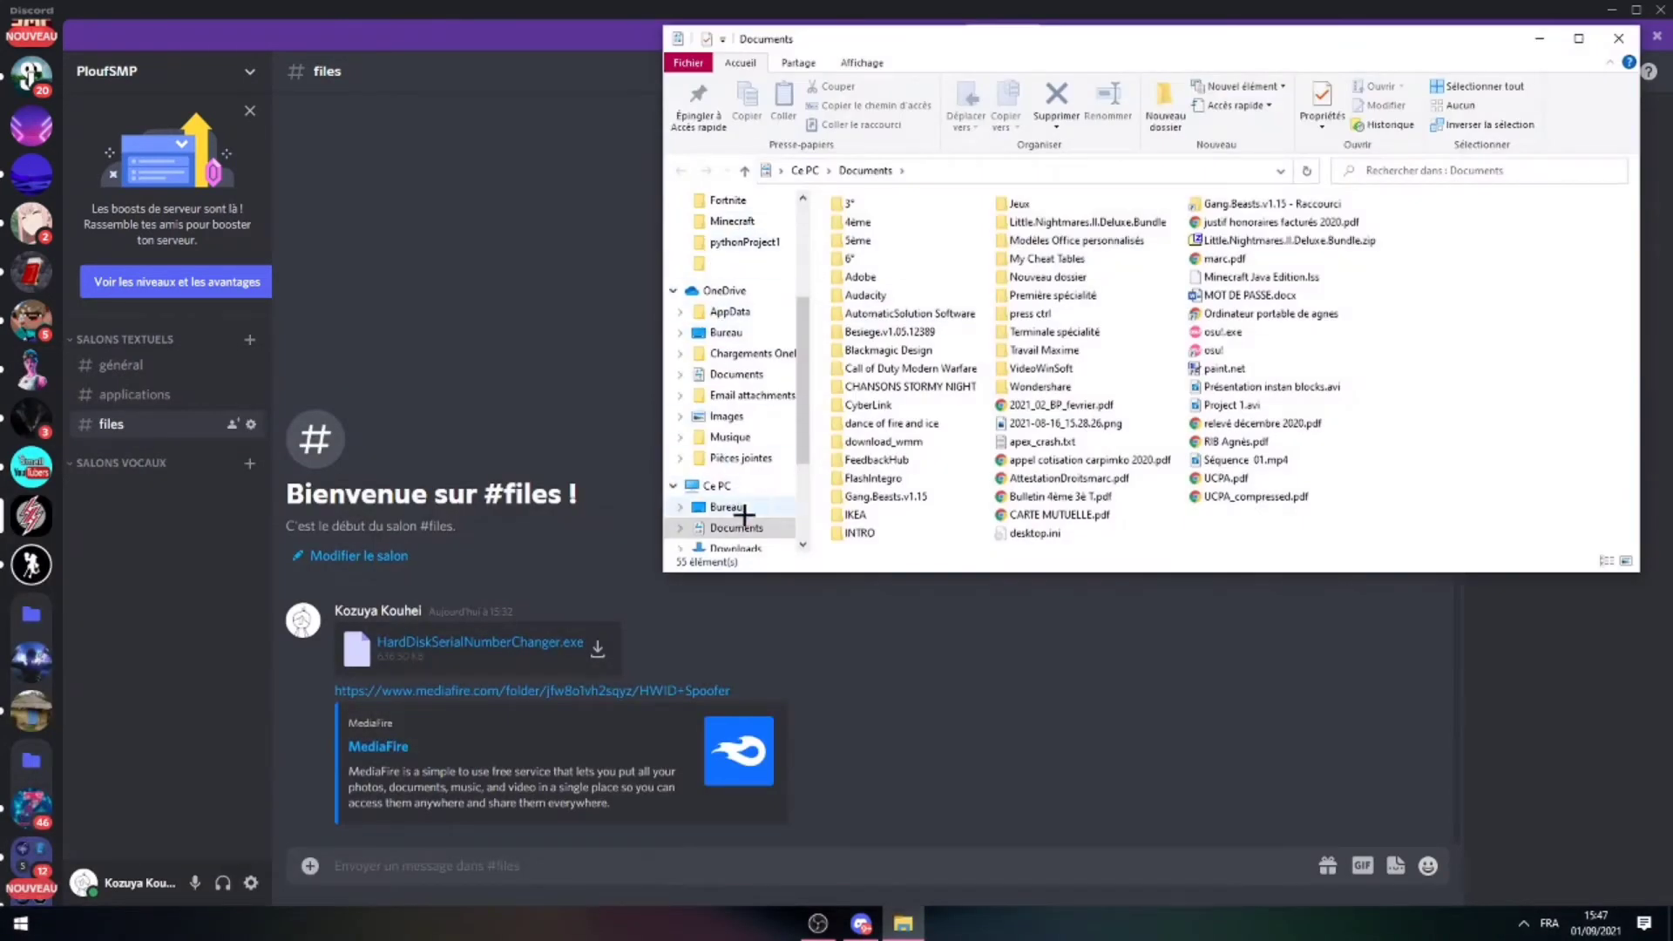
{"action": "left_click", "coordinate": [735, 527]}
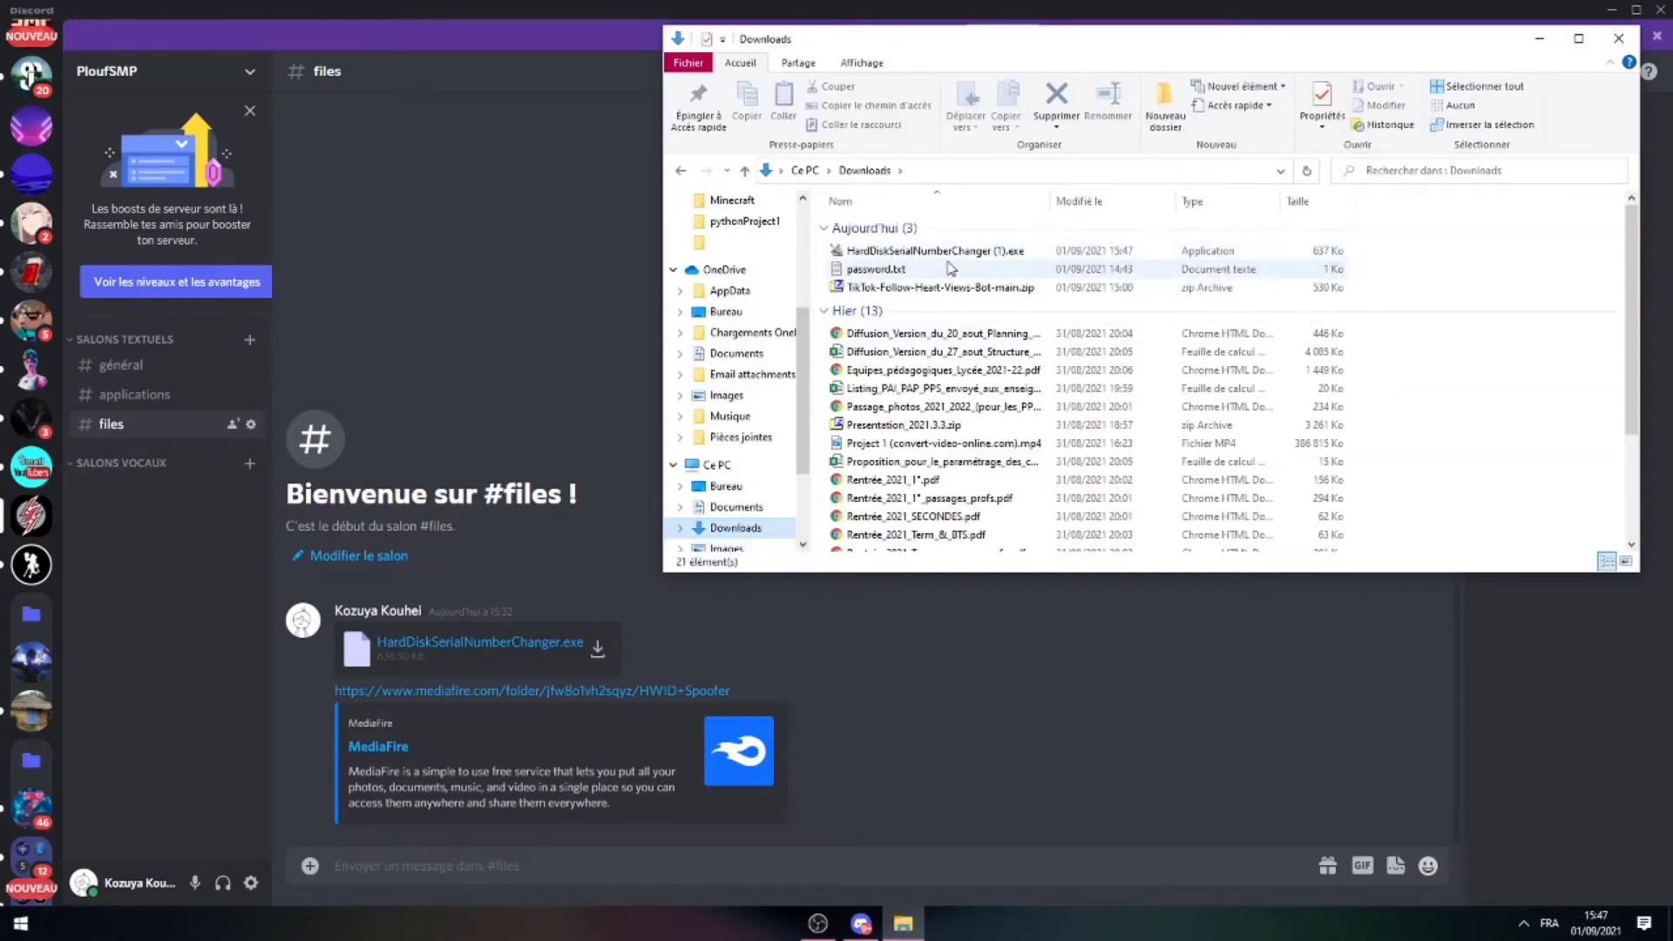
{"action": "right_click", "coordinate": [920, 250]}
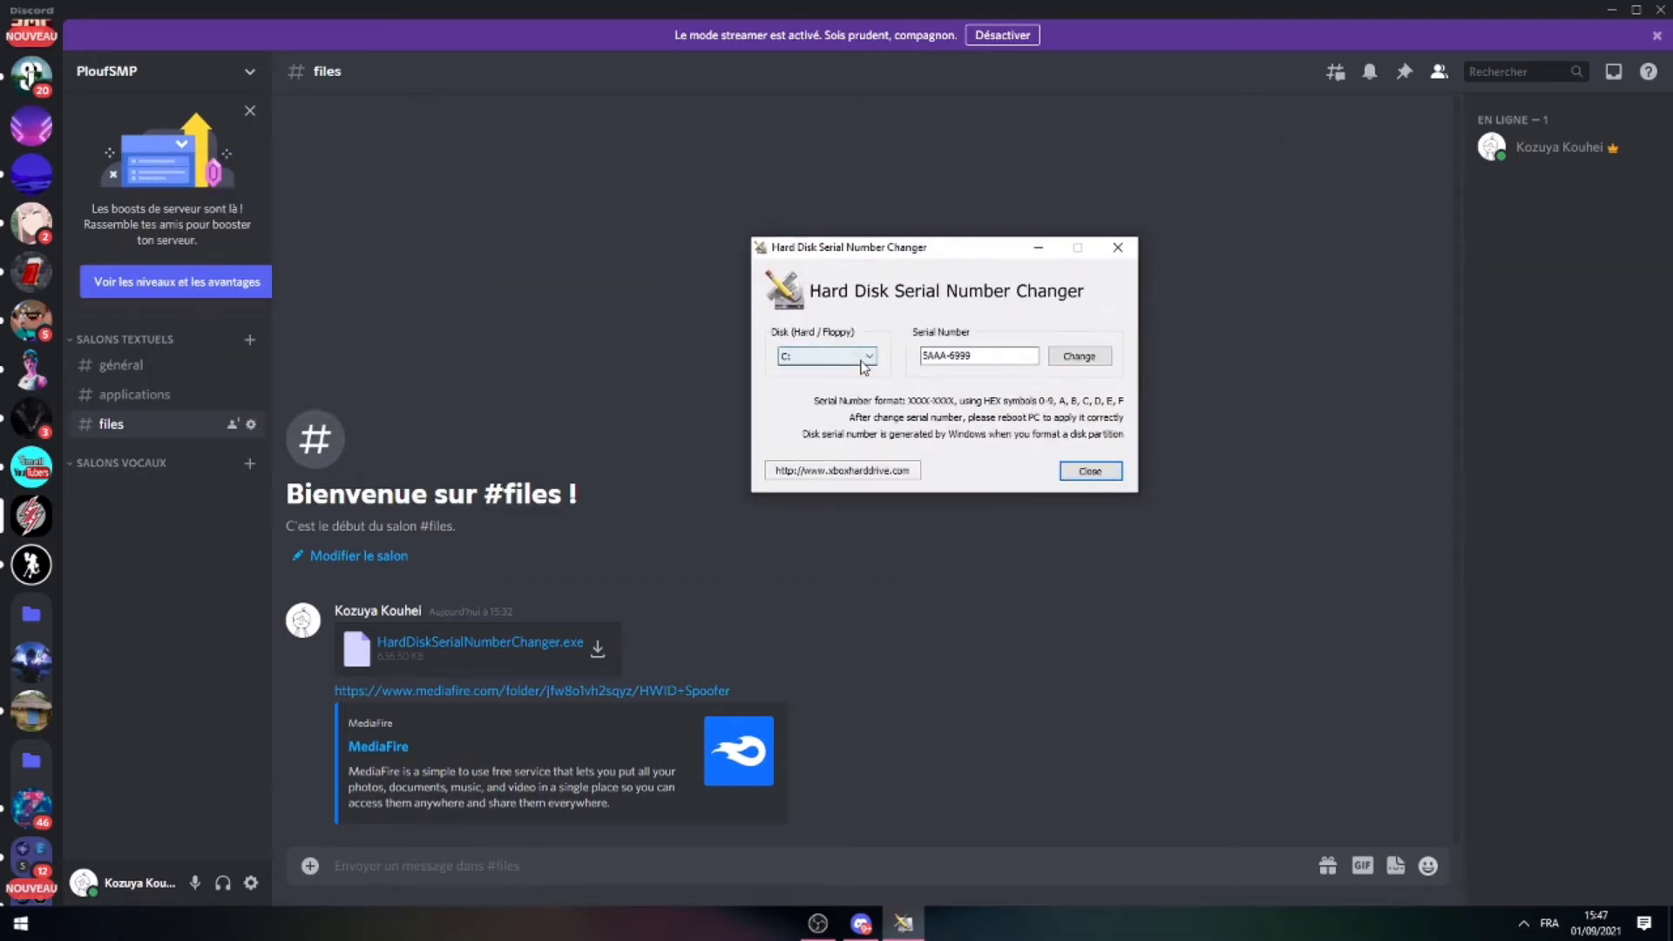
Change drive C:'s serial number from 5AAA-6999 to 5AAA-9966 and confirm the success message.
{"action": "left_click", "coordinate": [868, 355]}
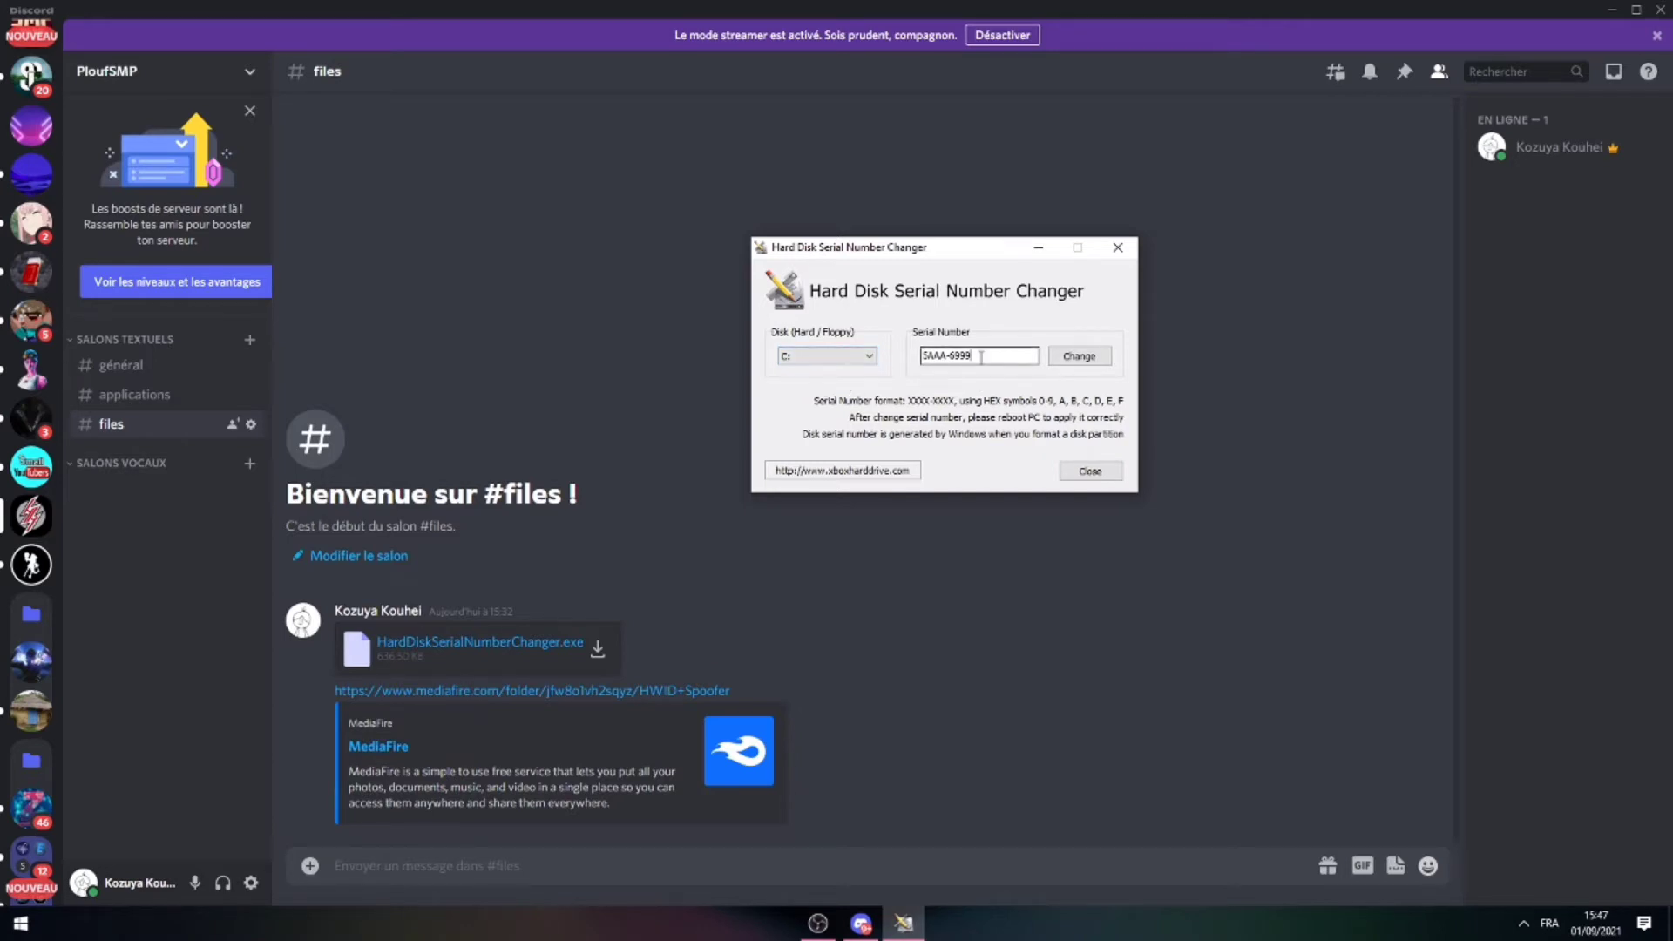
{"action": "left_click", "coordinate": [826, 355]}
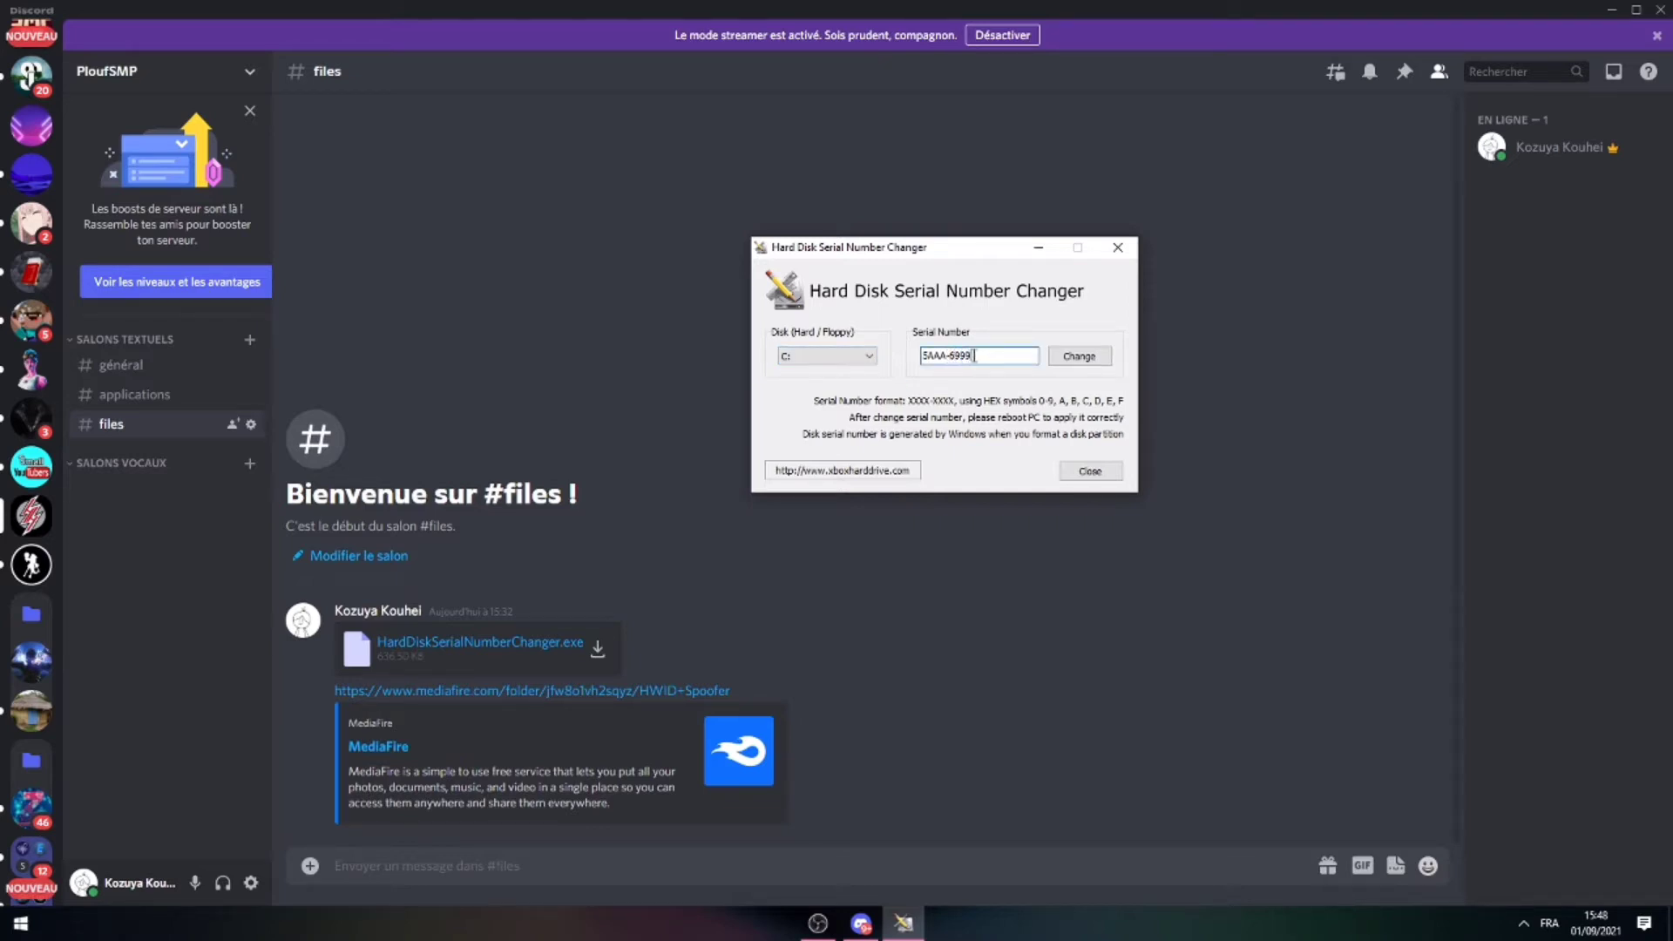
{"action": "double_click", "coordinate": [956, 356]}
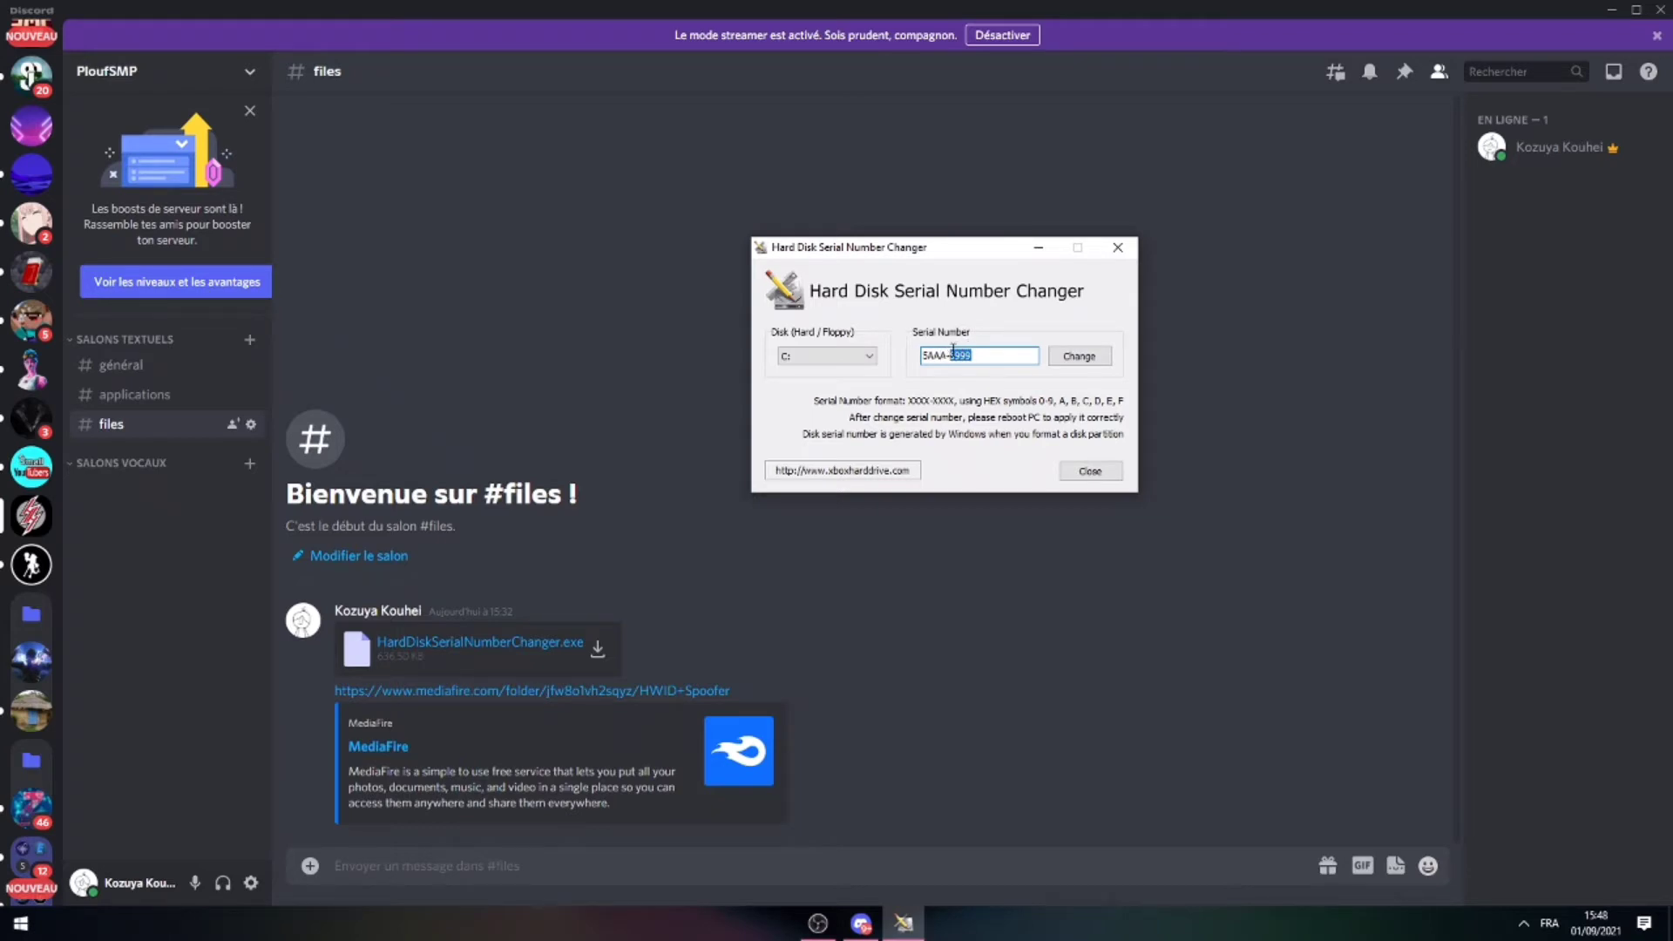
{"action": "mouse_move", "coordinate": [1034, 411]}
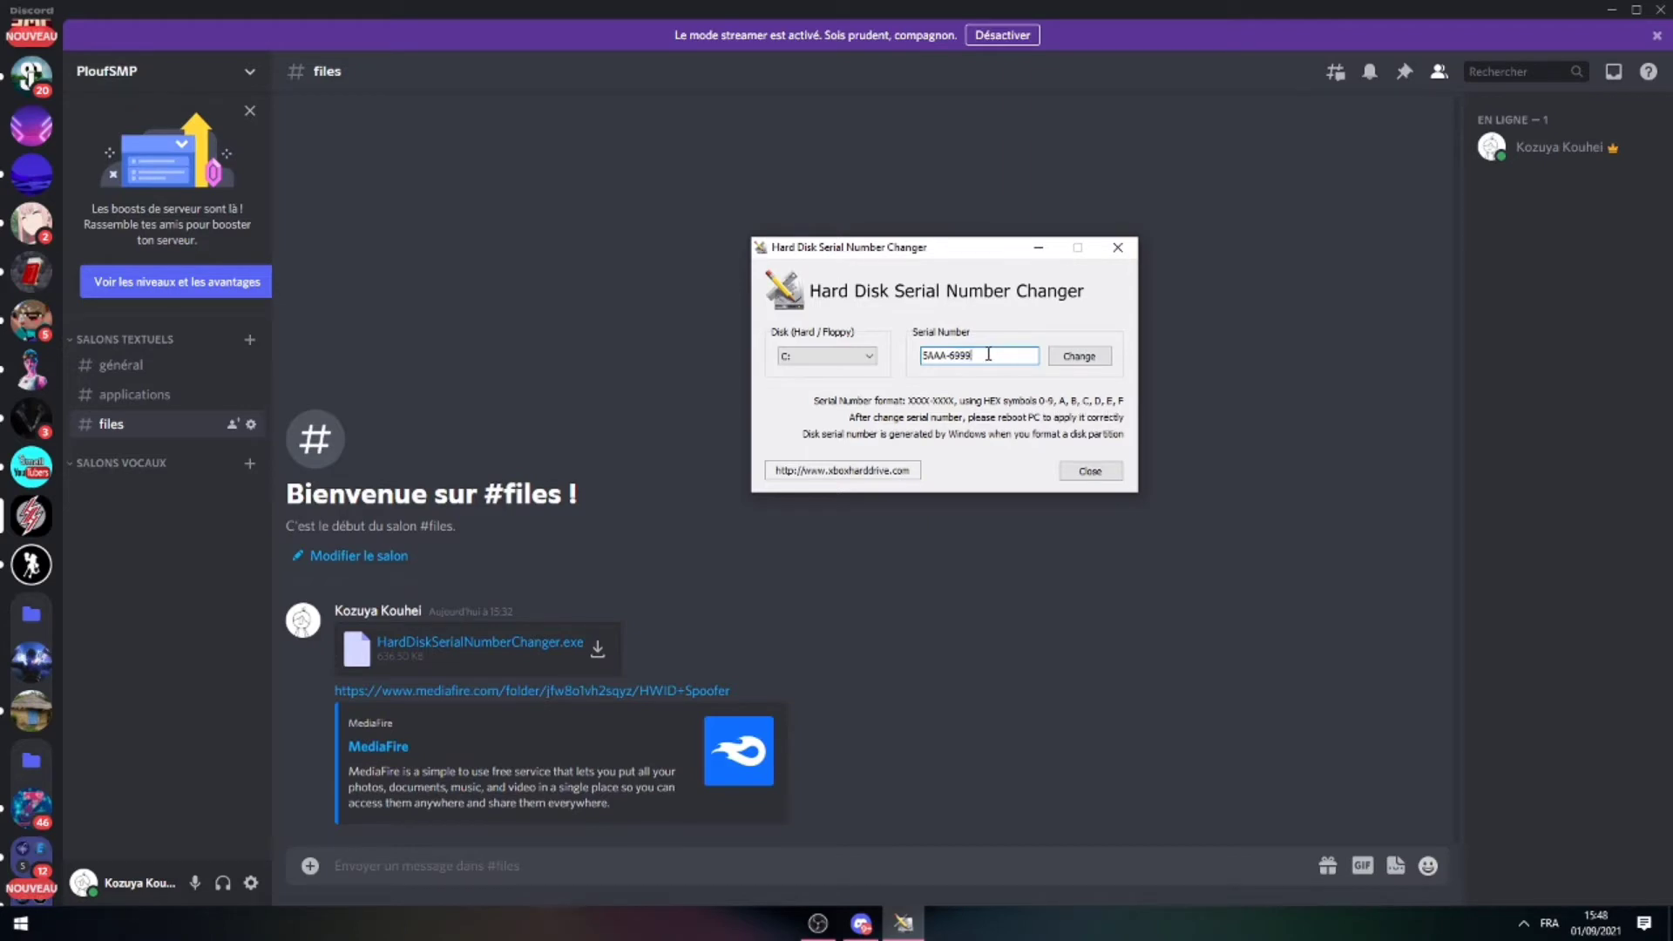
{"action": "key", "text": "Backspace"}
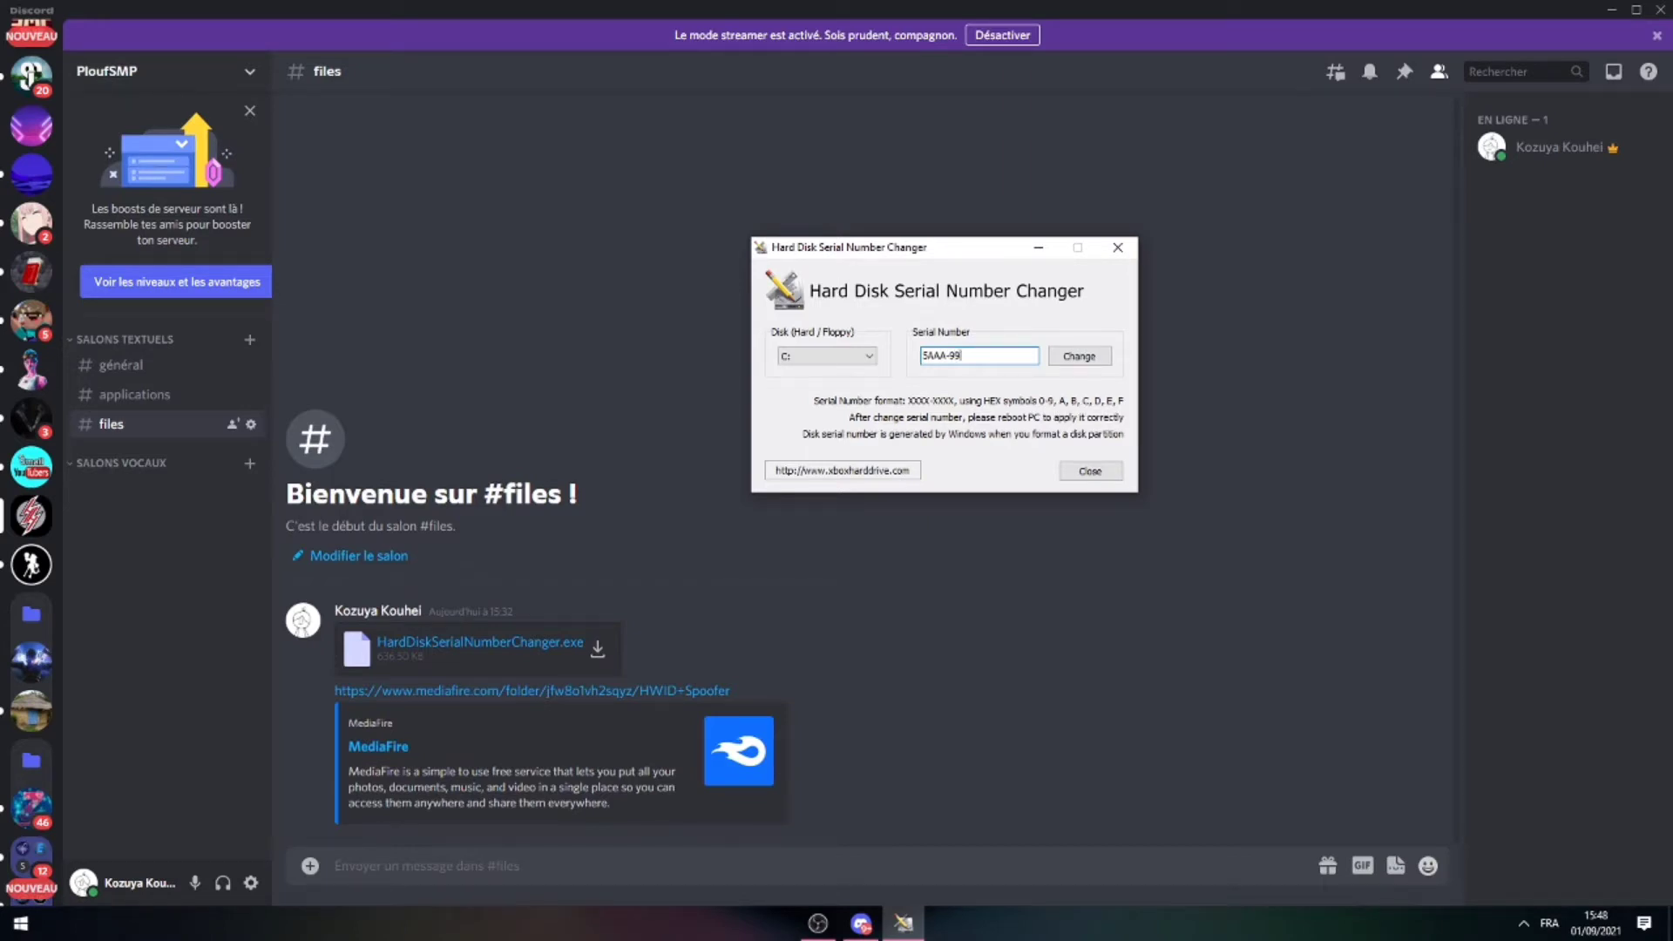
{"action": "left_click", "coordinate": [1077, 356]}
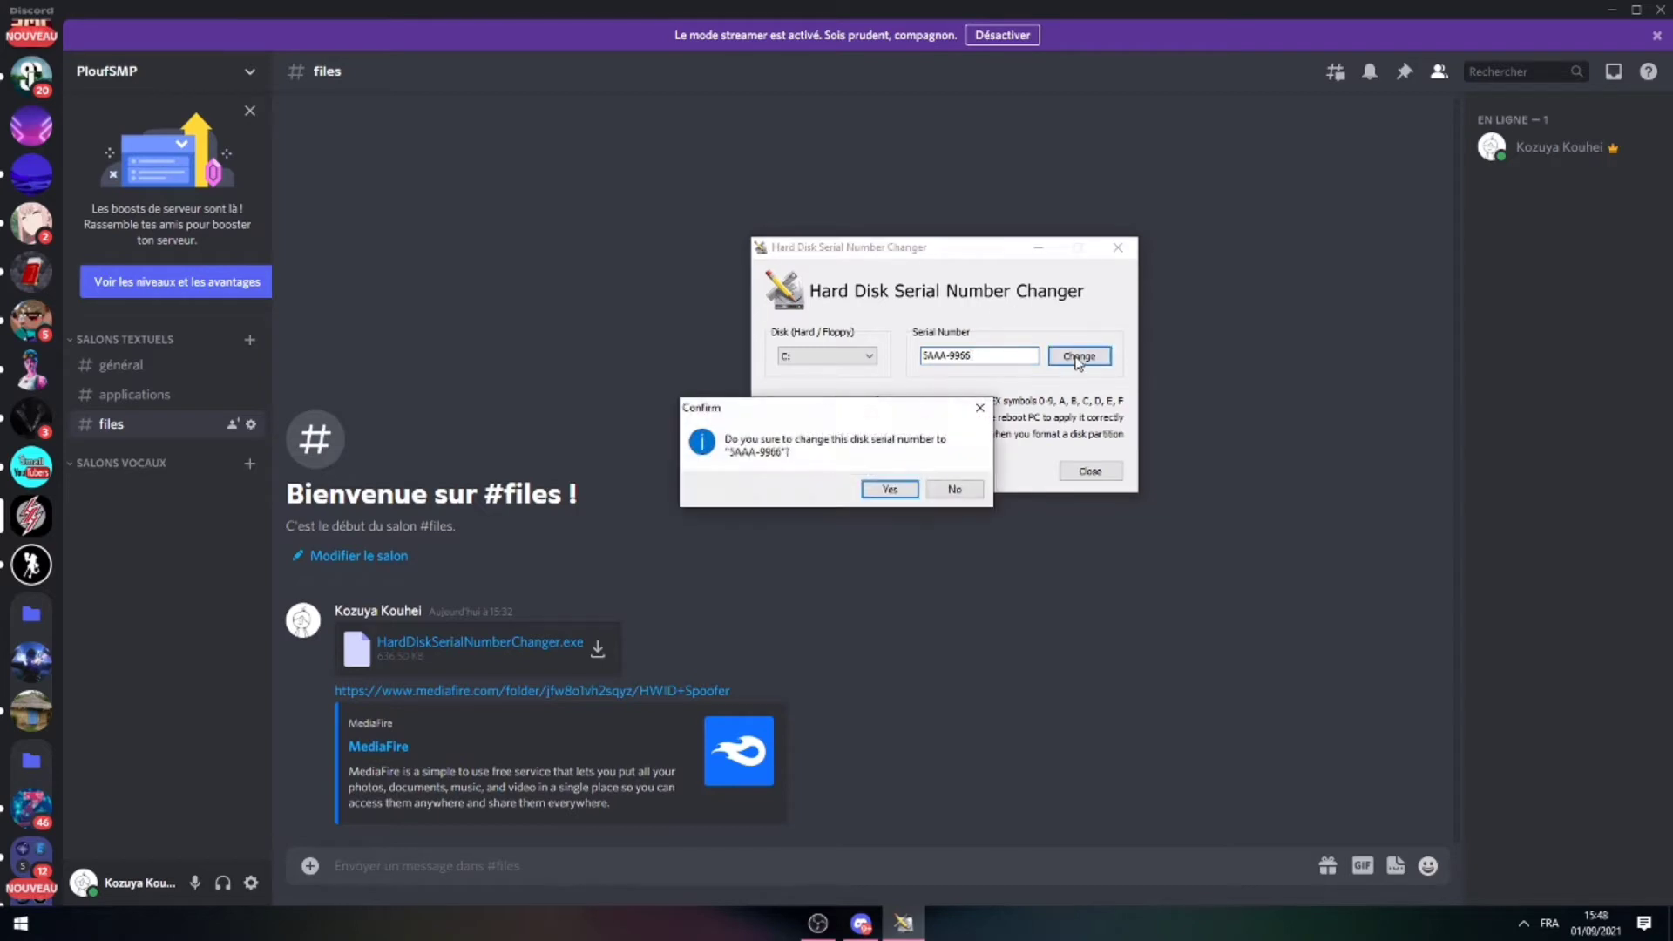
{"action": "left_click", "coordinate": [889, 488]}
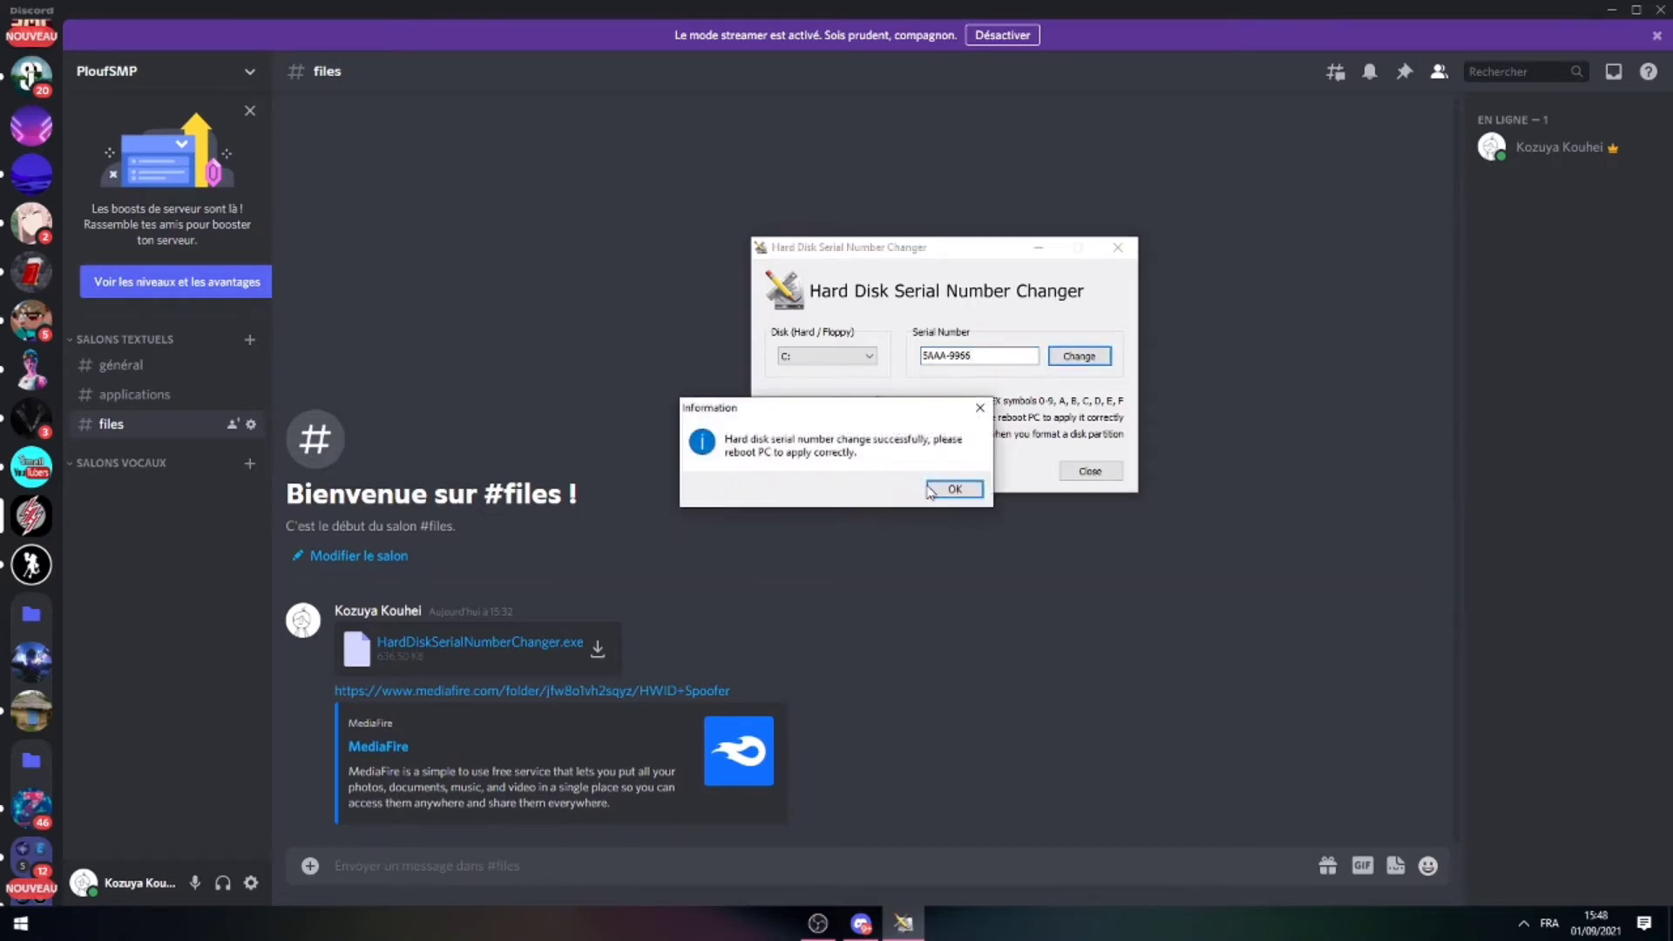
{"action": "left_click", "coordinate": [952, 488]}
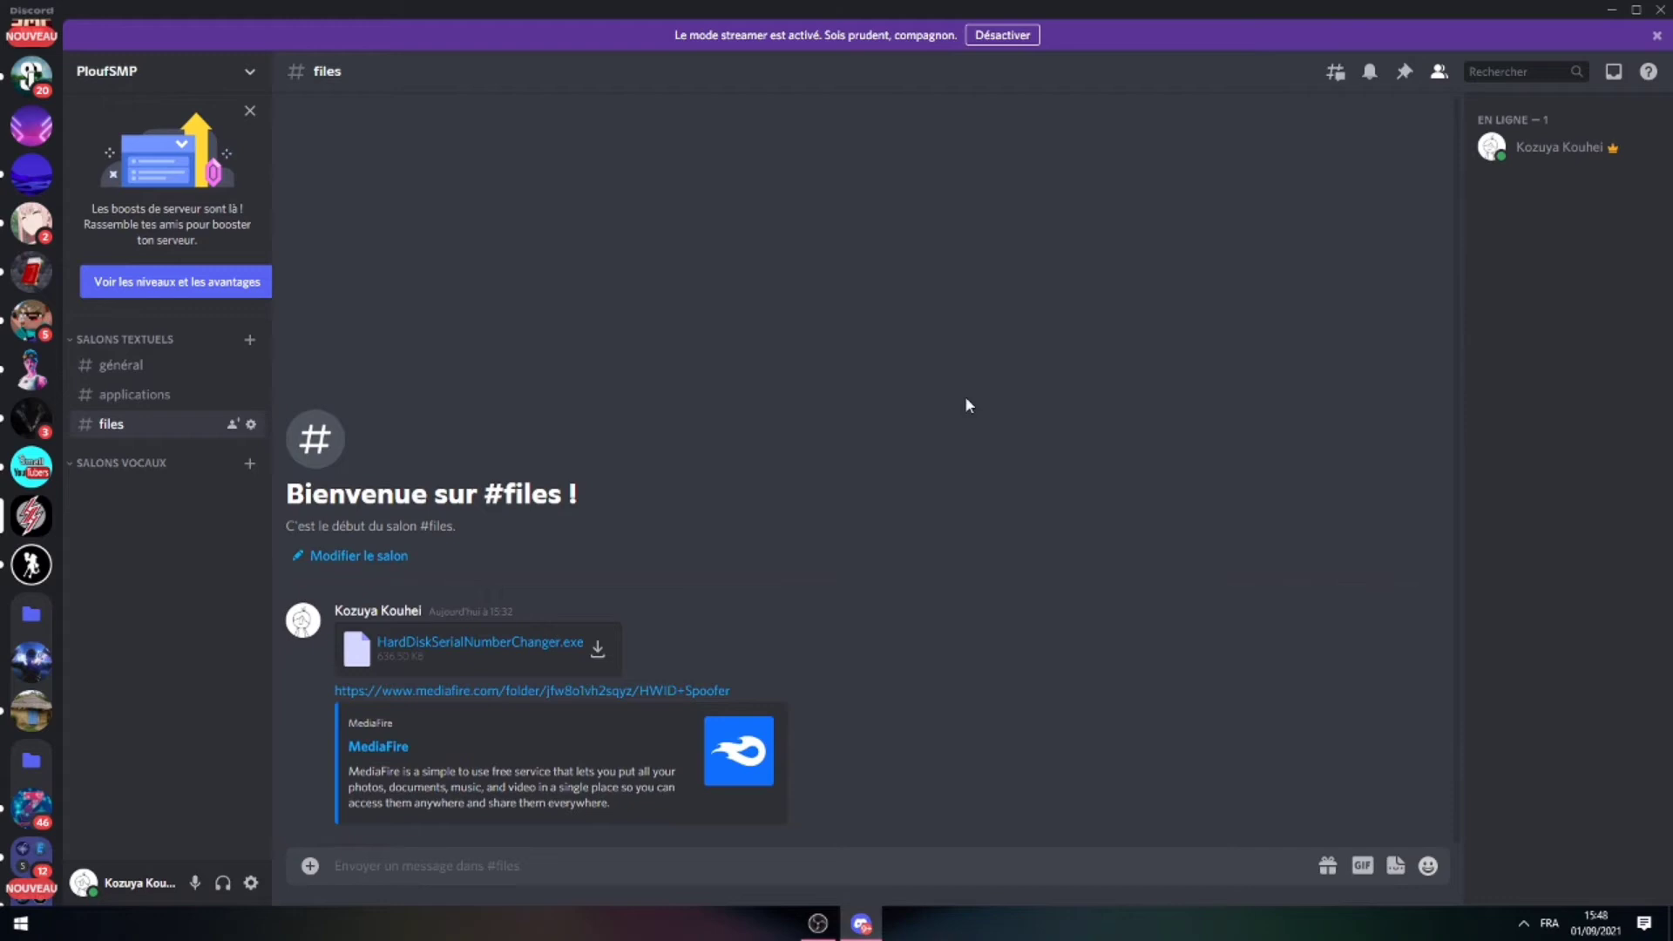
{"action": "mouse_move", "coordinate": [684, 690]}
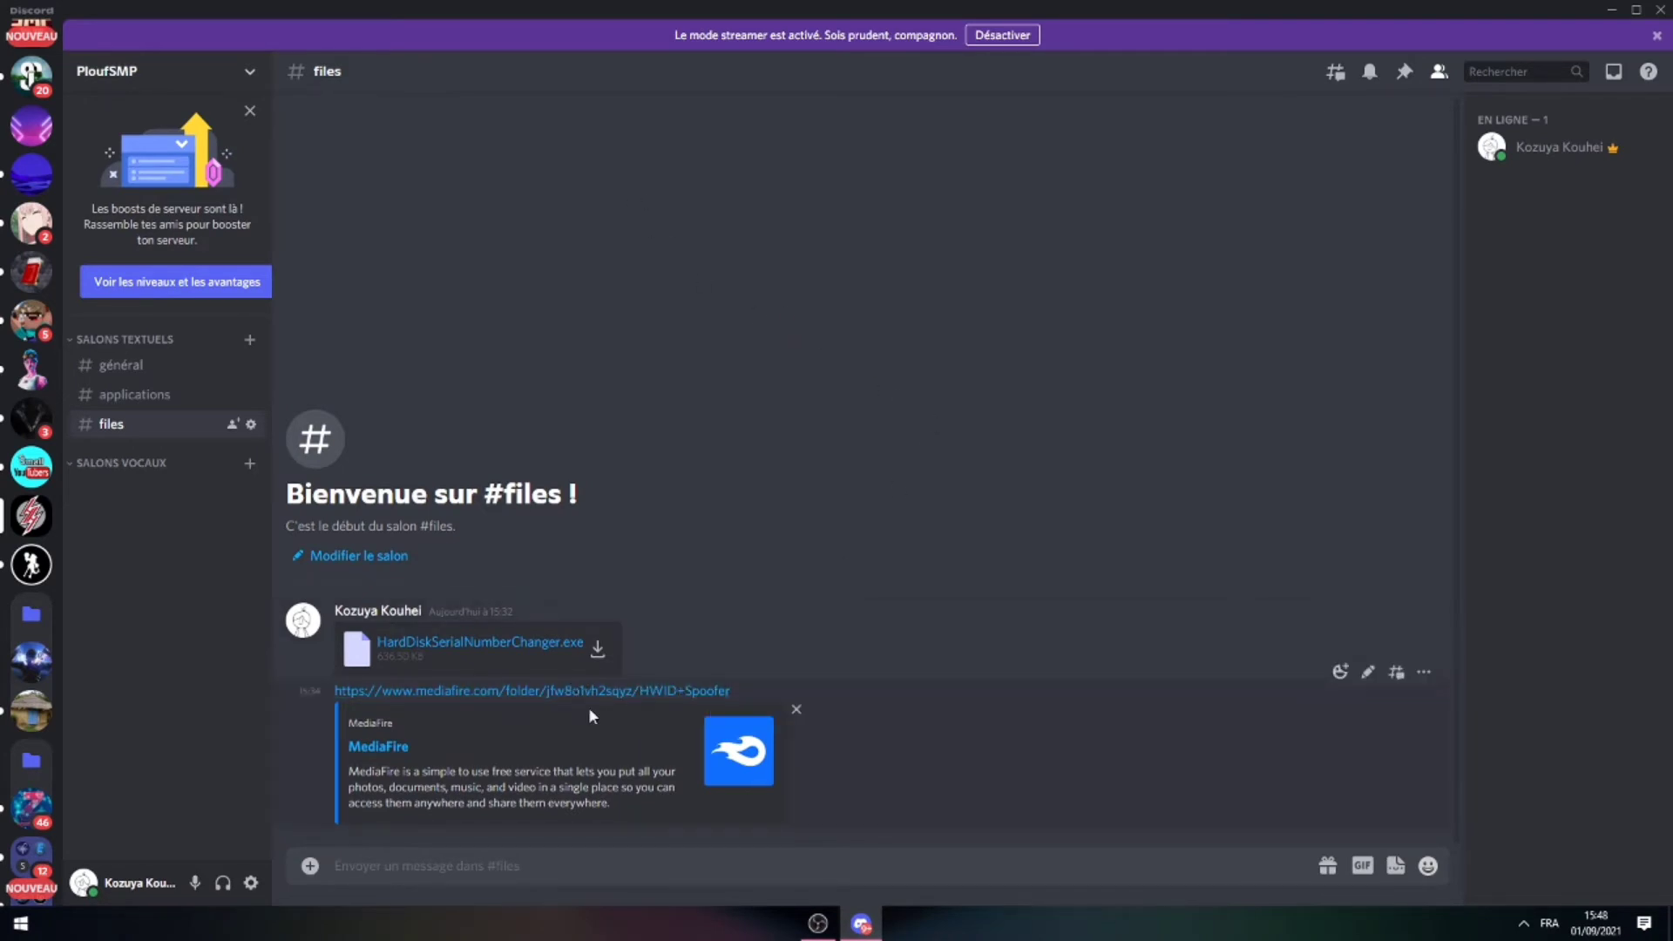
Close Discord so the Windows desktop is showing.
{"action": "left_click", "coordinate": [530, 690]}
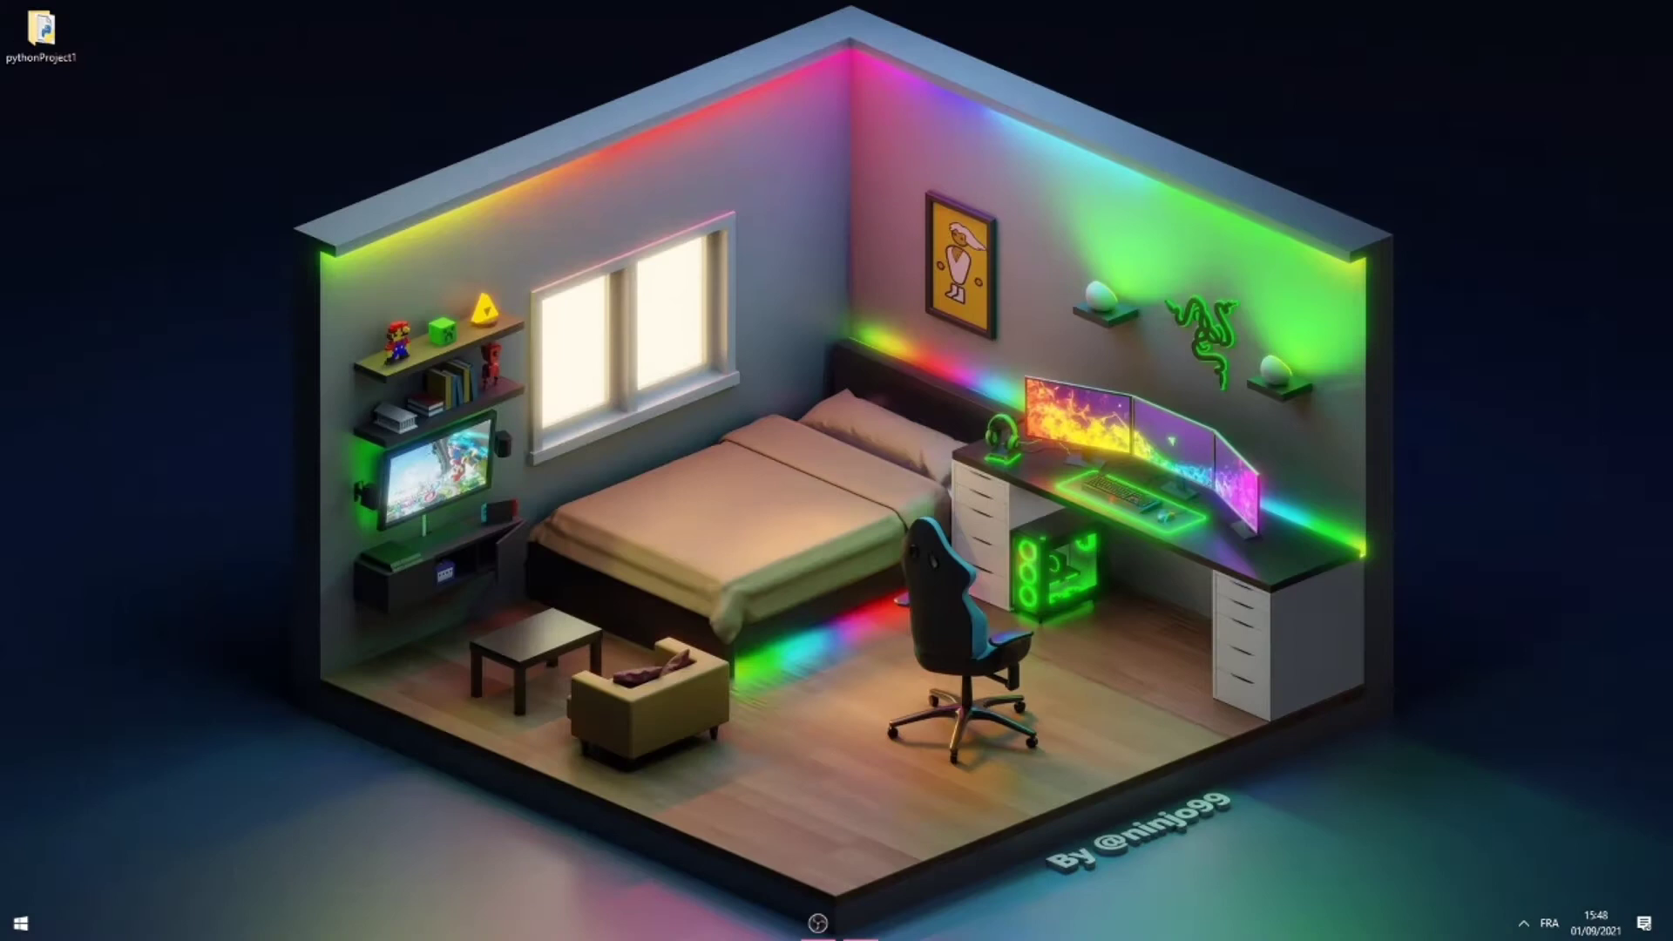
Open main.py from the pythonProject1 desktop folder for editing in IDLE 3.9.
{"action": "double_click", "coordinate": [40, 31]}
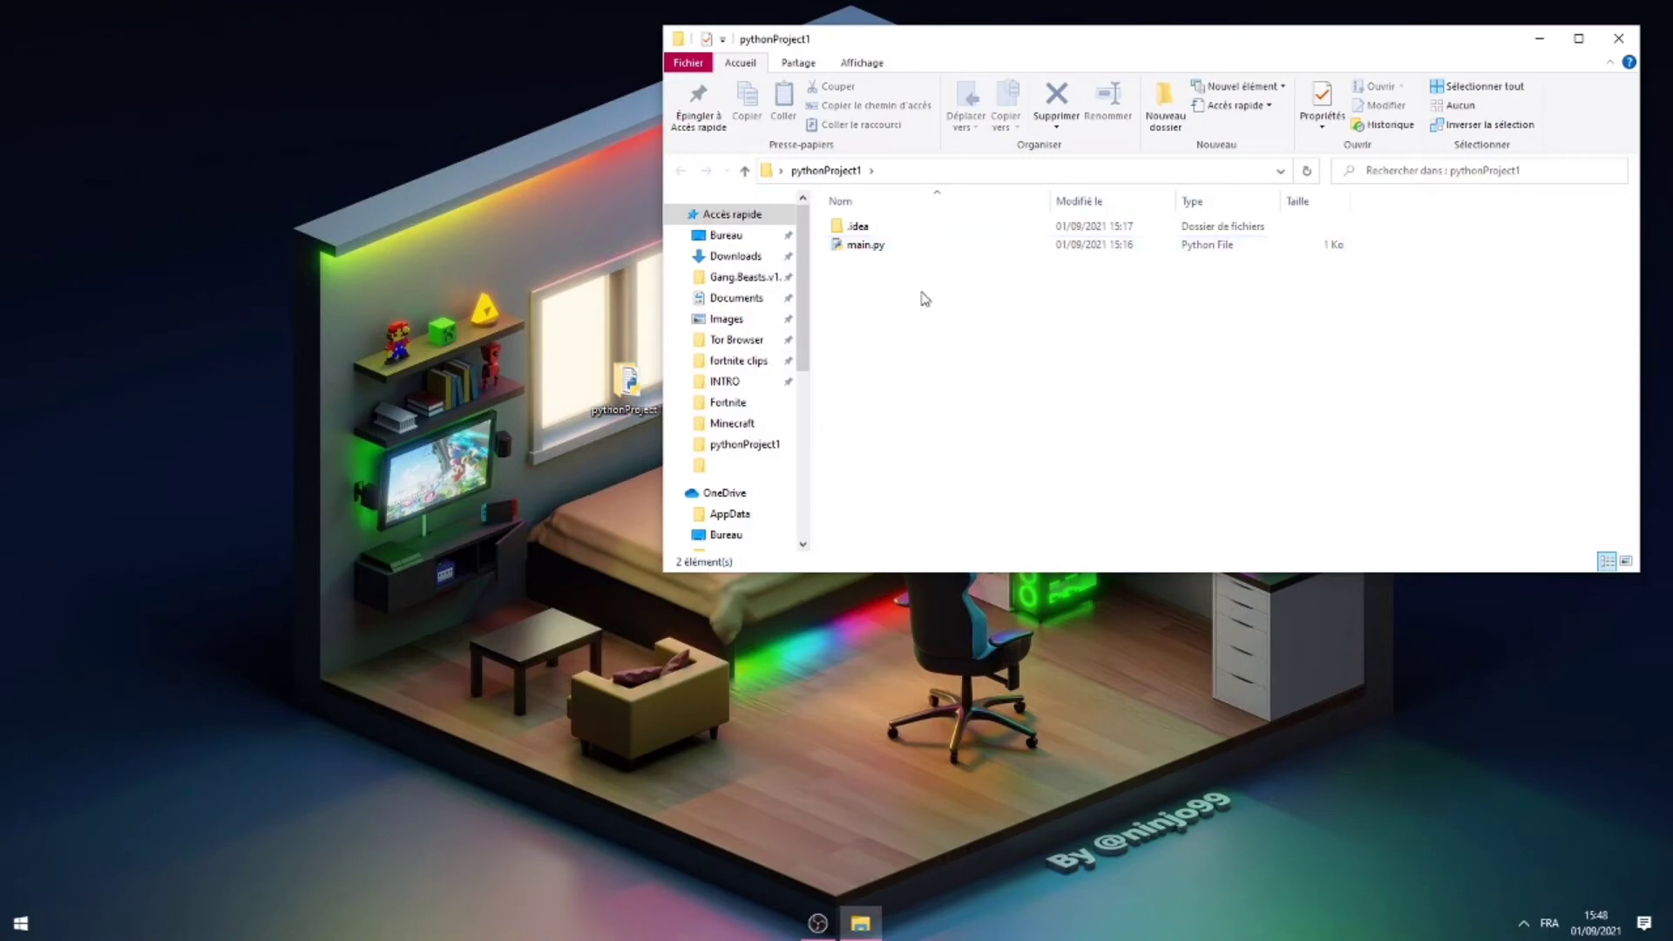
{"action": "right_click", "coordinate": [864, 244]}
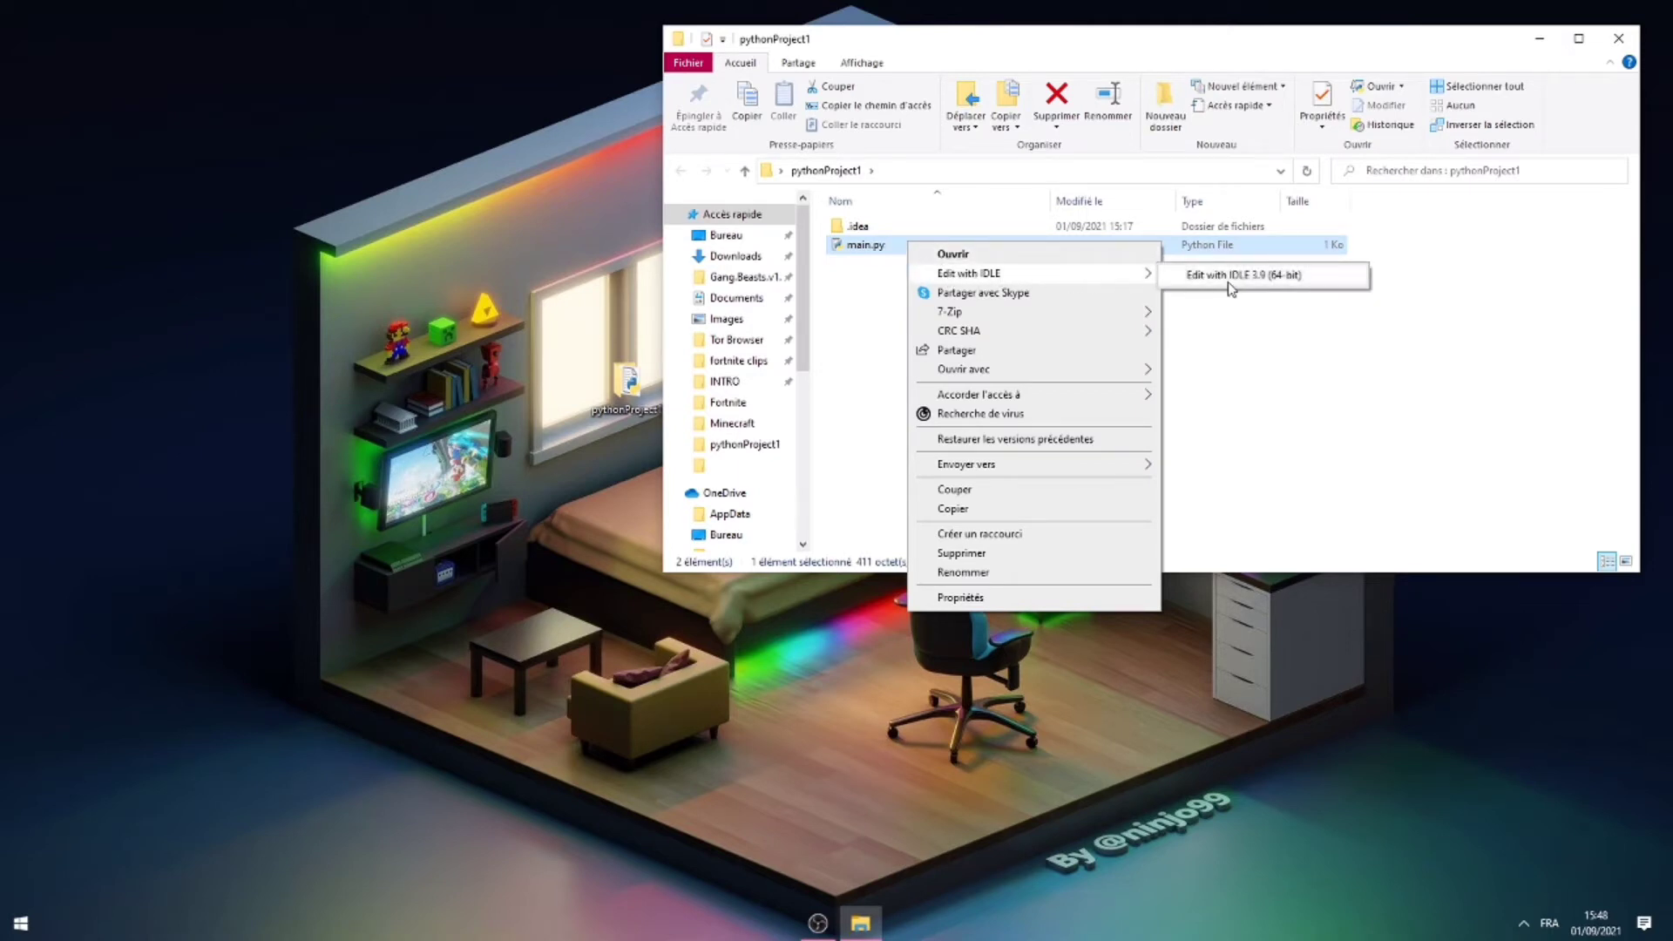
{"action": "left_click", "coordinate": [1243, 274]}
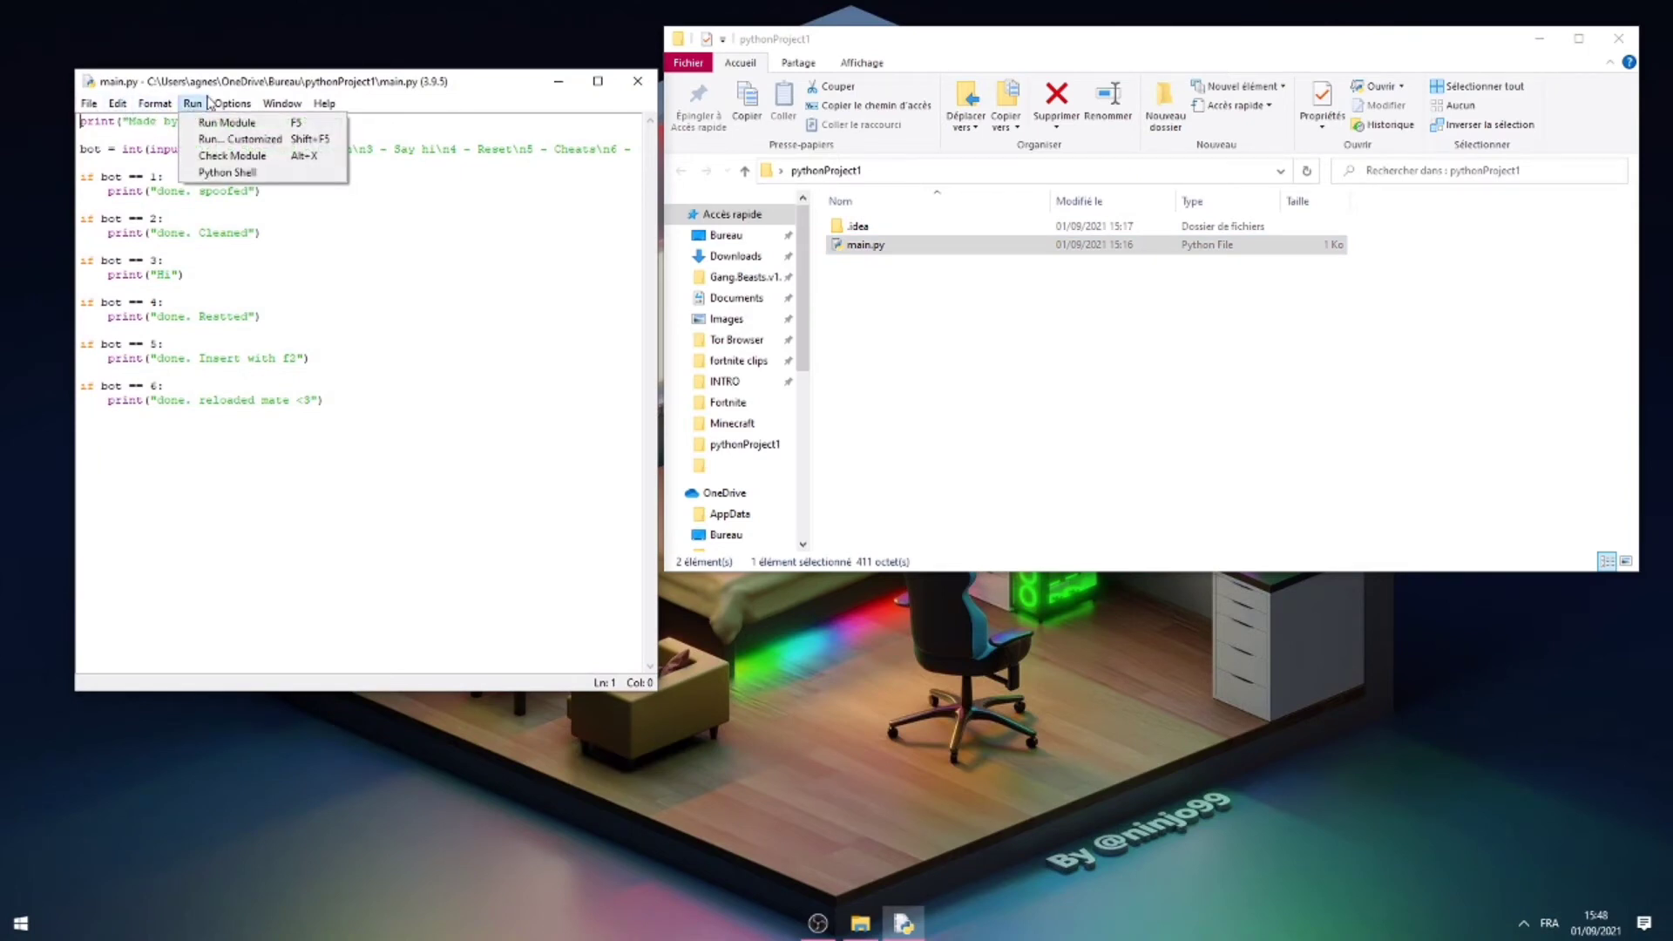
Run main.py in IDLE and choose menu option 1, which prints "done. spoofed".
{"action": "left_click", "coordinate": [226, 122]}
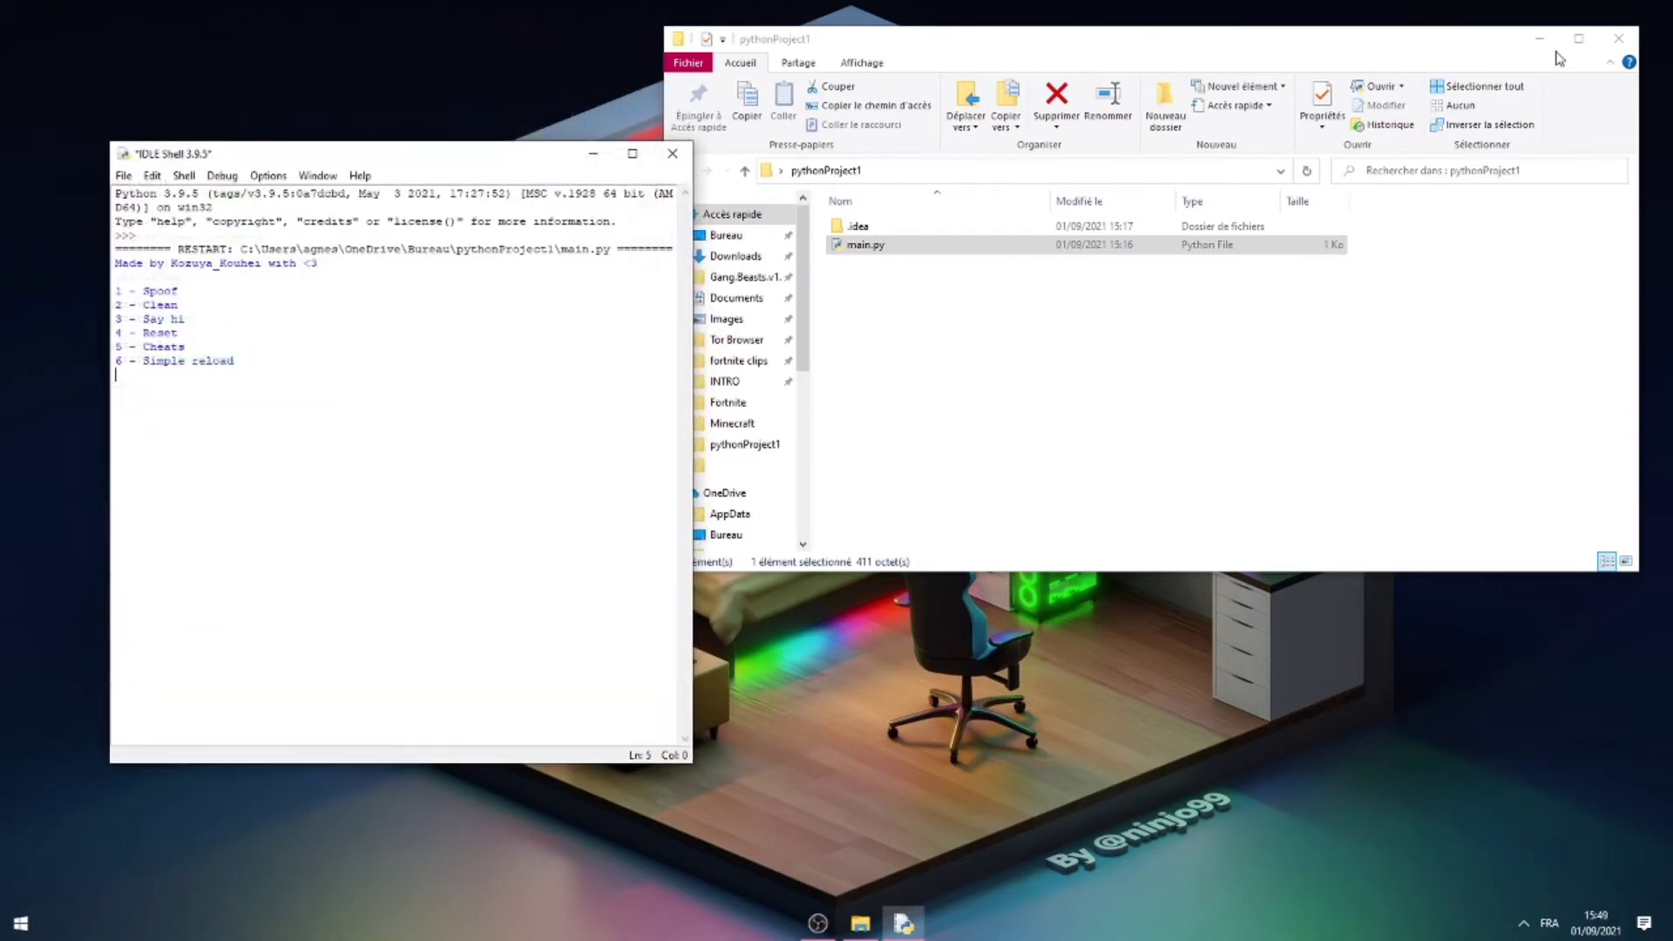
{"action": "left_click", "coordinate": [1618, 39]}
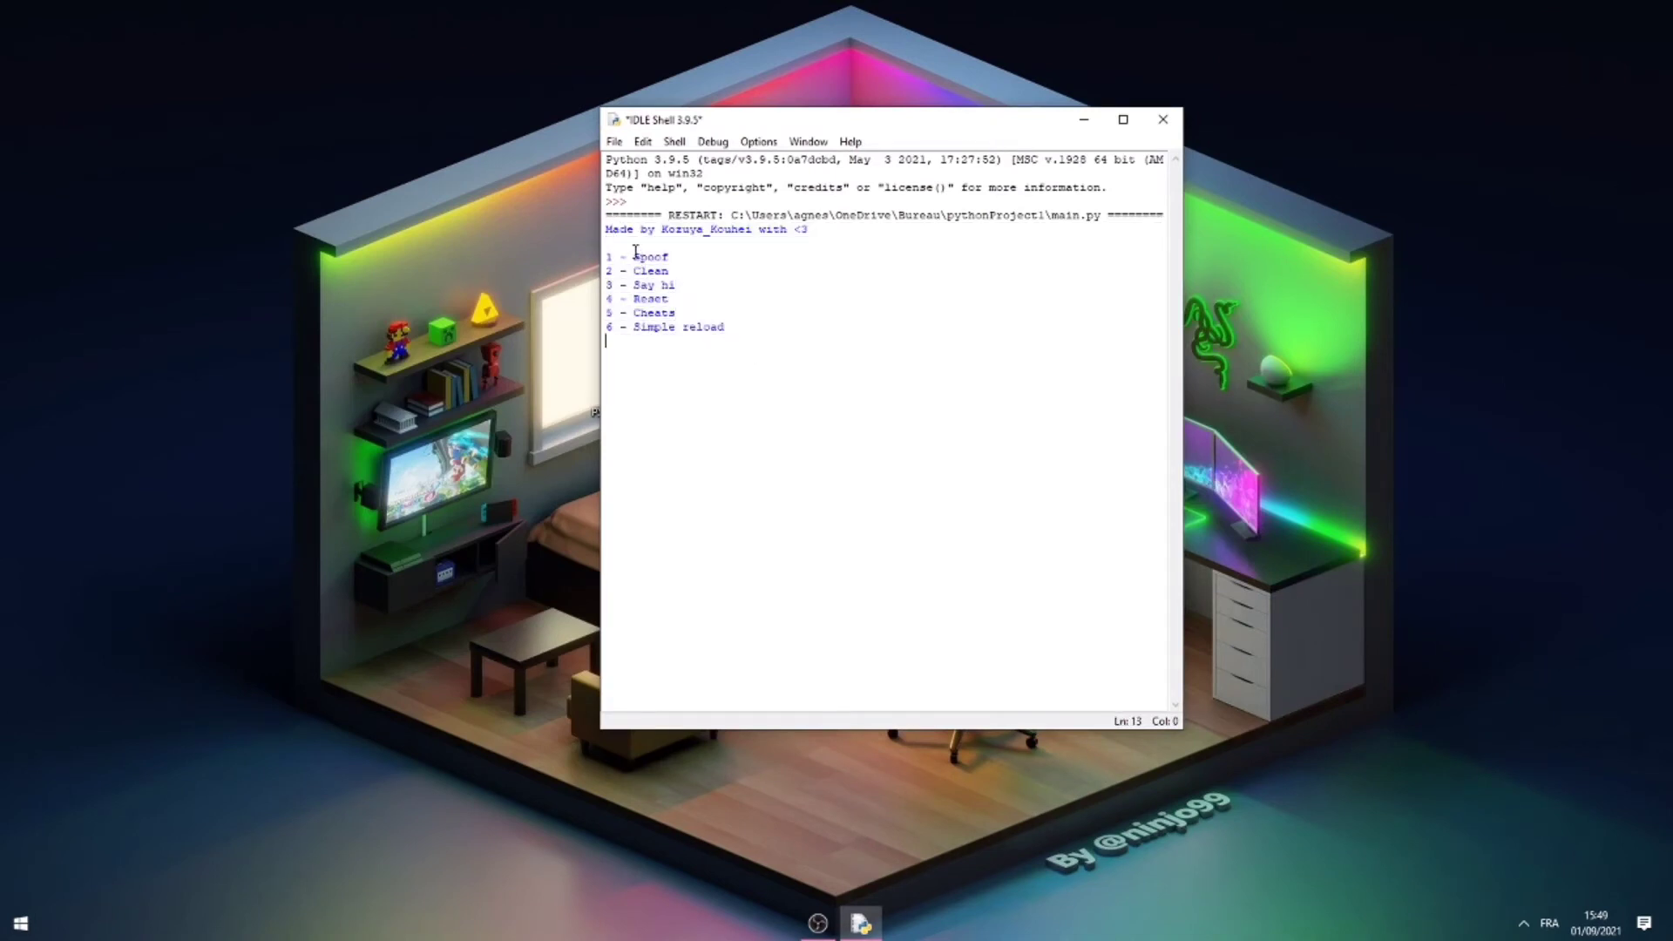
{"action": "double_click", "coordinate": [650, 284]}
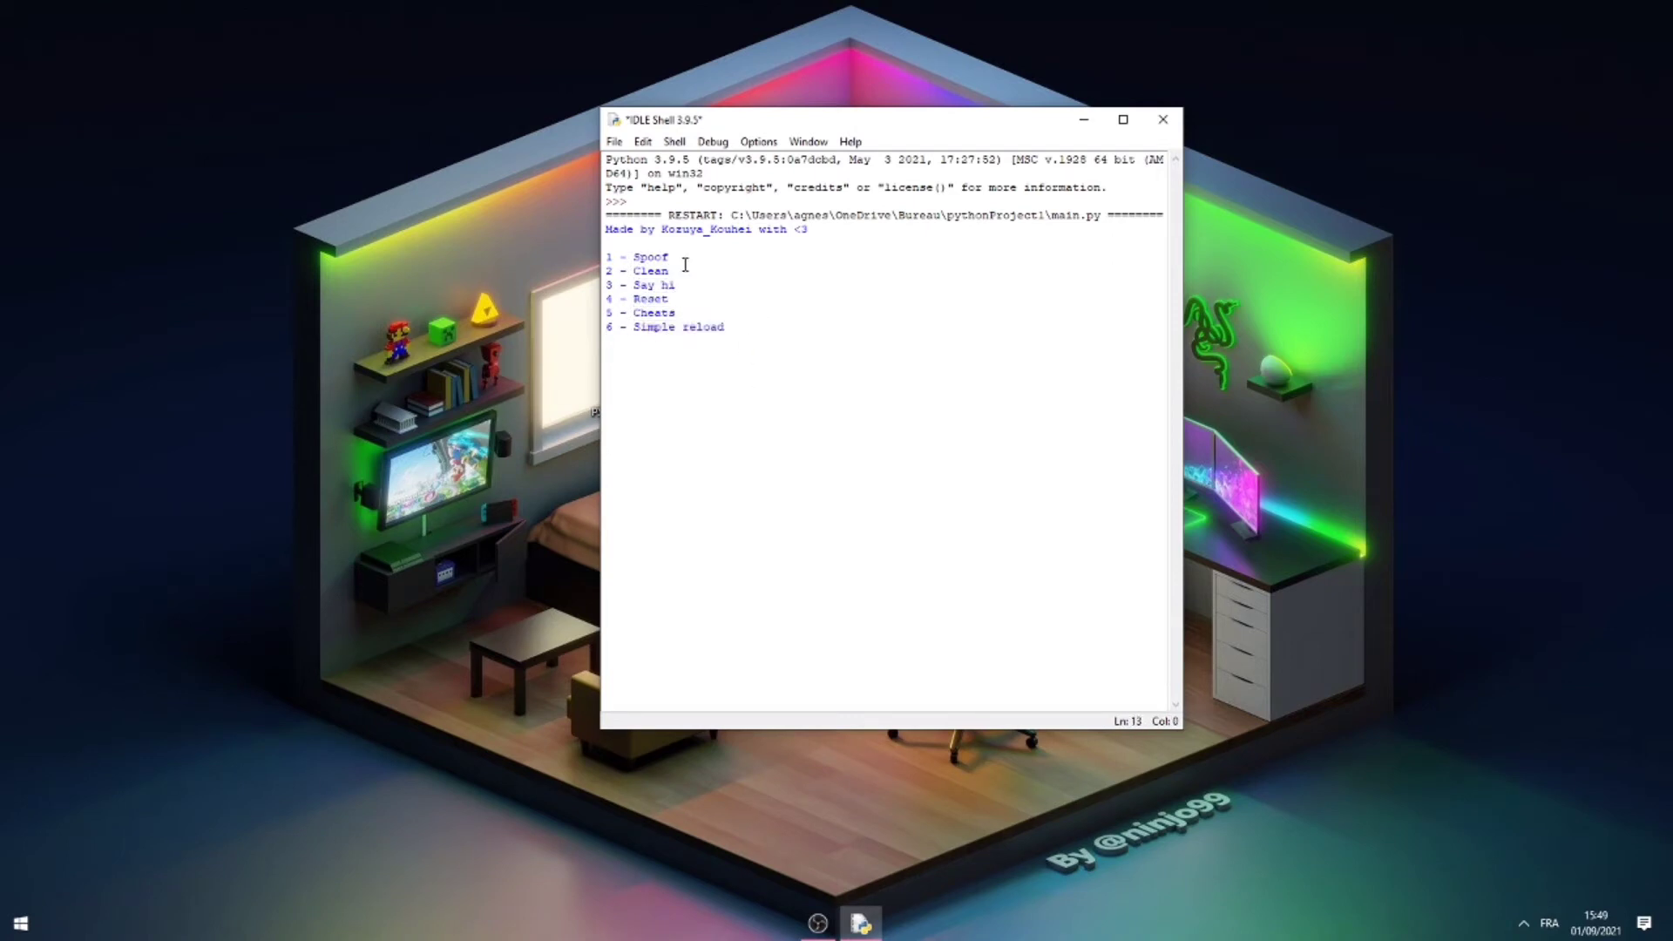
{"action": "double_click", "coordinate": [648, 257]}
{"action": "type", "text": "1"}
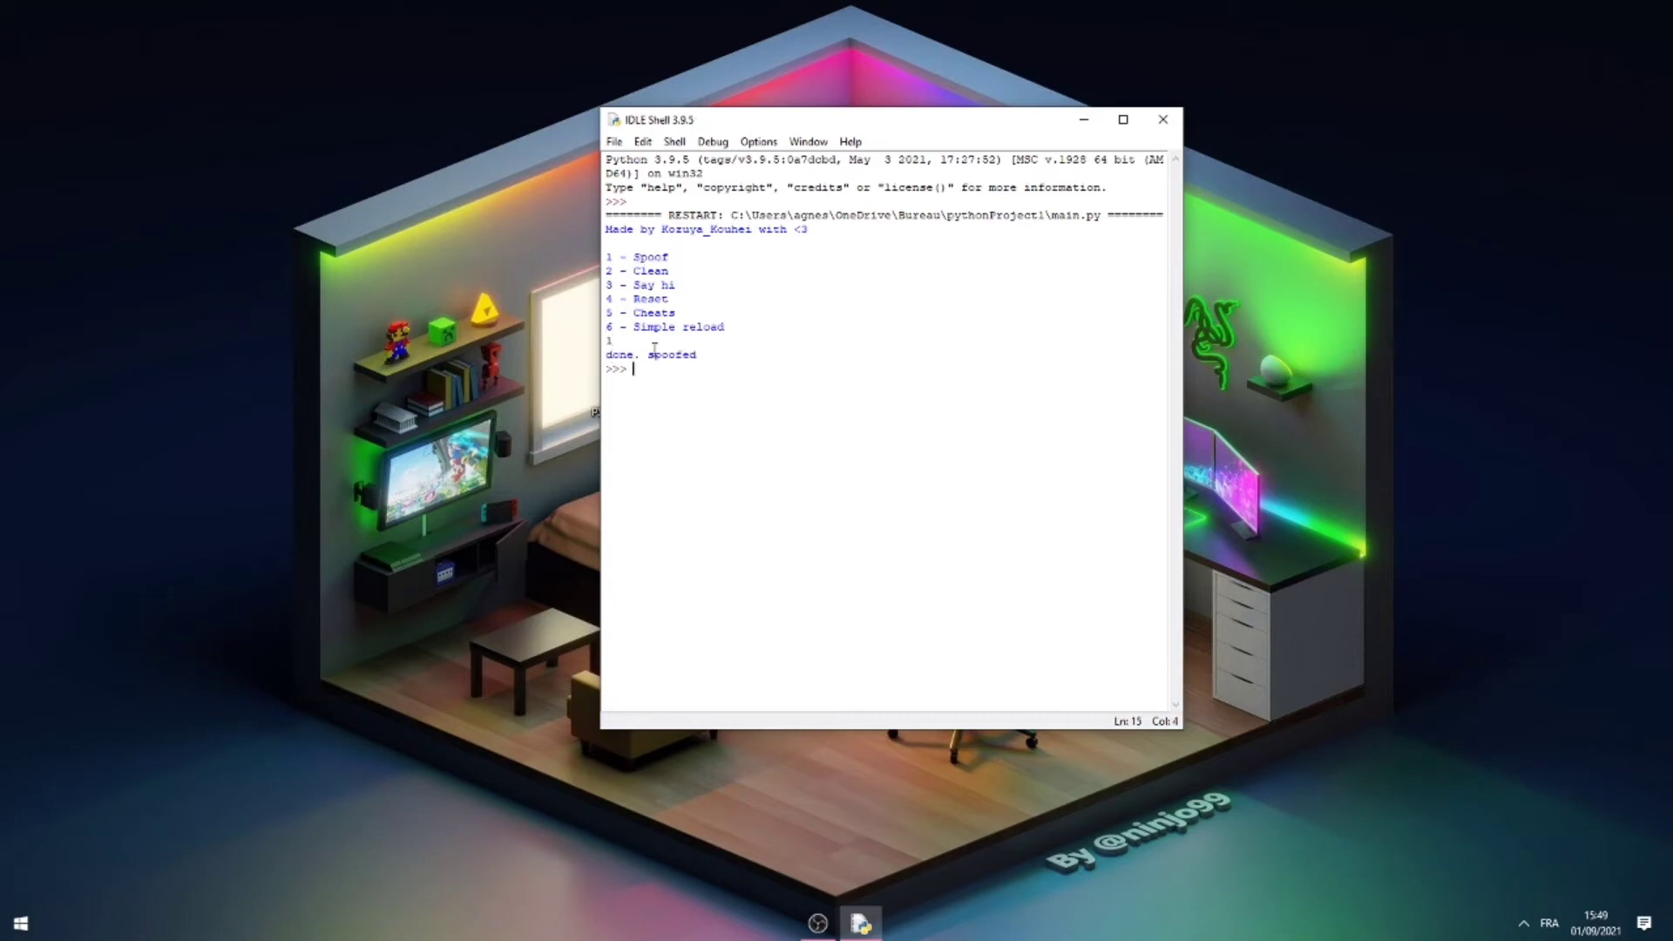
Reopen main.py in IDLE and run the spoofer module again.
{"action": "right_click", "coordinate": [619, 384]}
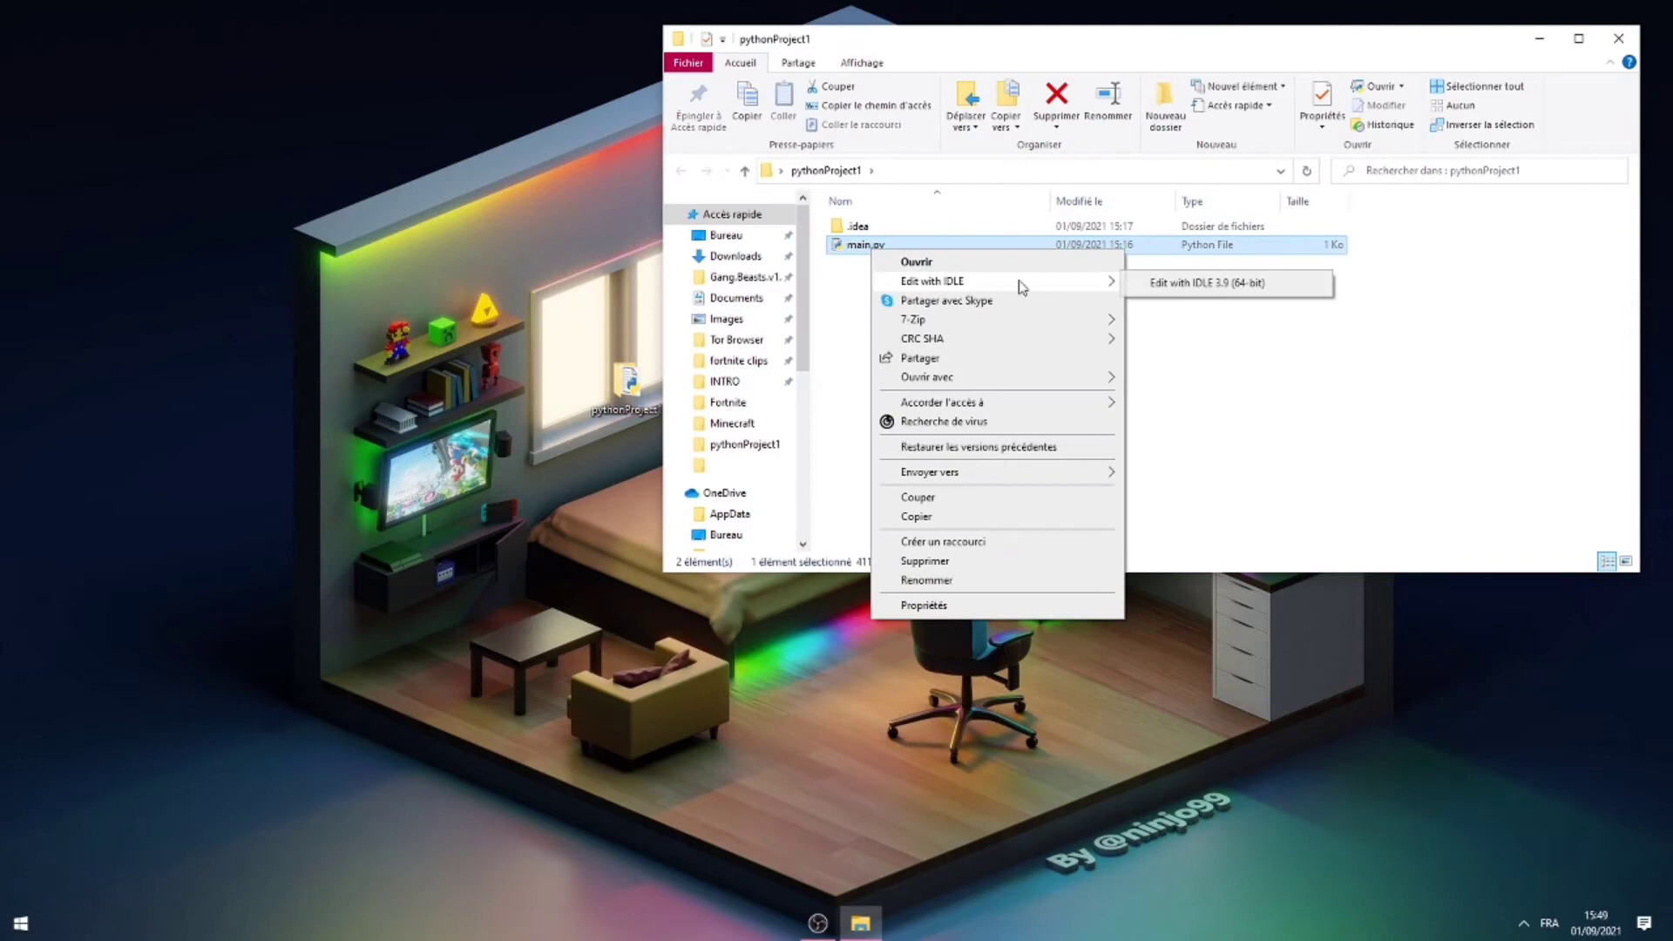
{"action": "left_click", "coordinate": [1196, 282]}
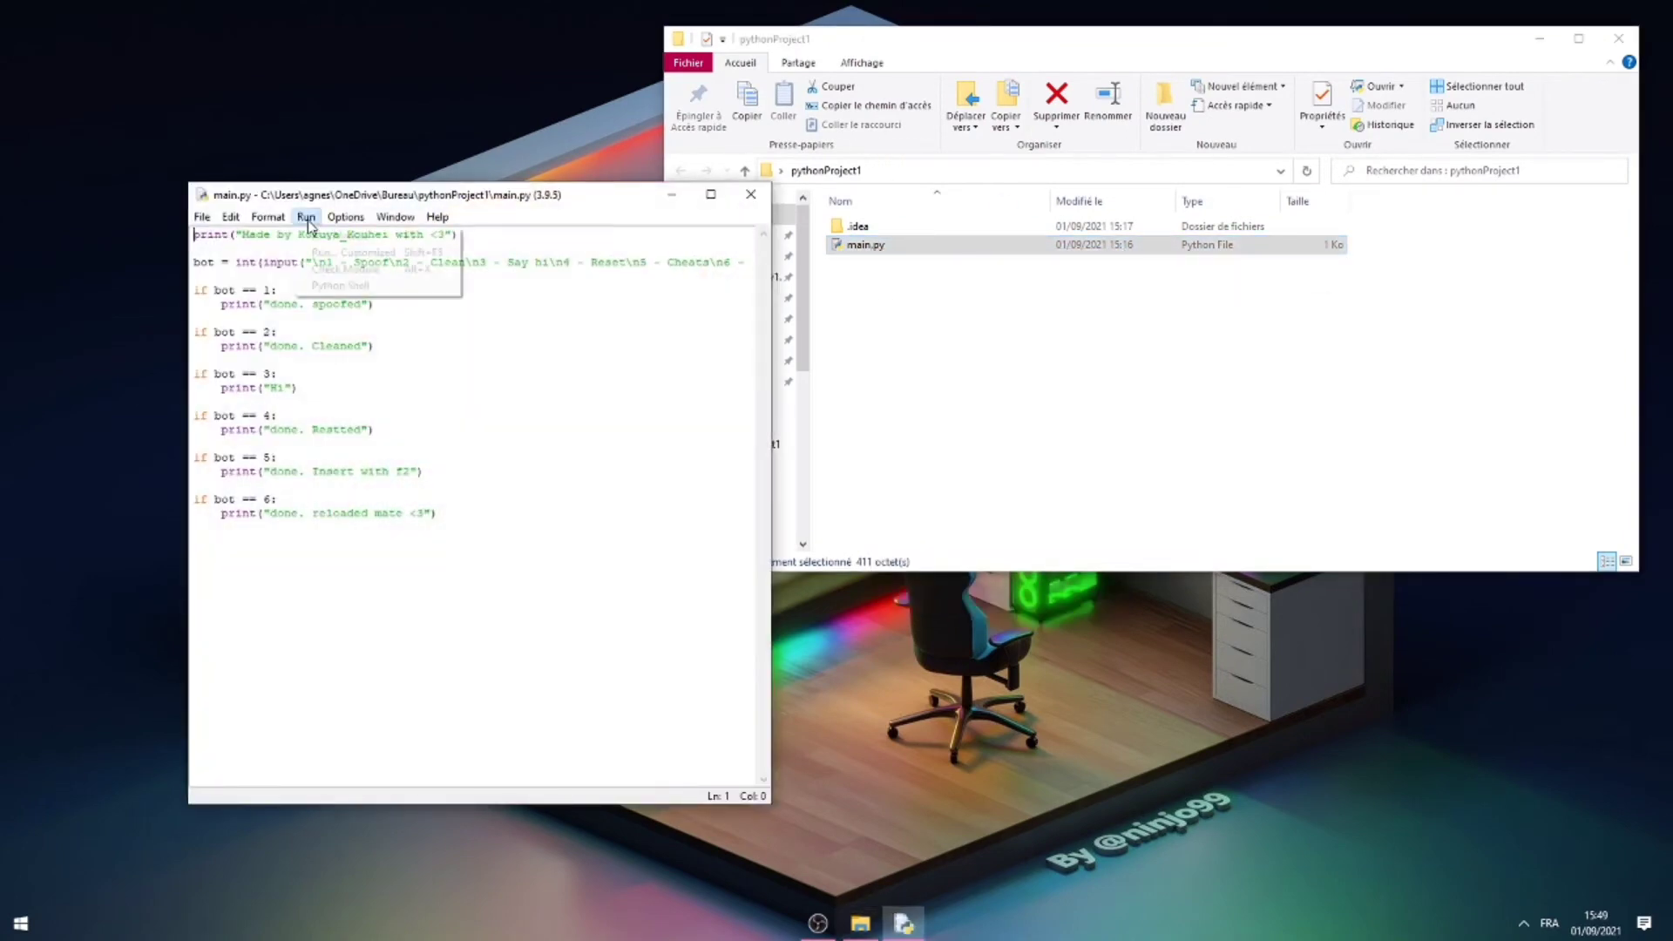
{"action": "left_click", "coordinate": [345, 253]}
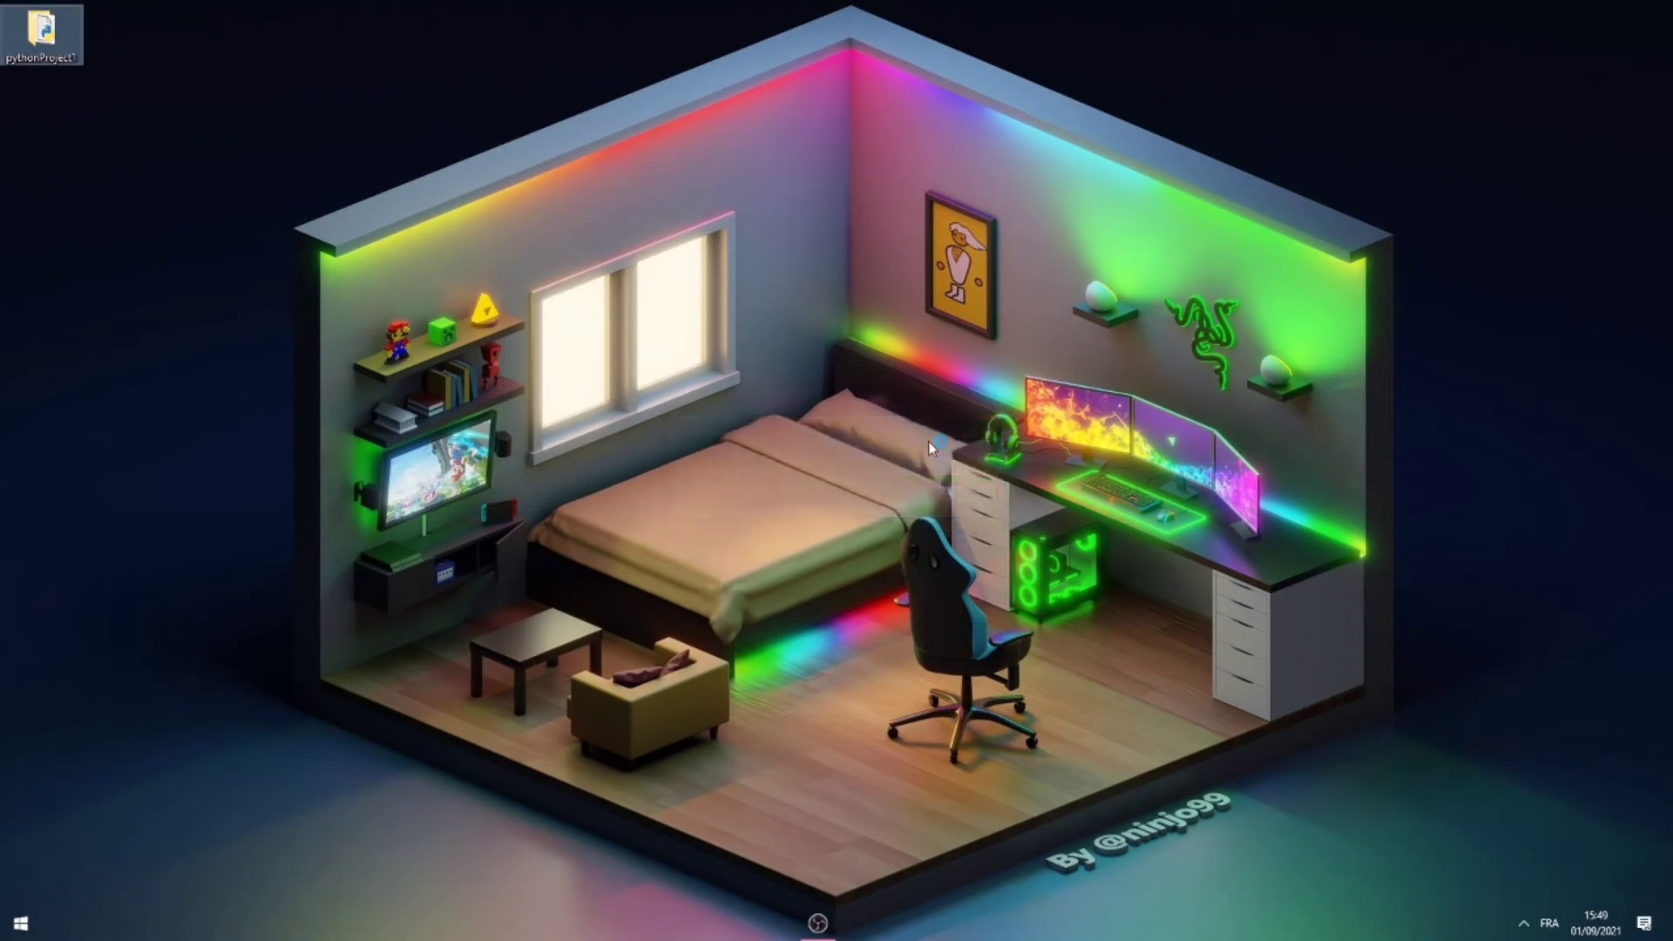
Add Epic Games Launcher as a non-Steam game in Steam and open its library page.
{"action": "left_click", "coordinate": [861, 922]}
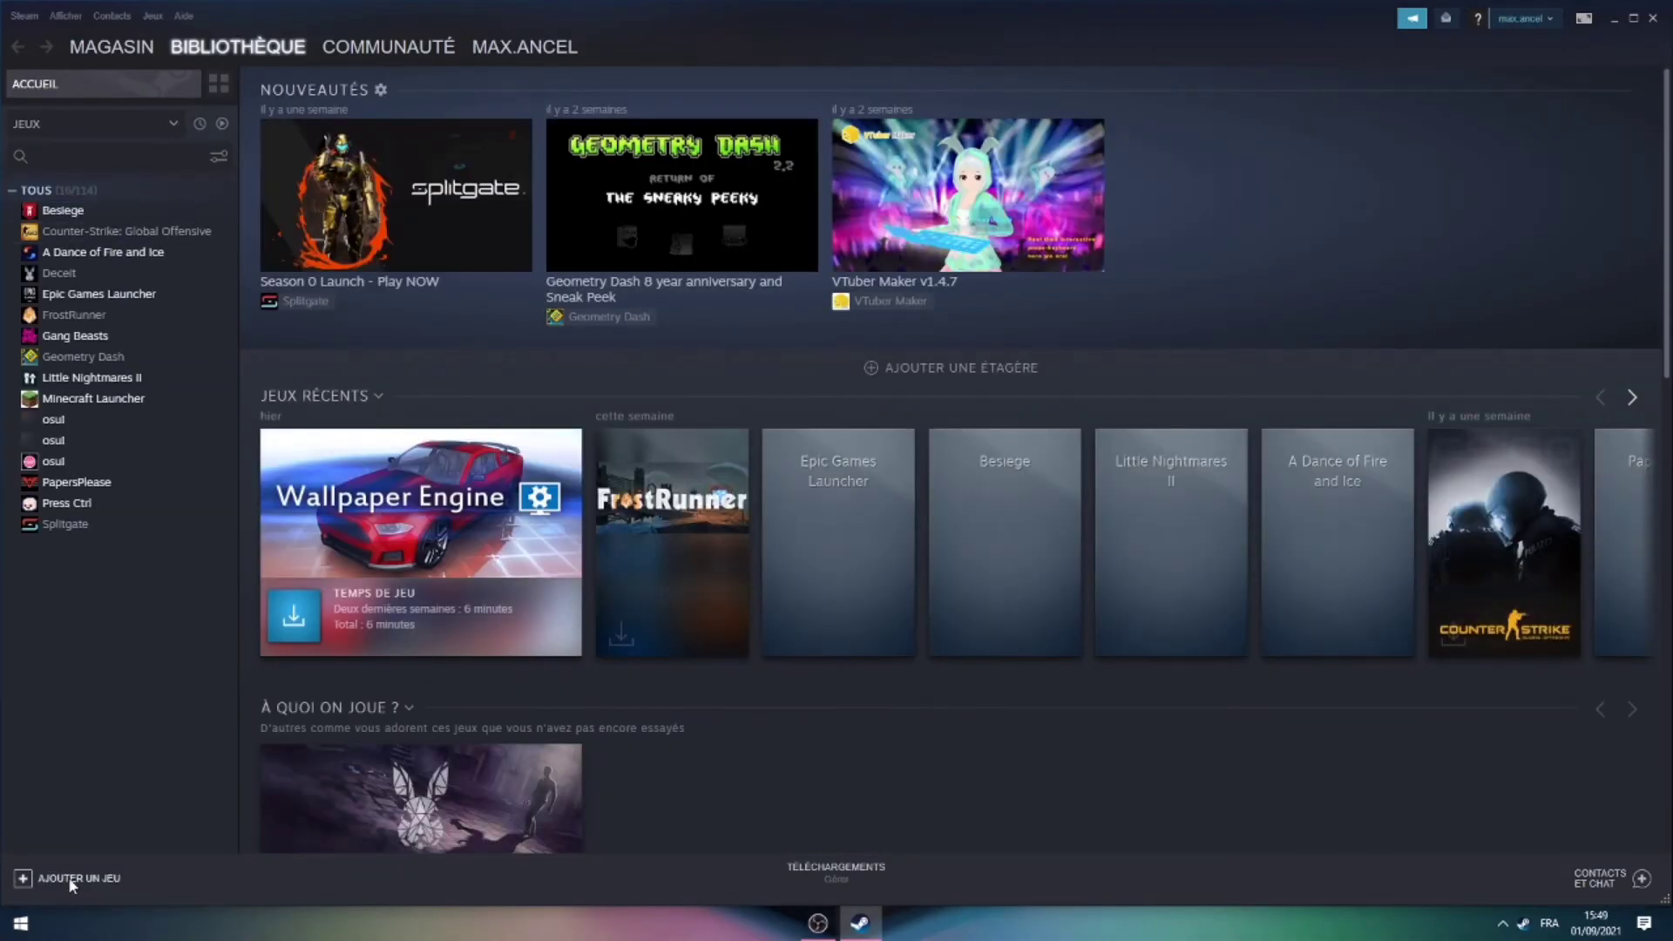
{"action": "left_click", "coordinate": [70, 879]}
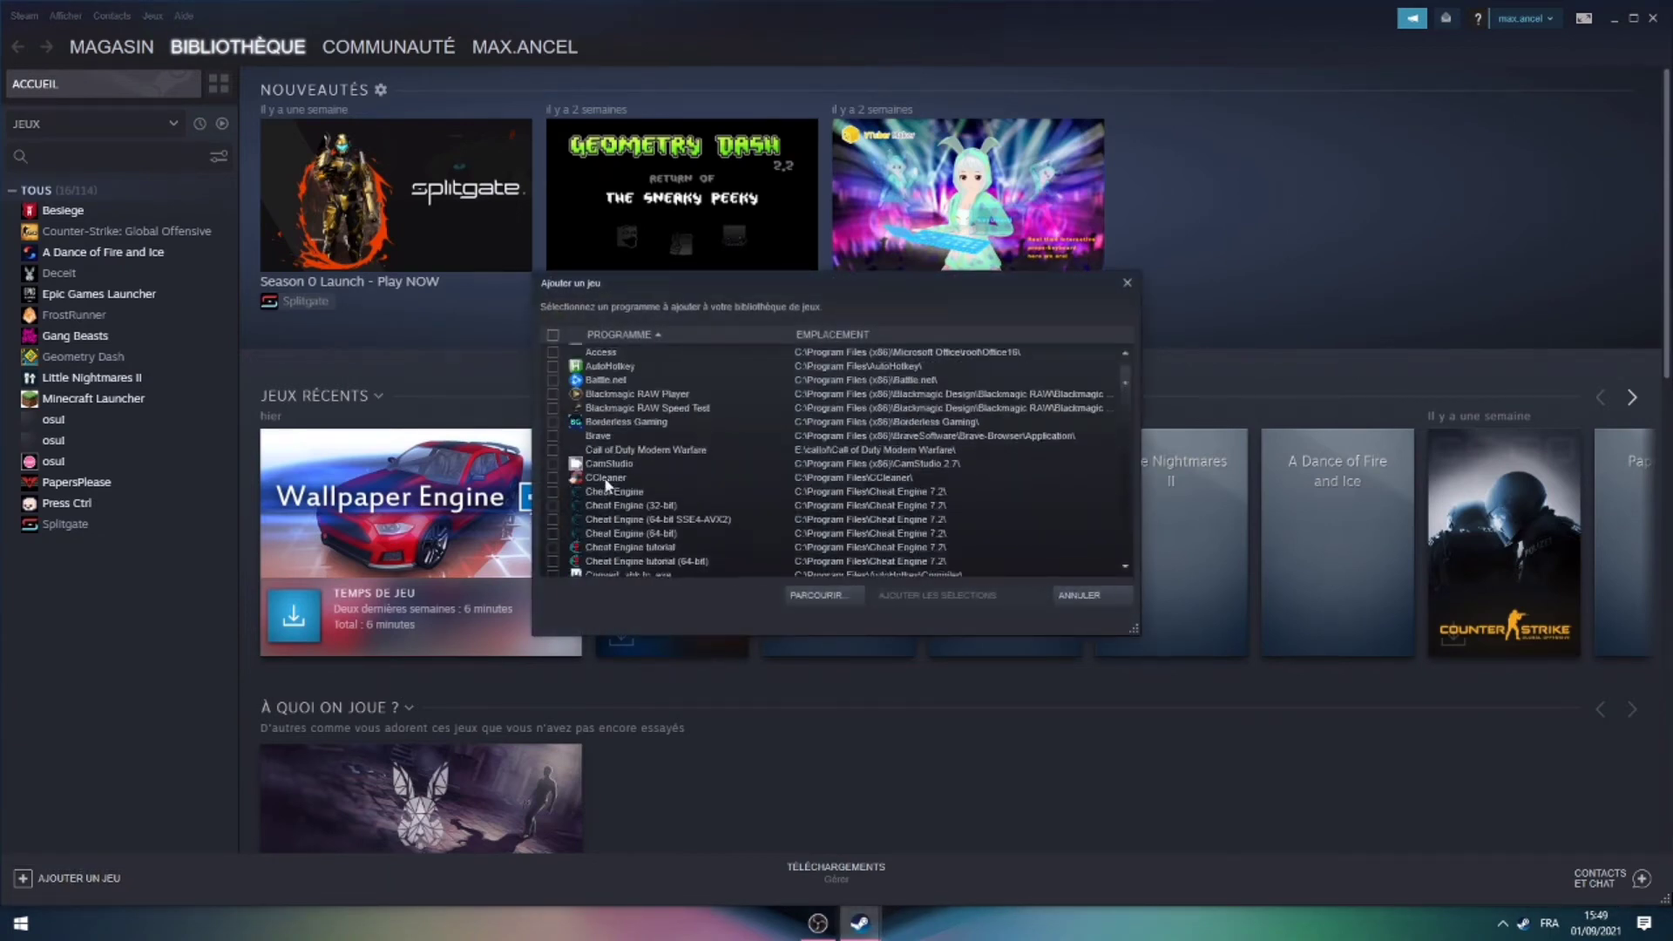
{"action": "scroll", "scroll_direction": "down", "scroll_amount": 3}
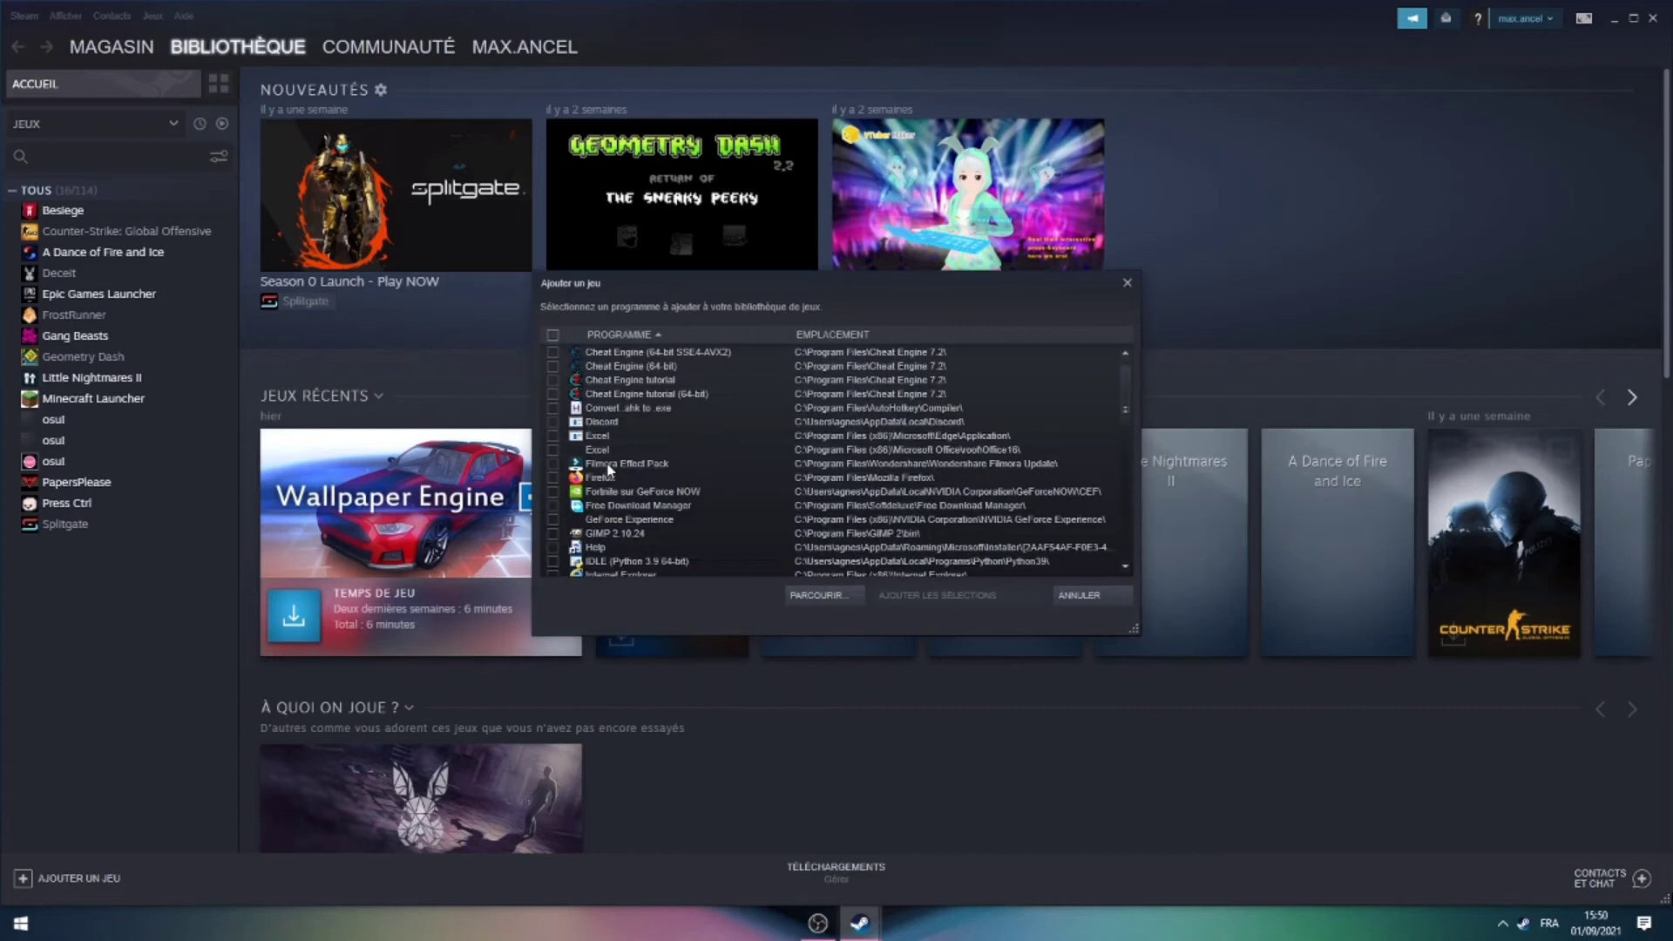
{"action": "left_click", "coordinate": [1077, 594]}
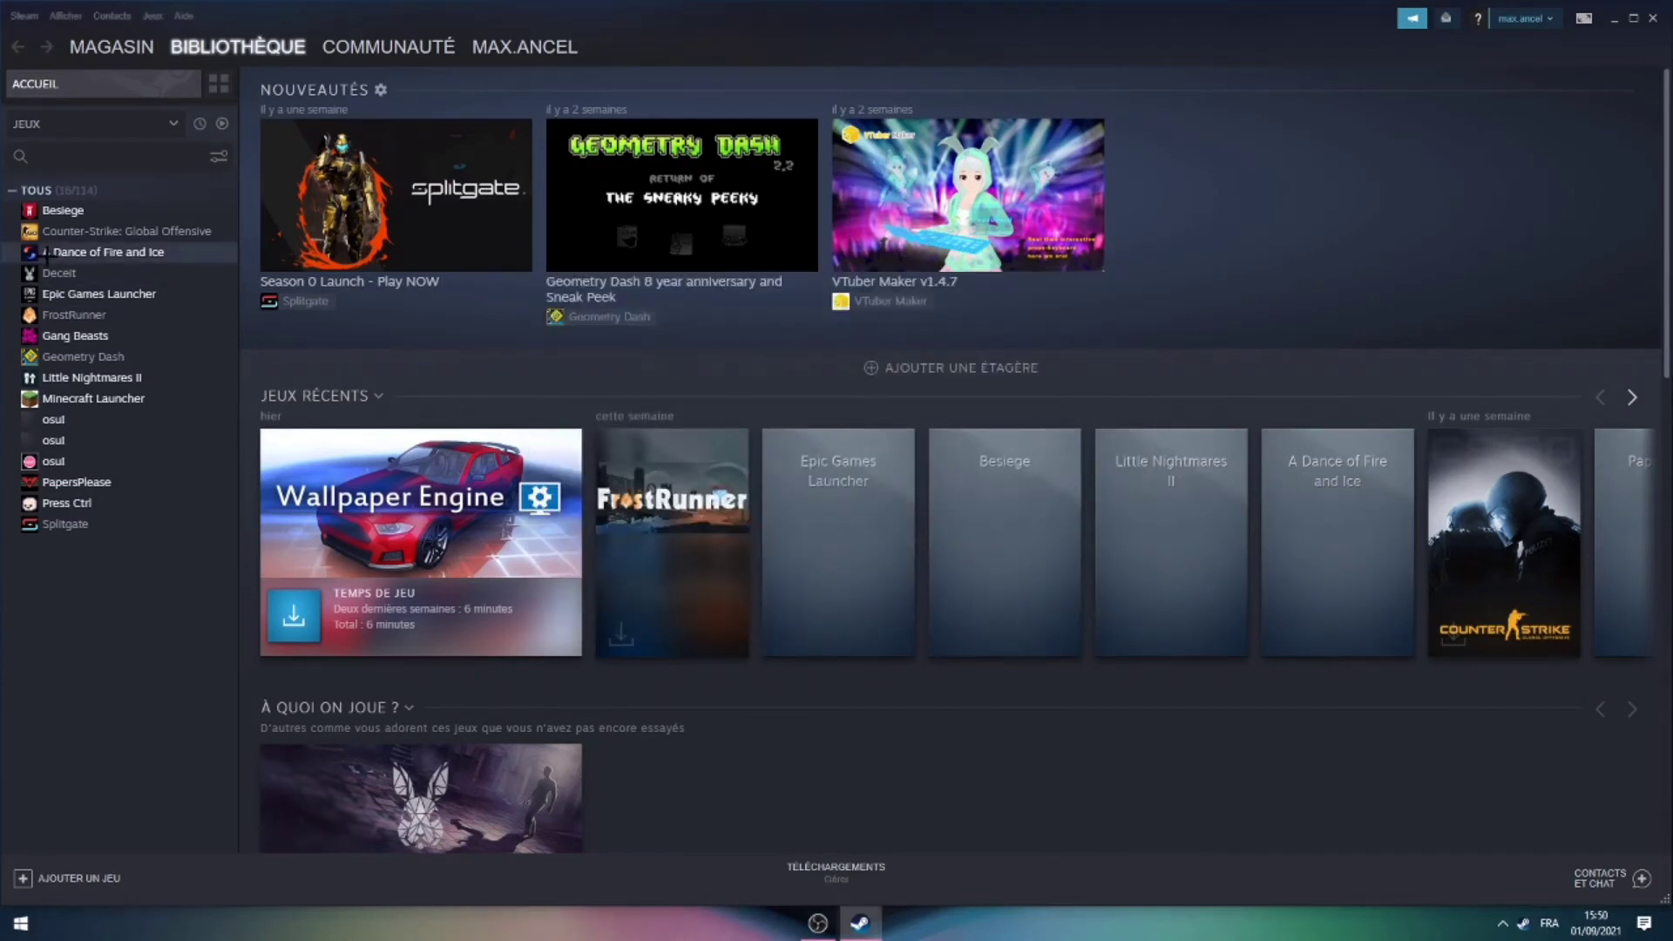
{"action": "left_click", "coordinate": [99, 293]}
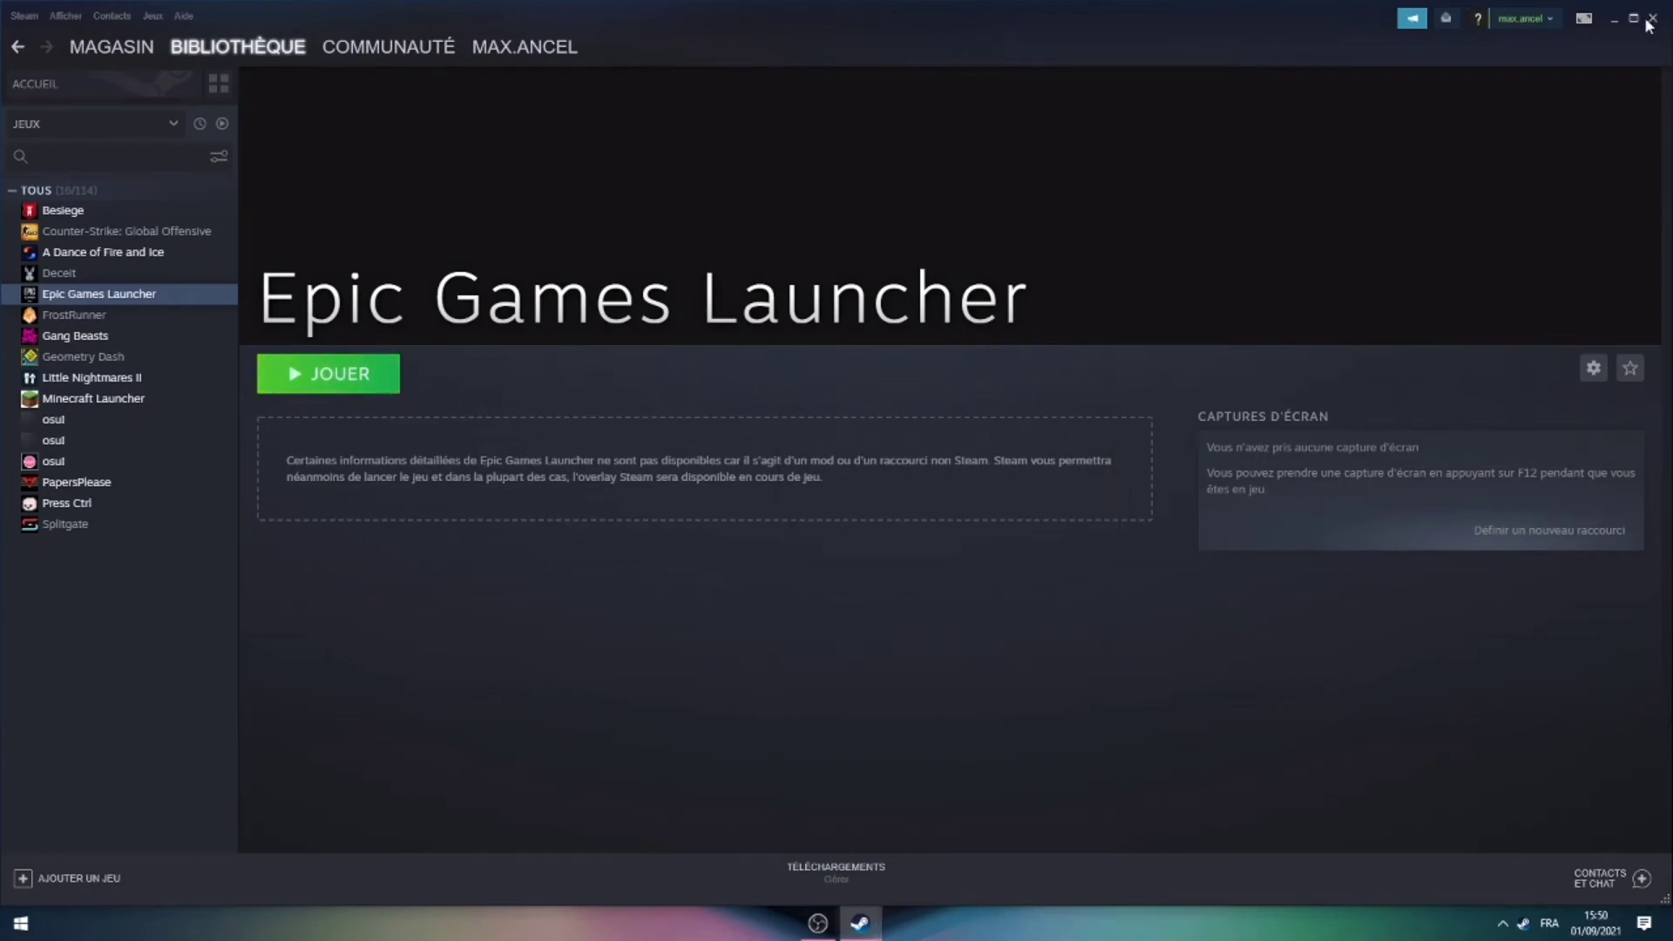
Close Steam, view Fortnite in the Epic Games library, then bring up the Start menu.
{"action": "left_click", "coordinate": [328, 373]}
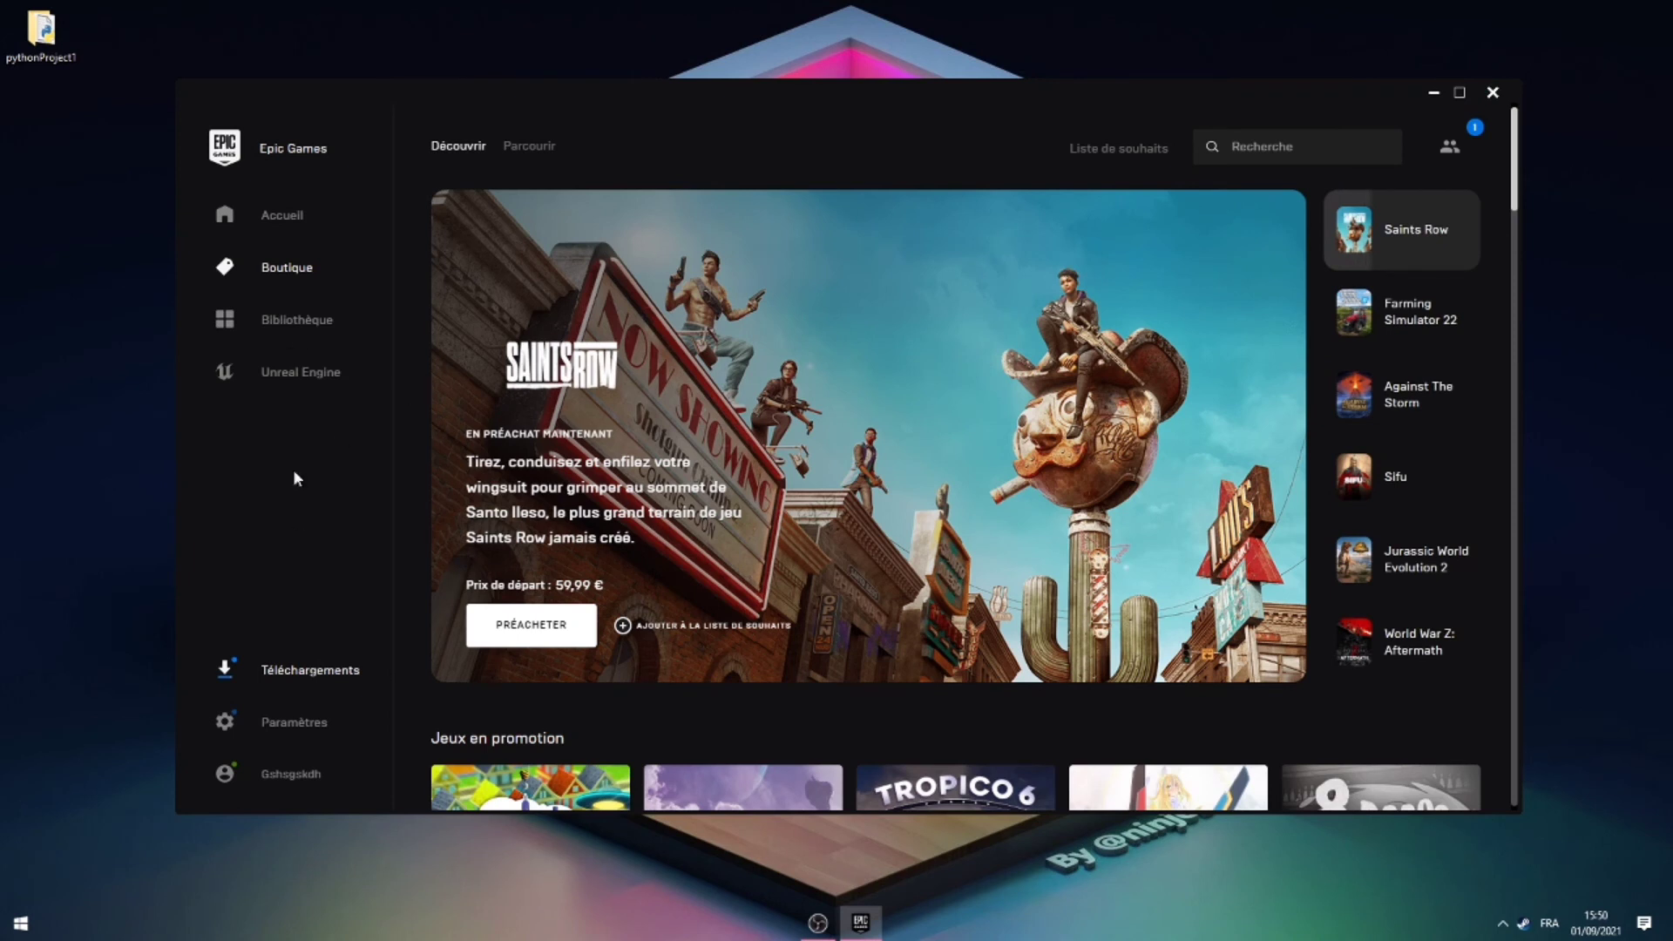
{"action": "left_click", "coordinate": [297, 319]}
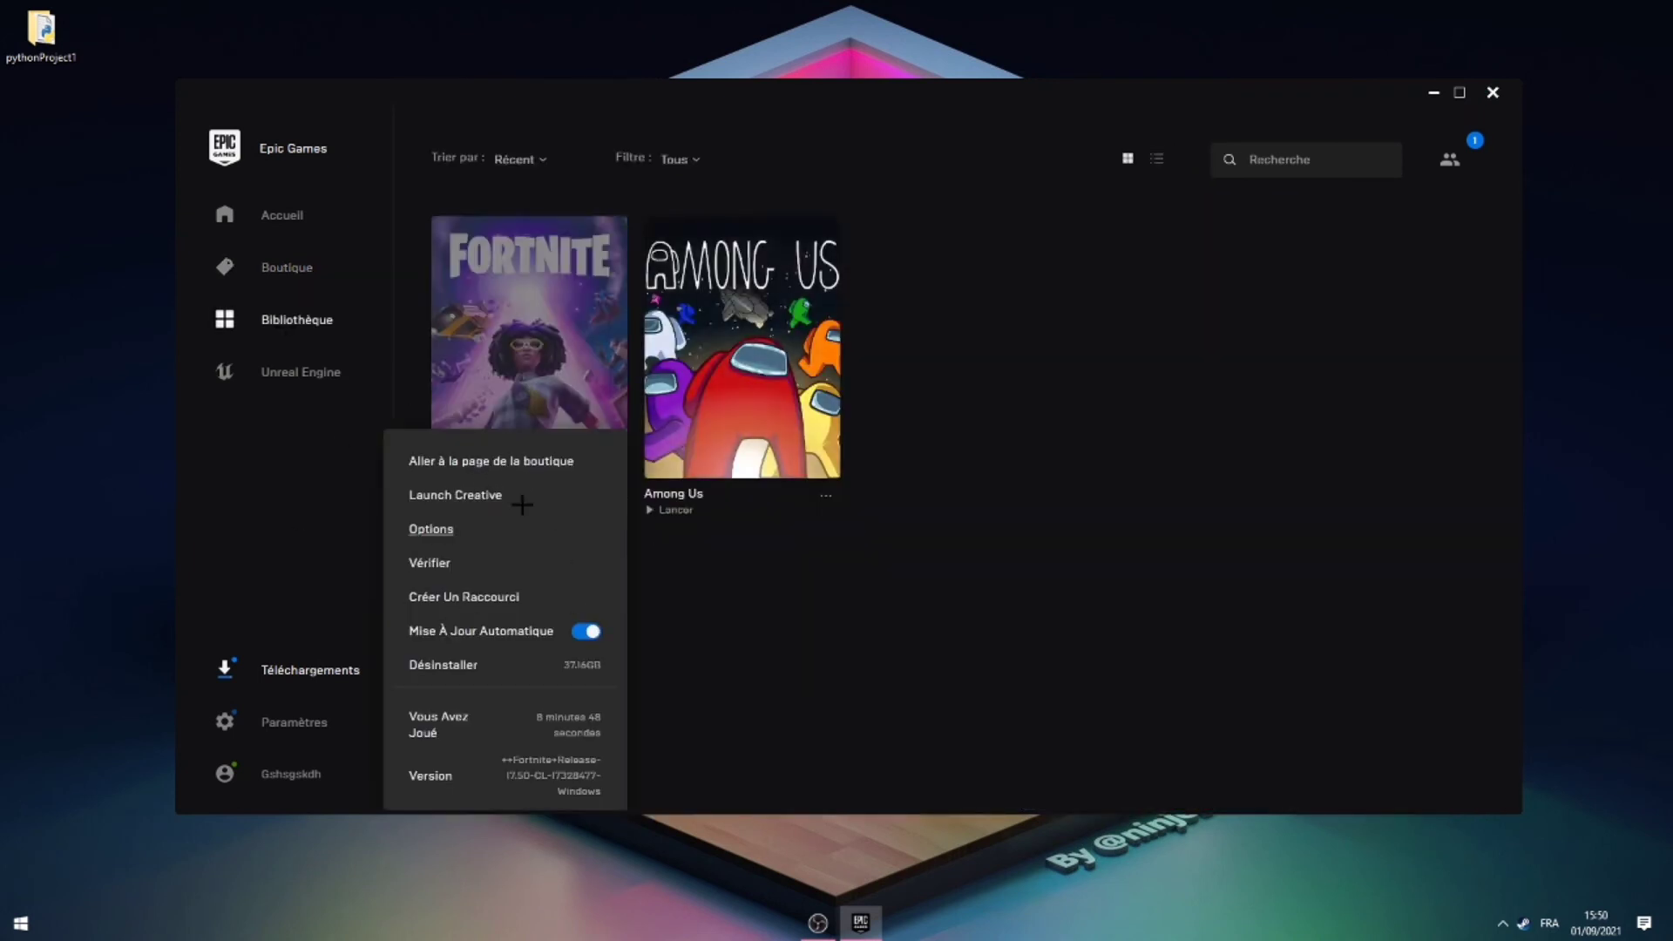
{"action": "left_click", "coordinate": [19, 924]}
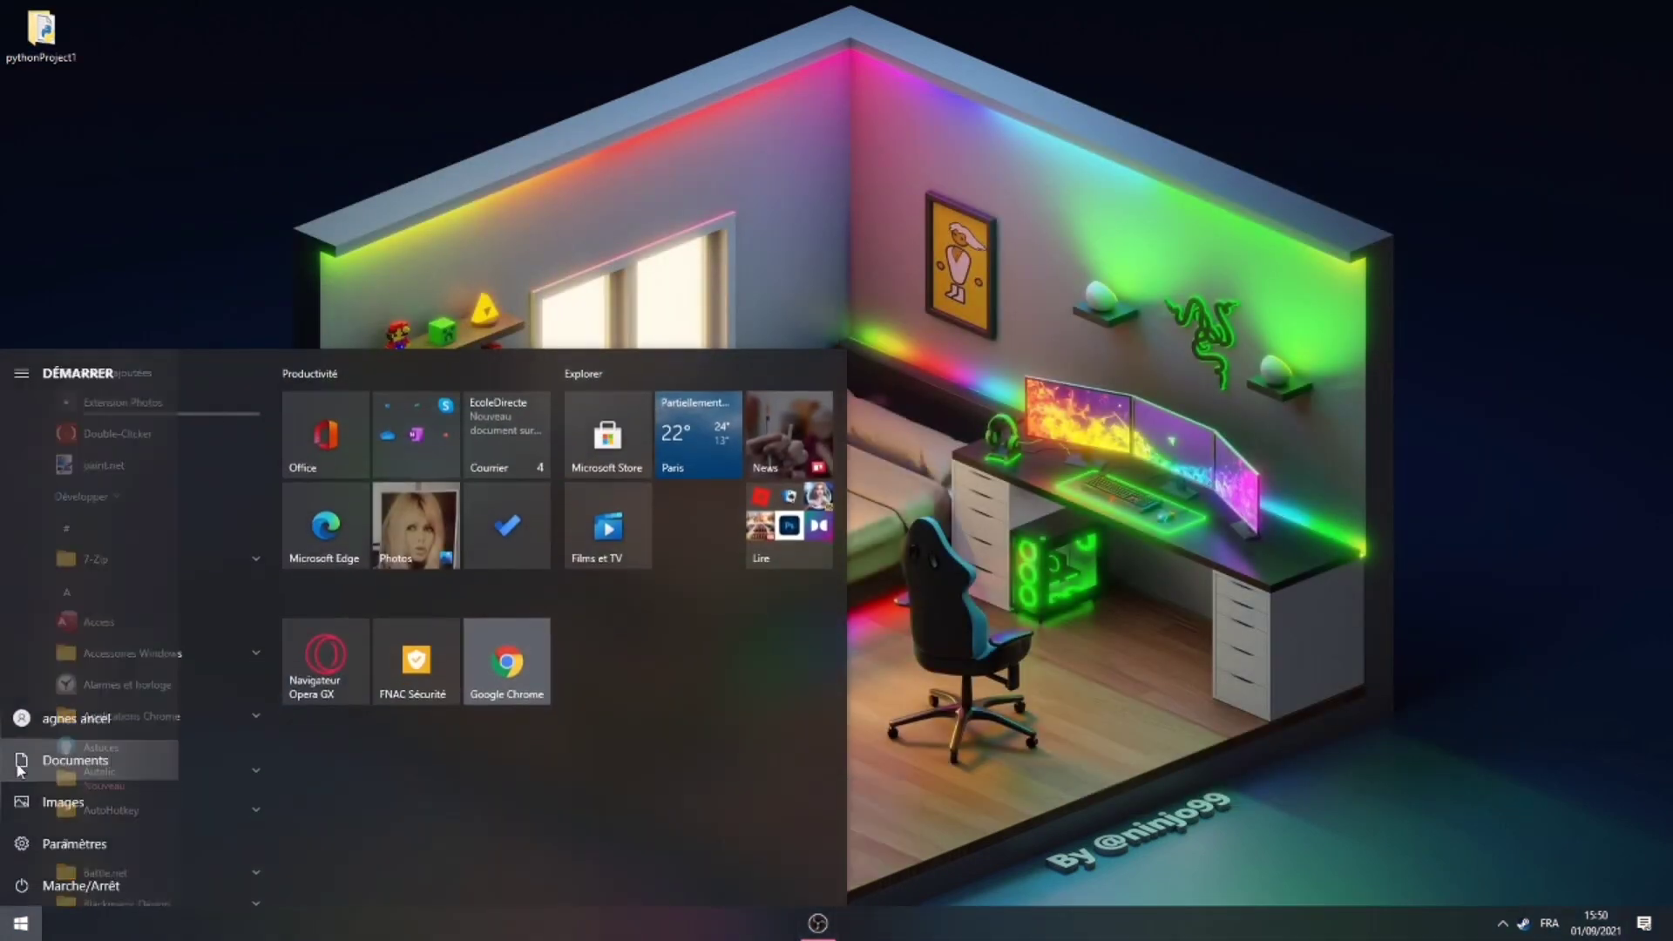
Browse from Windows (C:) into the Programmes (x86) folder.
{"action": "left_click", "coordinate": [74, 760]}
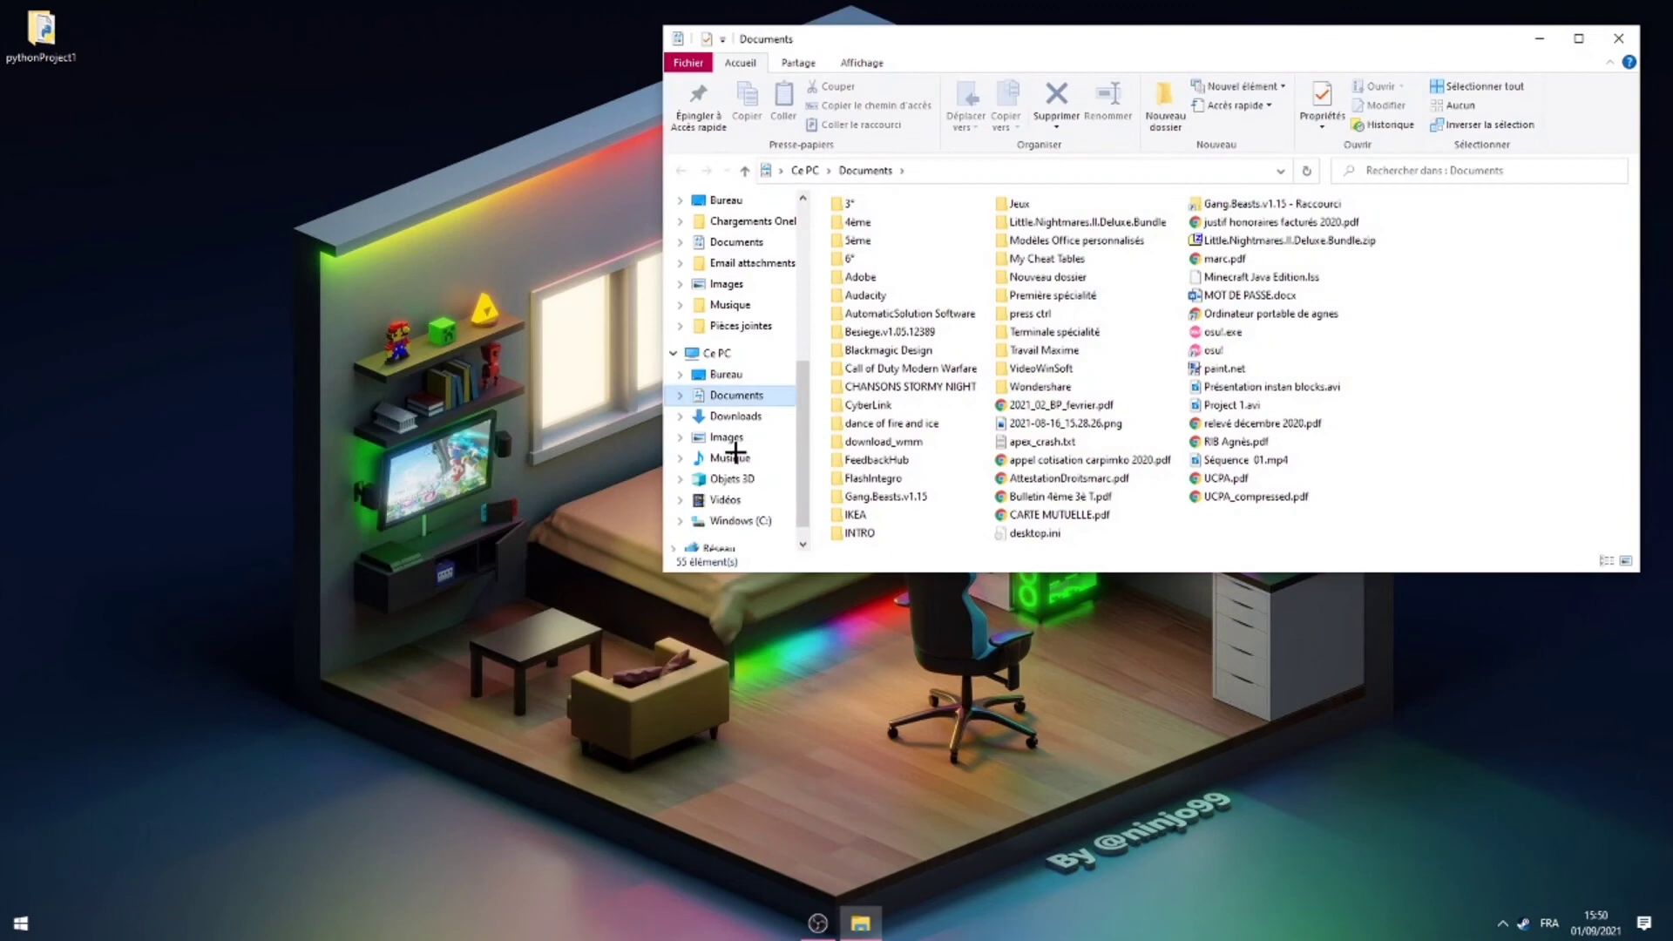
{"action": "left_click", "coordinate": [737, 521]}
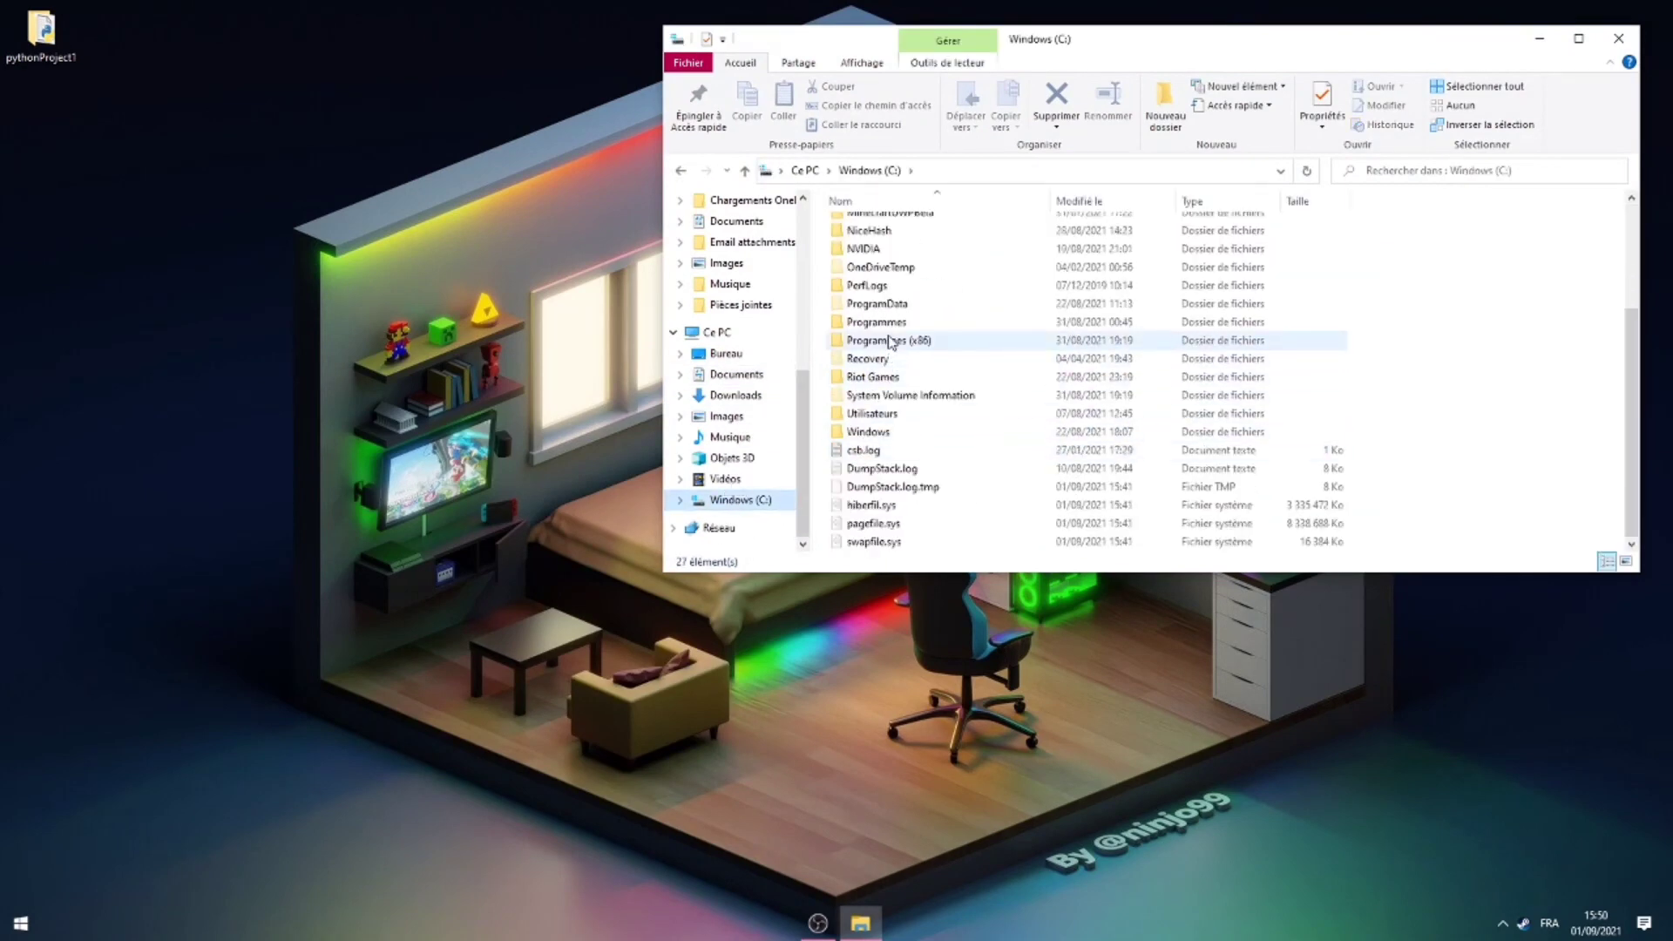
{"action": "double_click", "coordinate": [877, 321]}
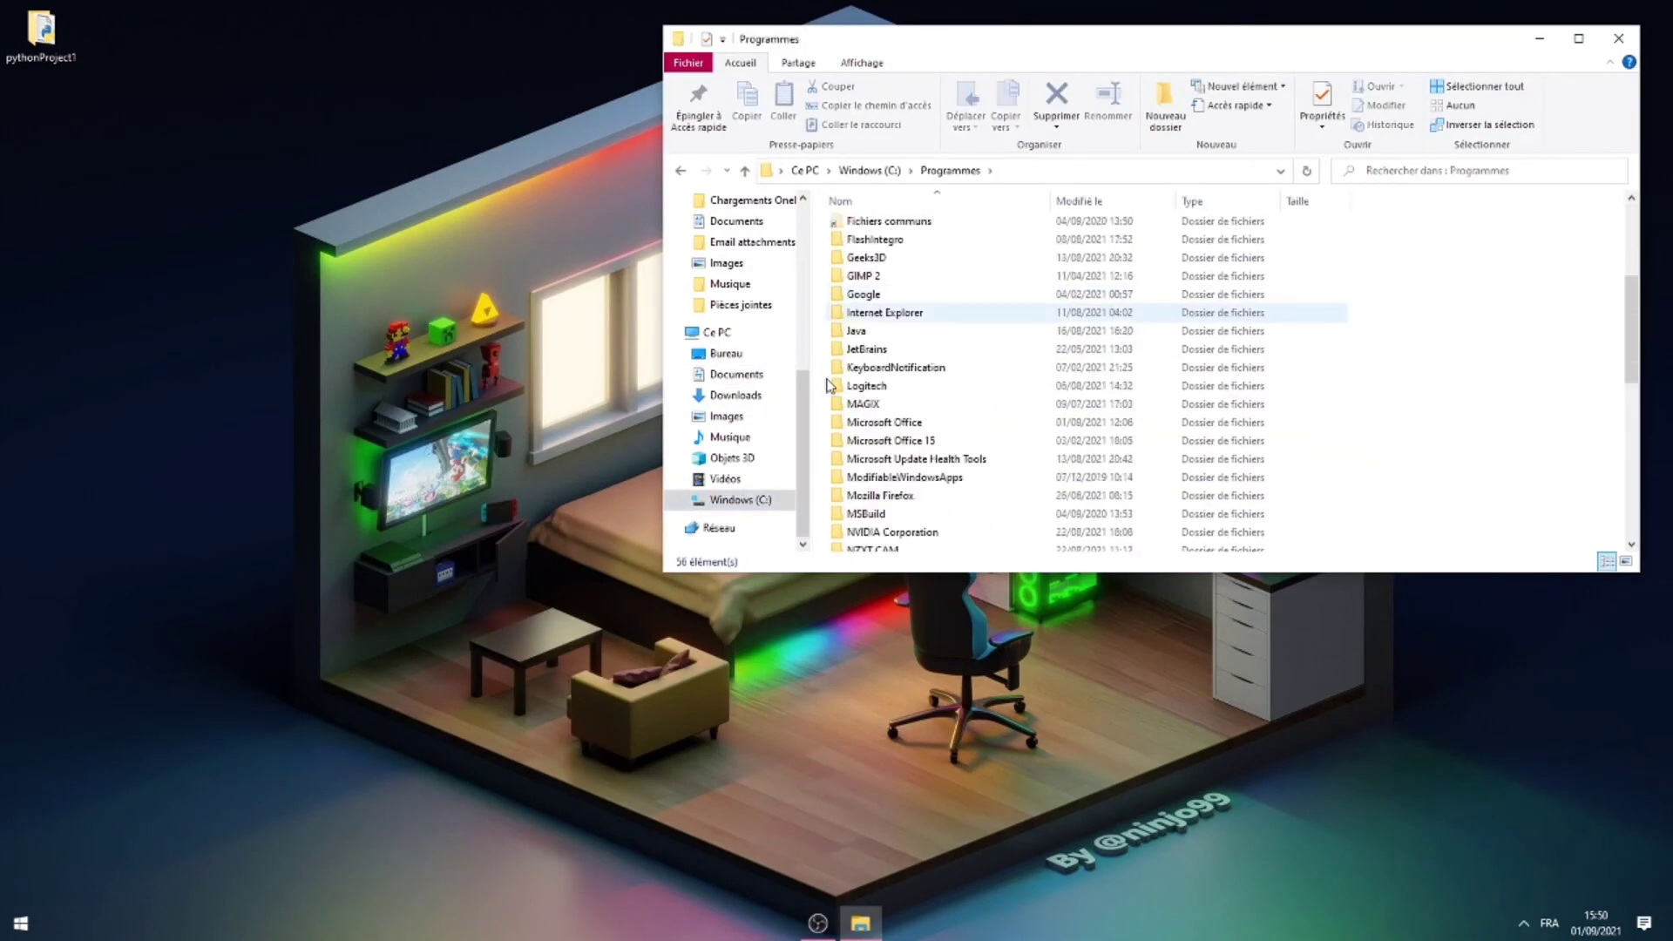
{"action": "scroll", "scroll_direction": "up", "scroll_amount": 3}
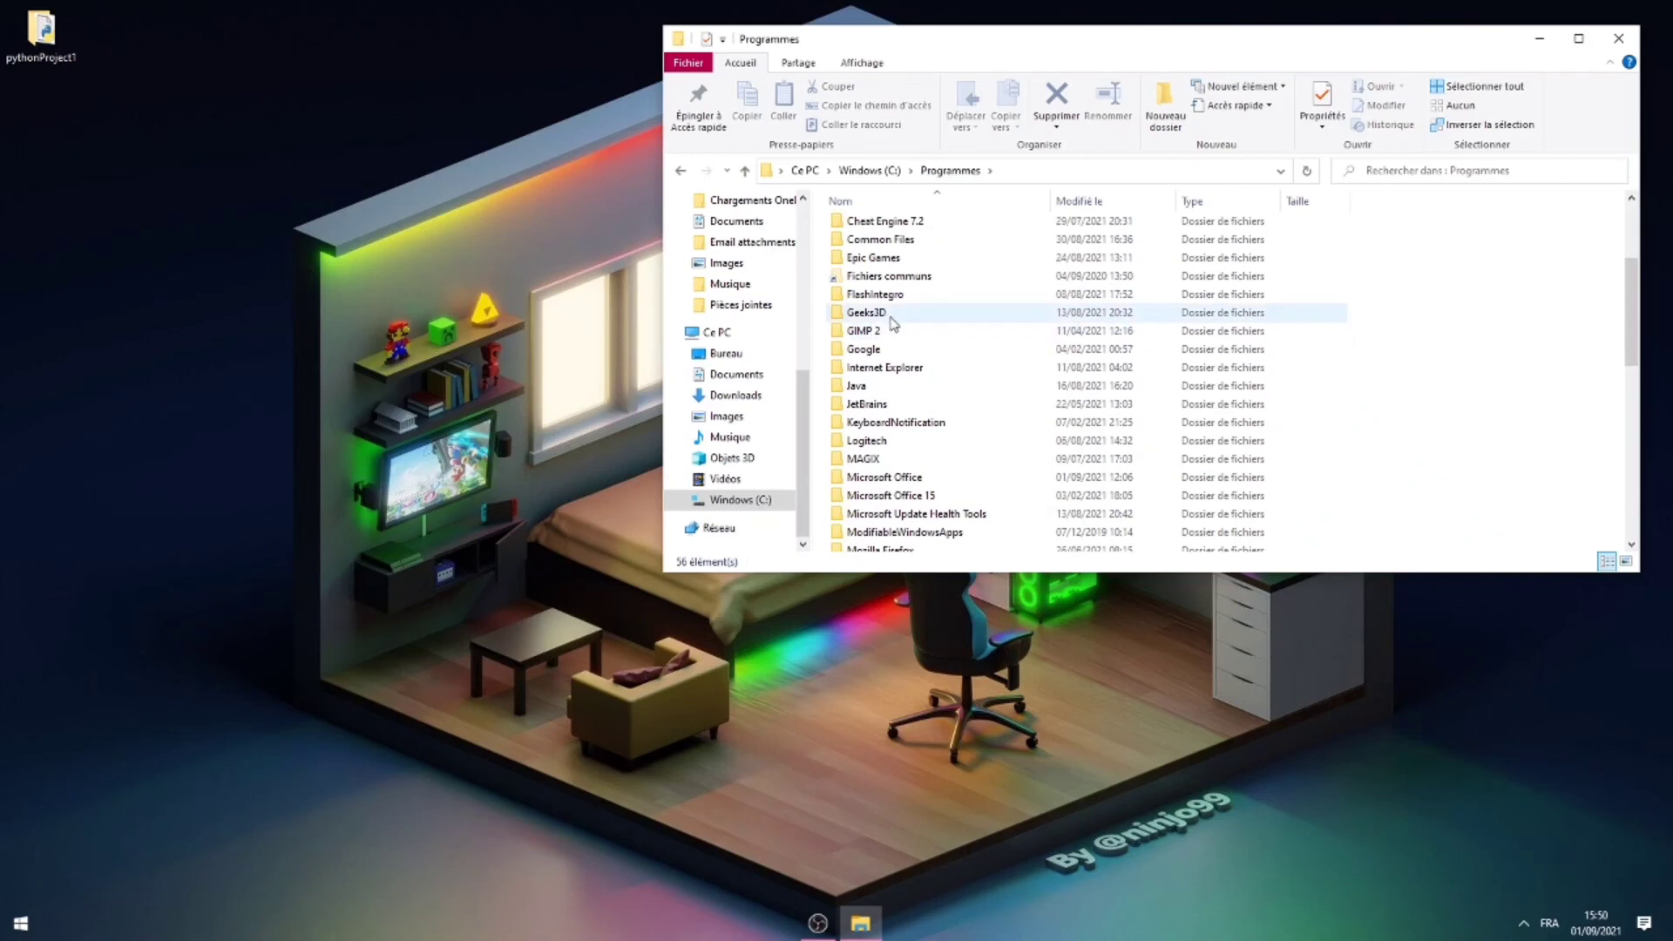
{"action": "left_click", "coordinate": [744, 171]}
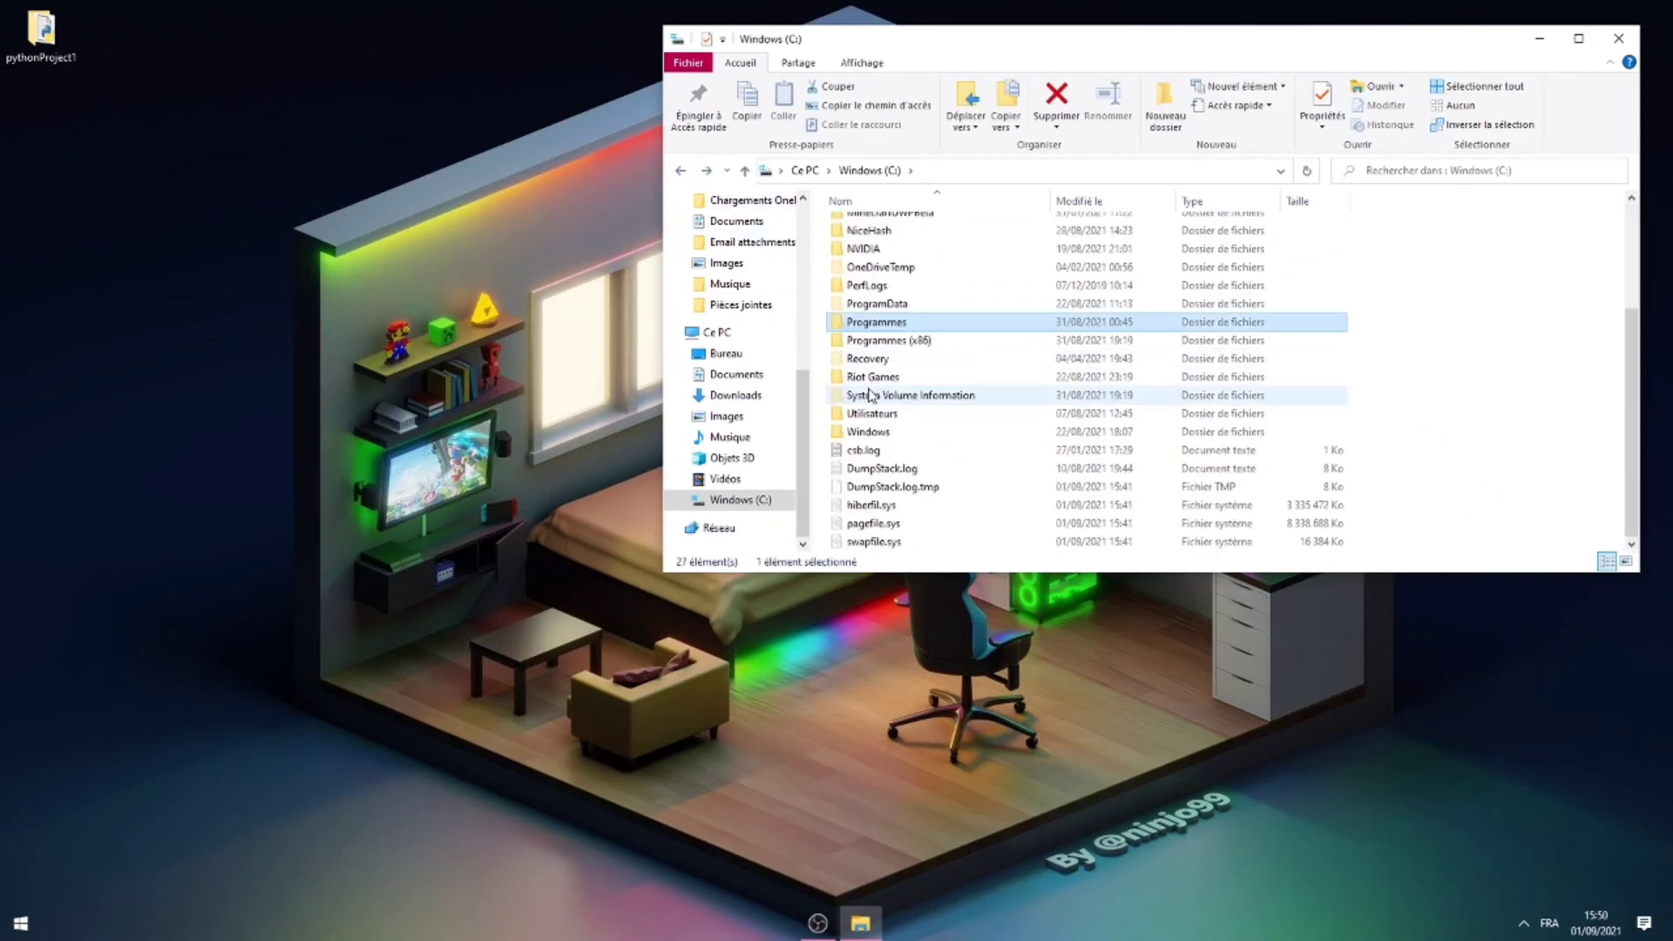
{"action": "scroll", "scroll_direction": "up", "scroll_amount": 3}
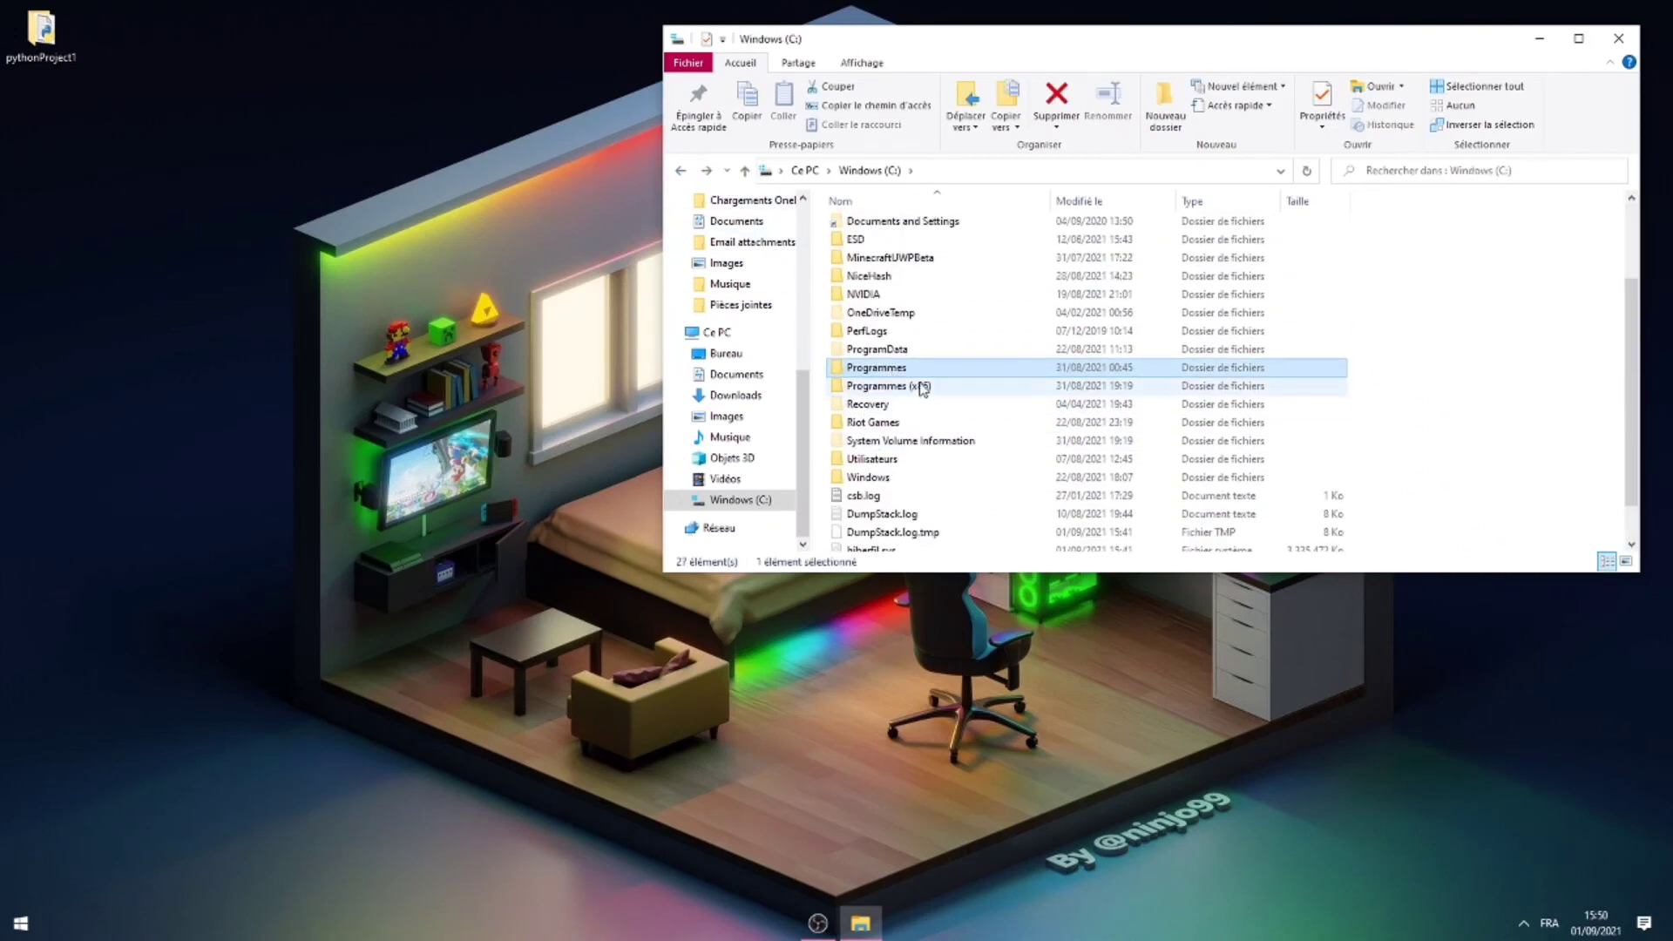
{"action": "double_click", "coordinate": [882, 385]}
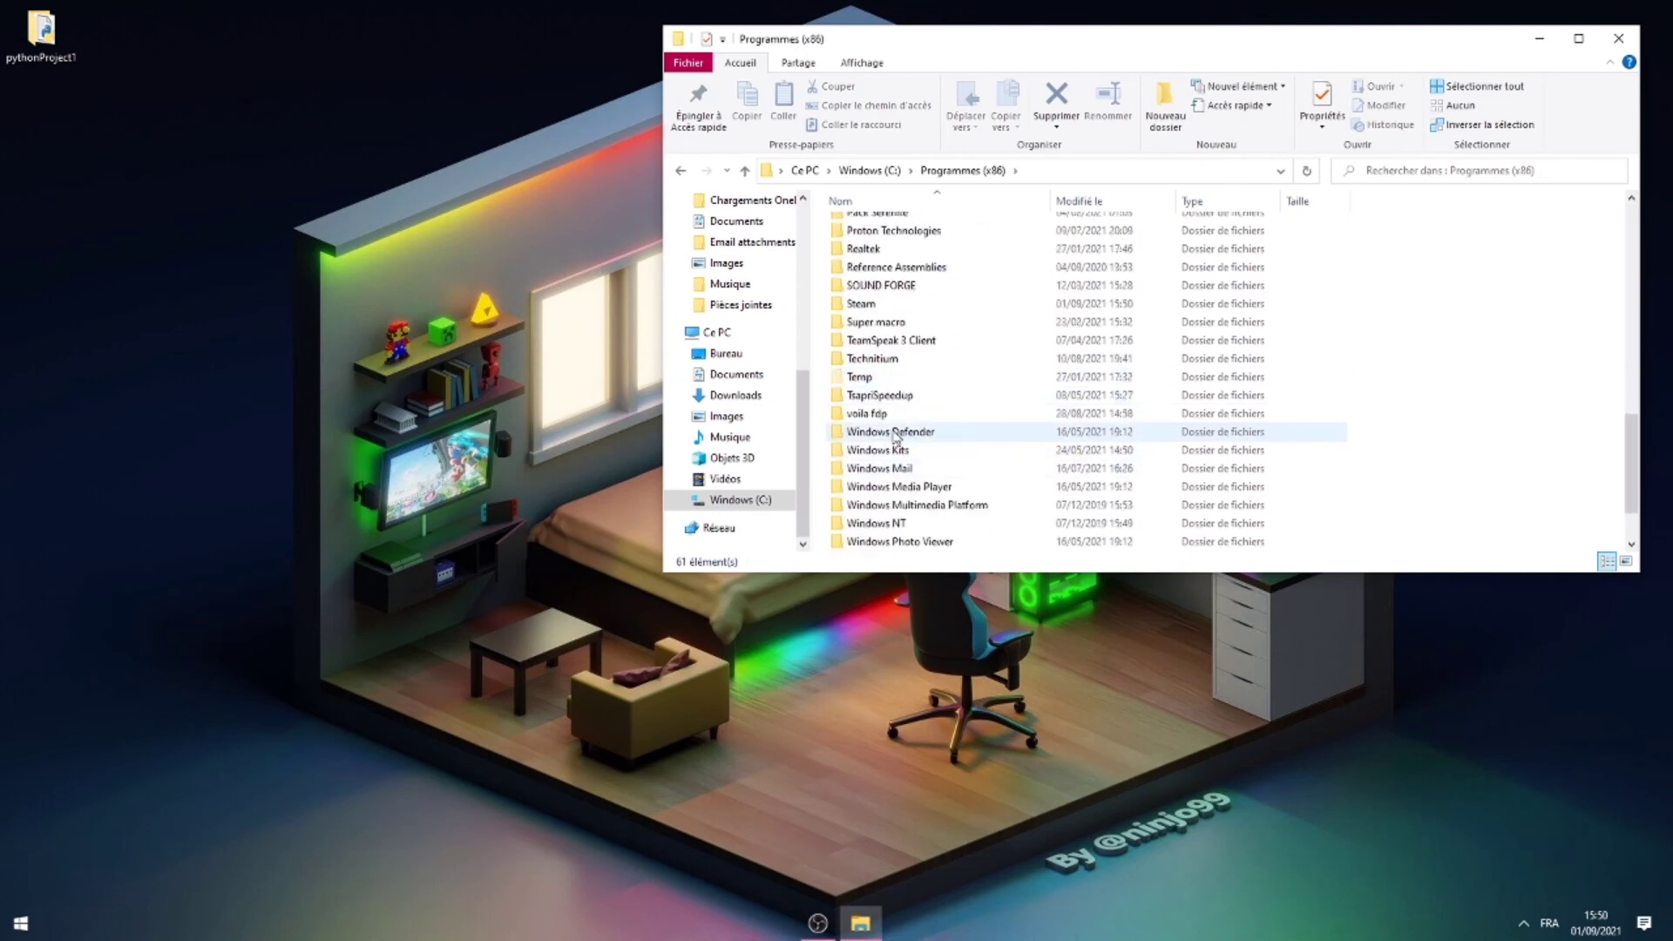
{"action": "mouse_move", "coordinate": [873, 416]}
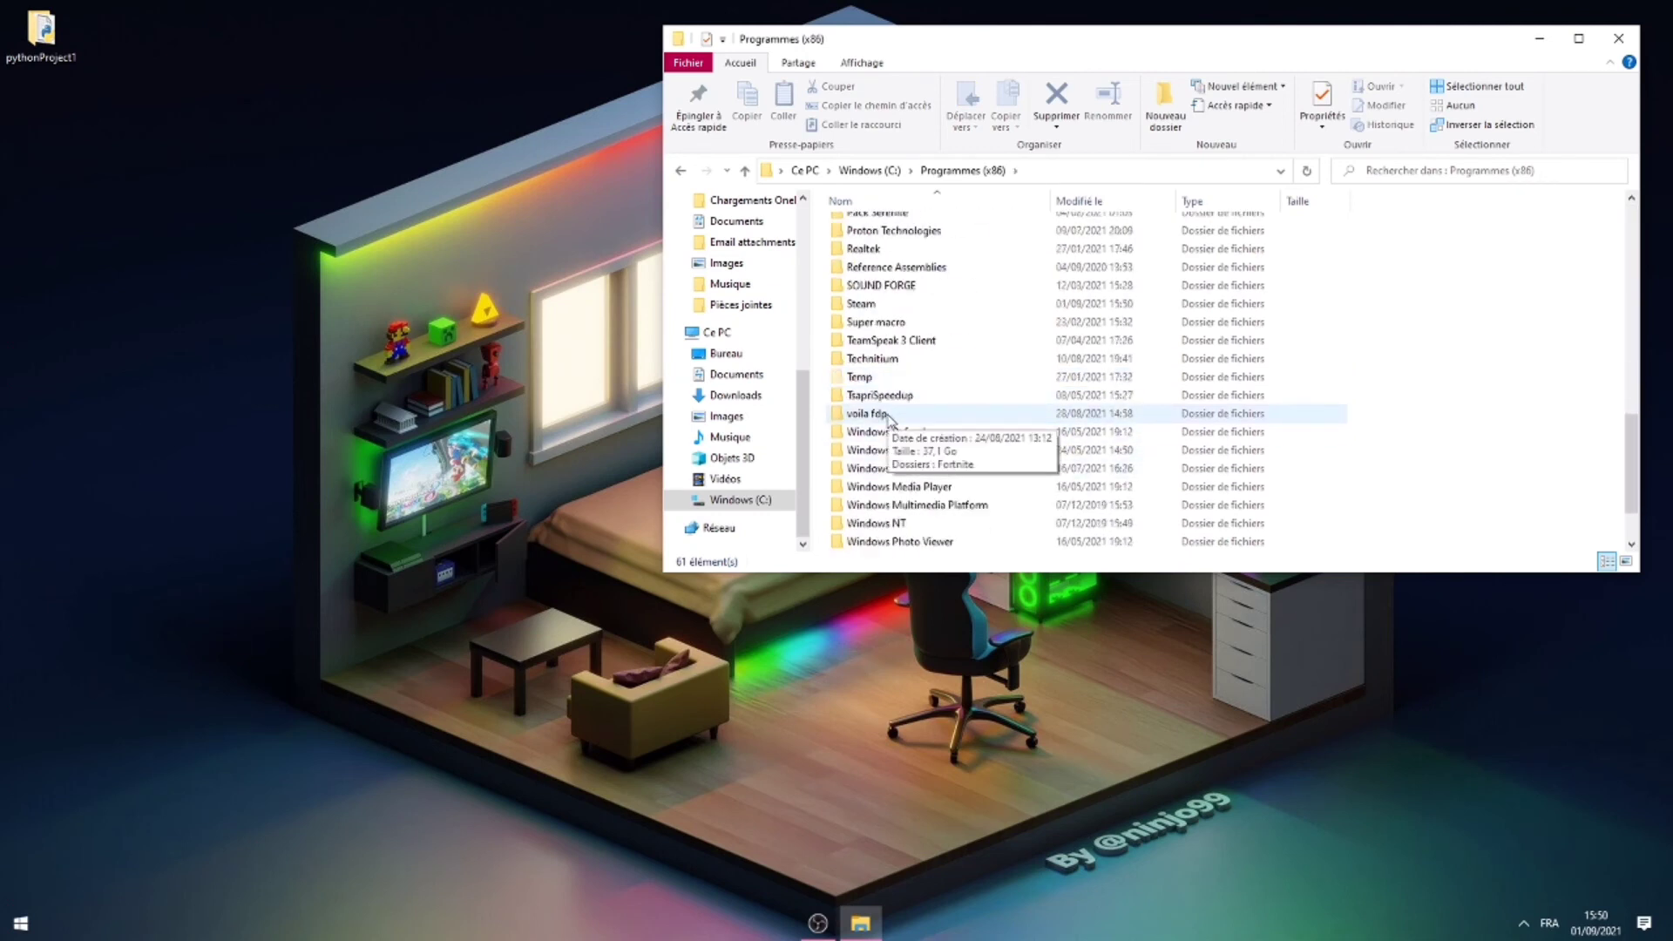
Open voila fdp > Fortnite > FortniteGame > Binaries > Win64 > EasyAntiCheat to reach the setup exe.
{"action": "double_click", "coordinate": [868, 413]}
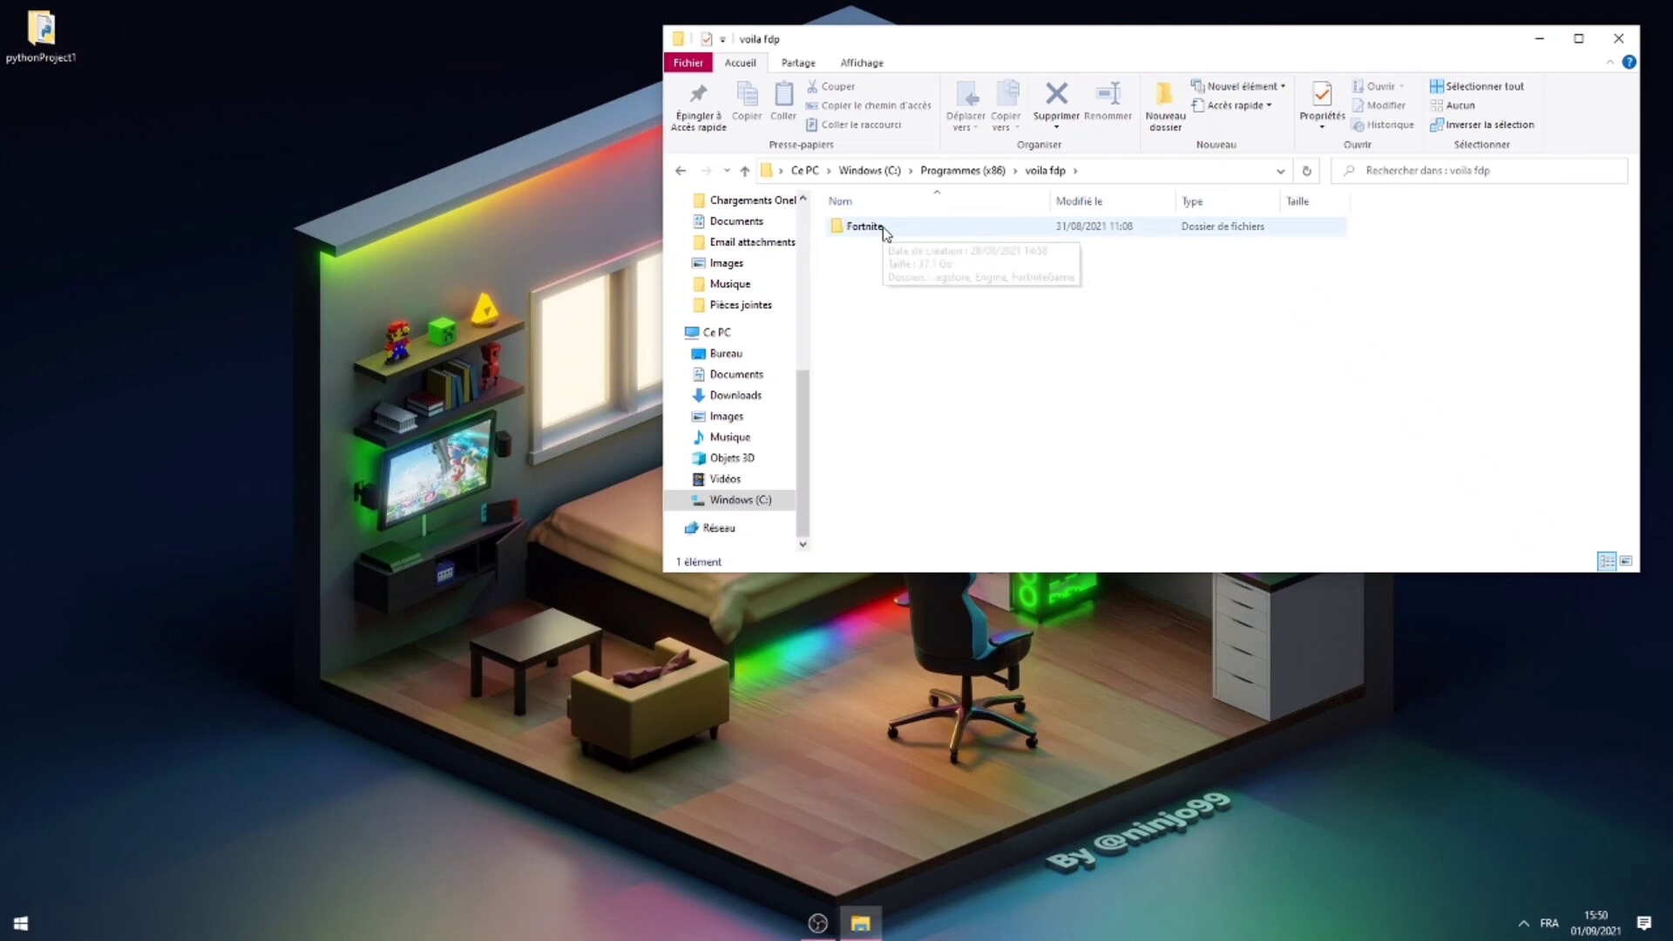
{"action": "double_click", "coordinate": [864, 225]}
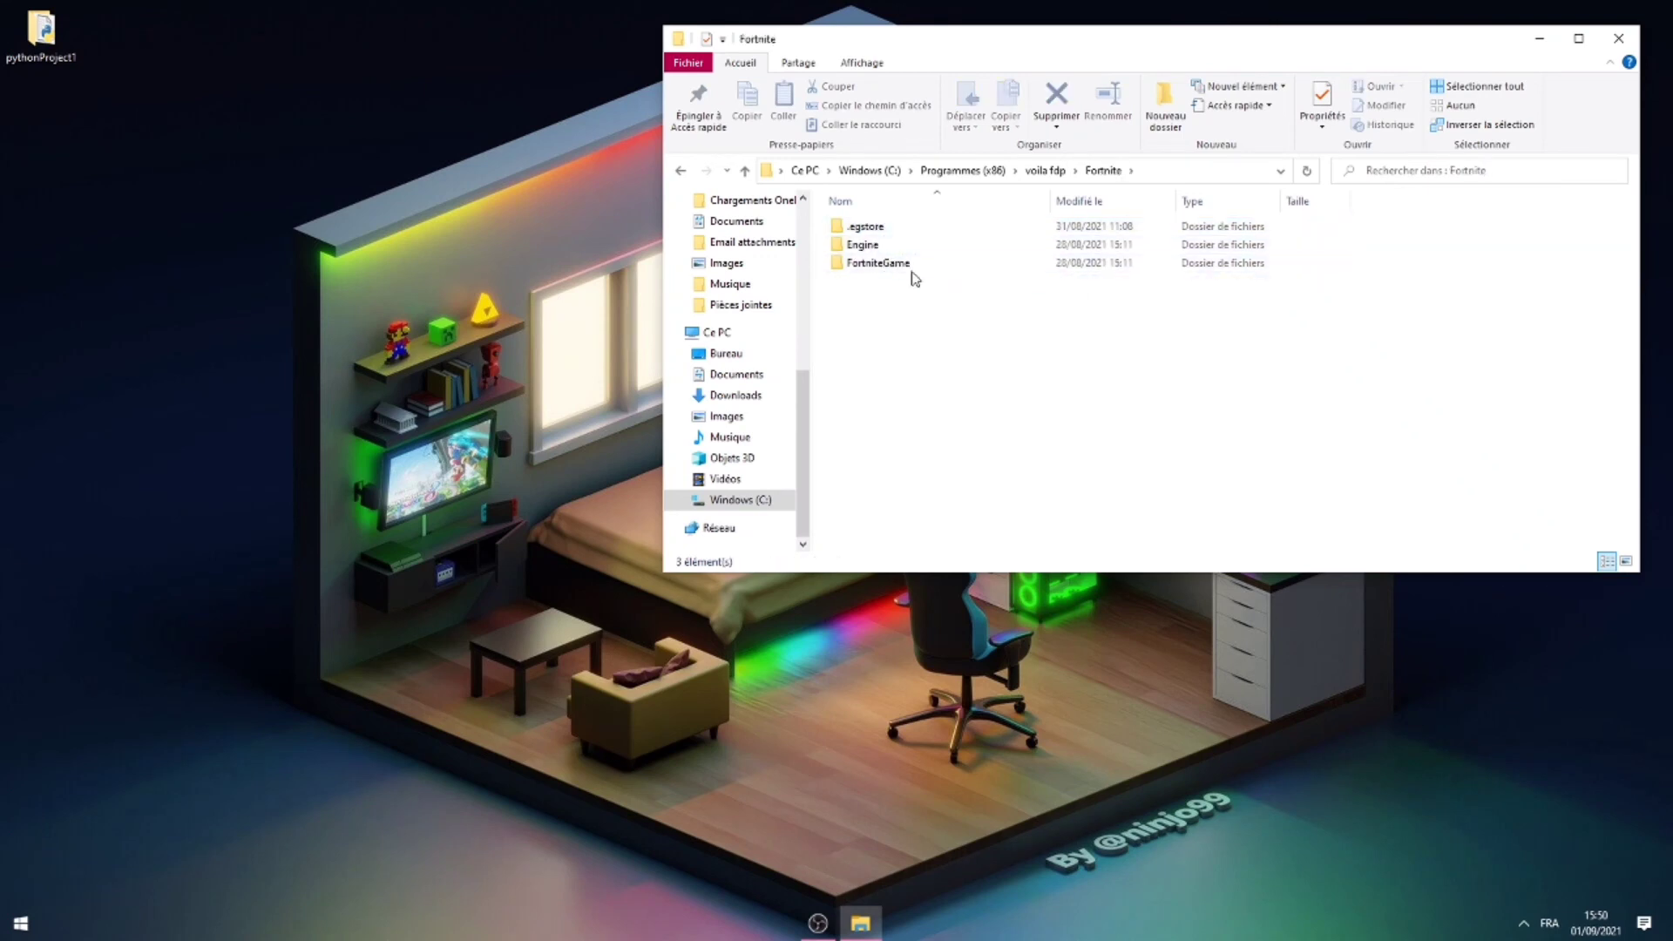
{"action": "left_click", "coordinate": [962, 169]}
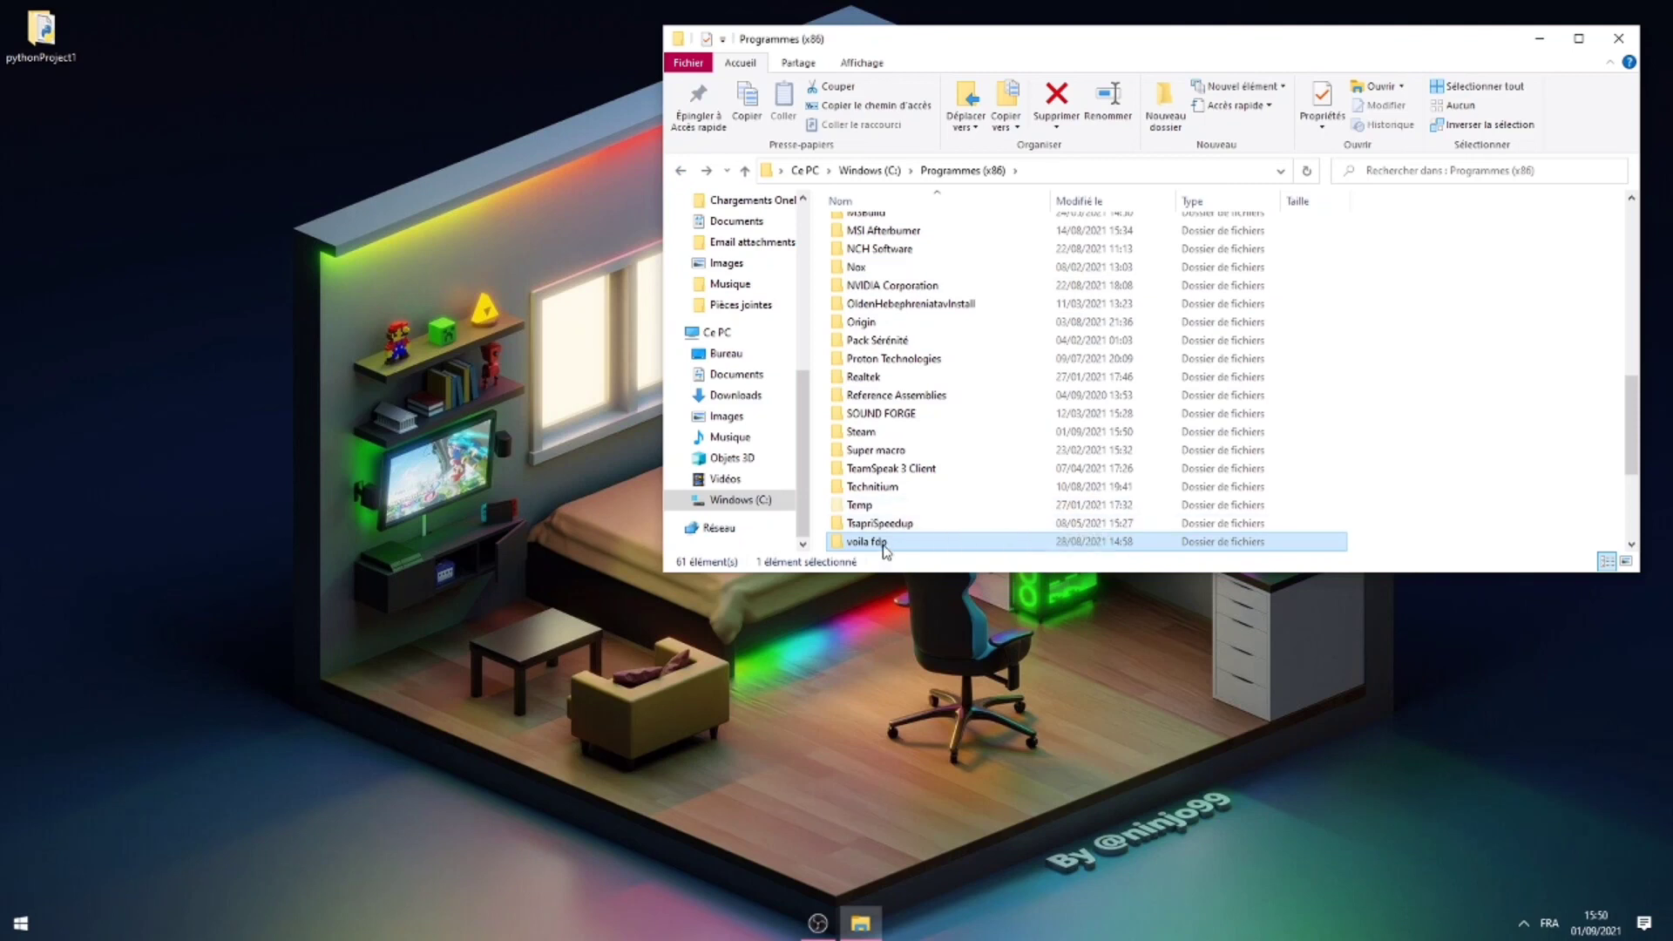
{"action": "double_click", "coordinate": [870, 541]}
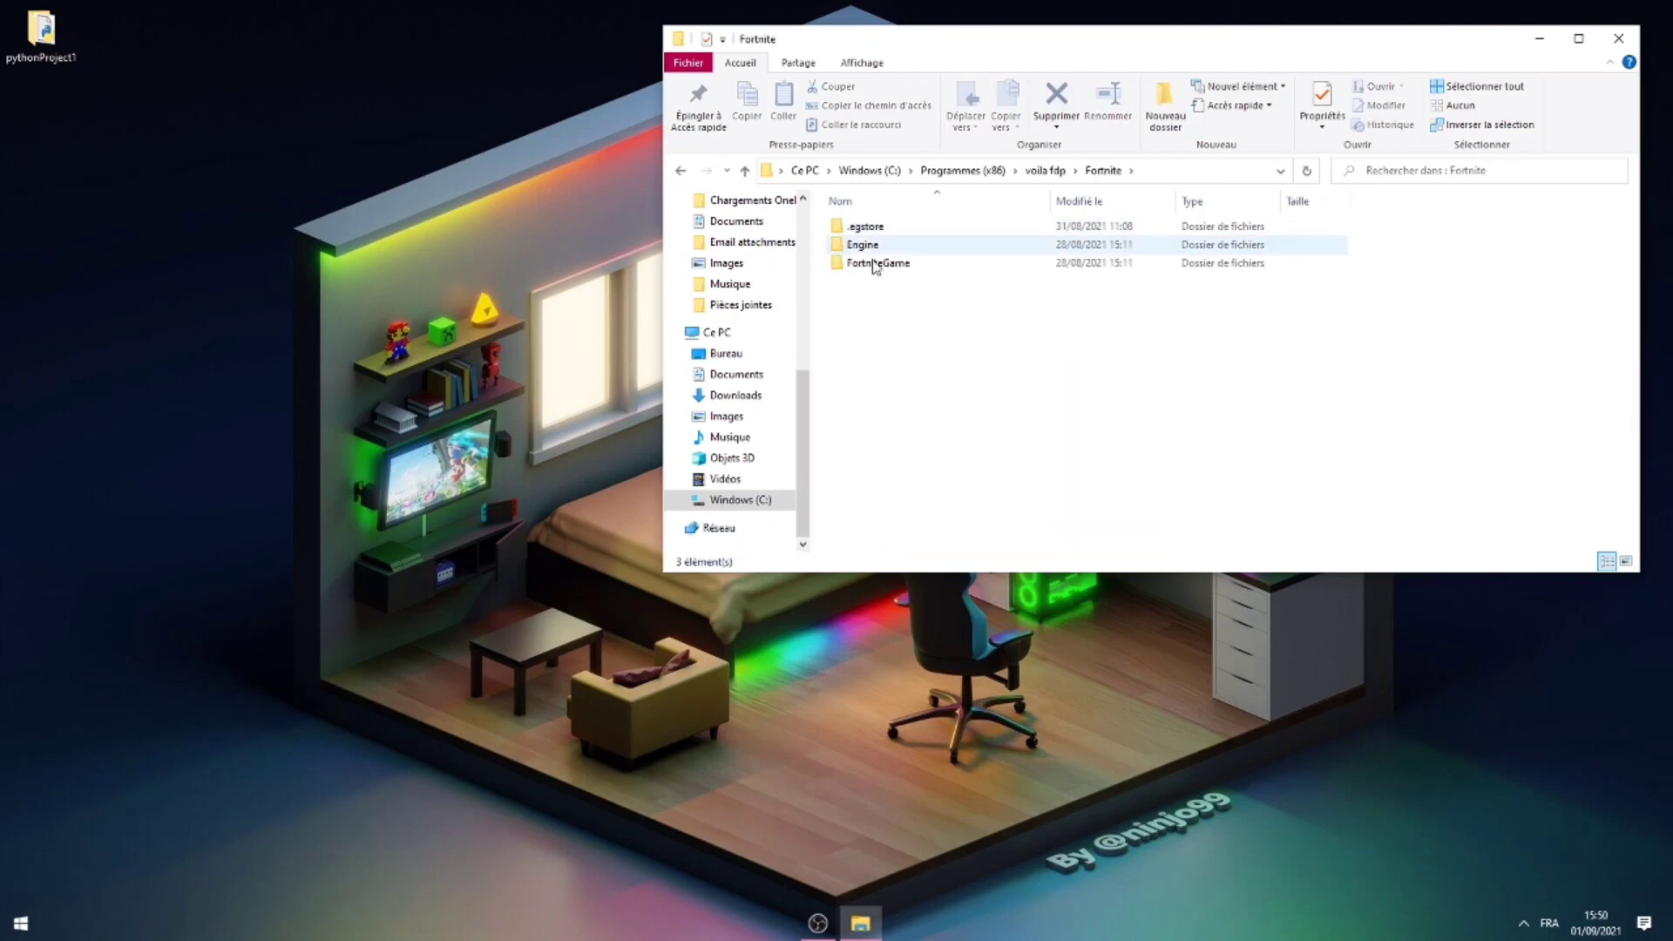
{"action": "double_click", "coordinate": [878, 263]}
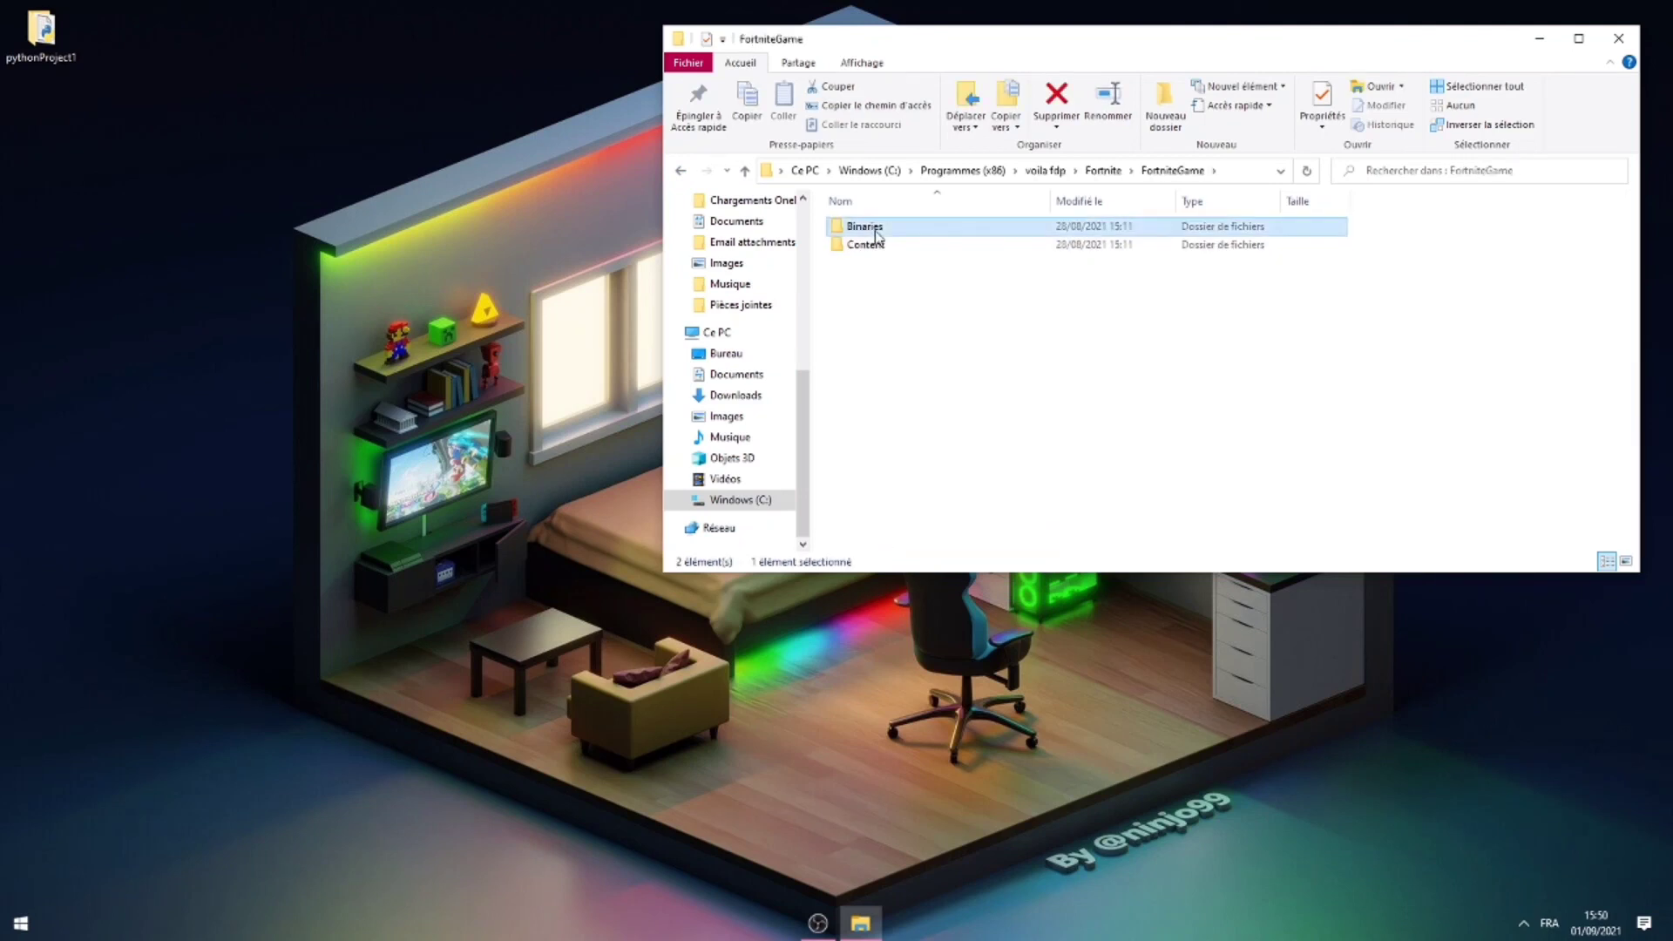
{"action": "double_click", "coordinate": [864, 225]}
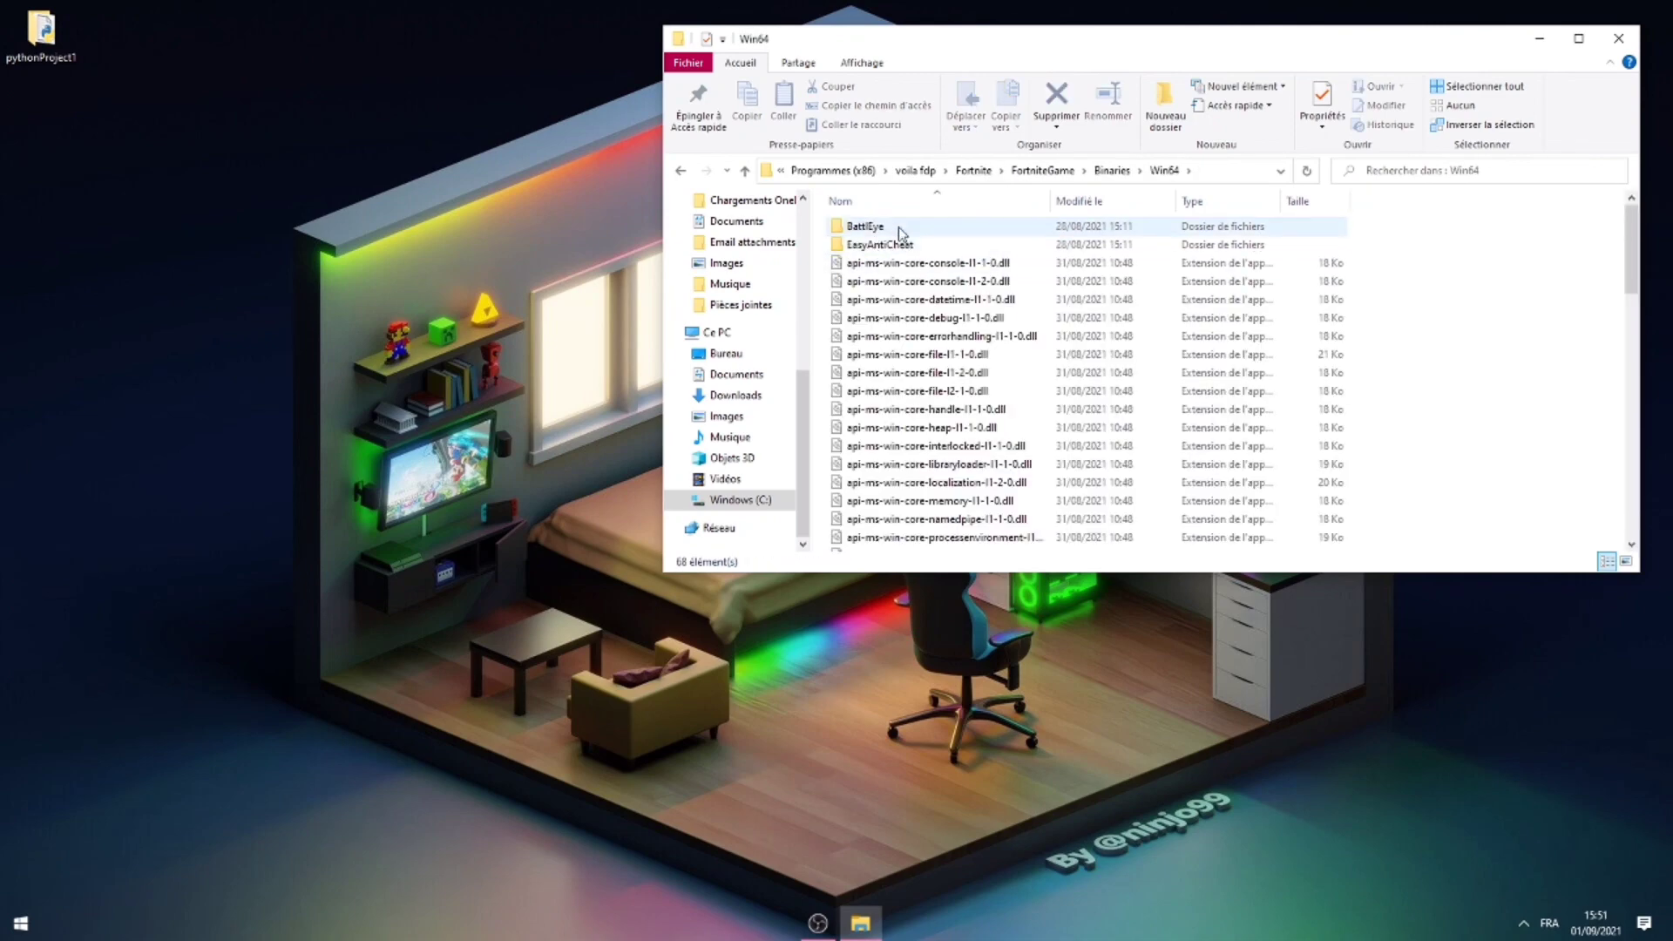
{"action": "double_click", "coordinate": [879, 244]}
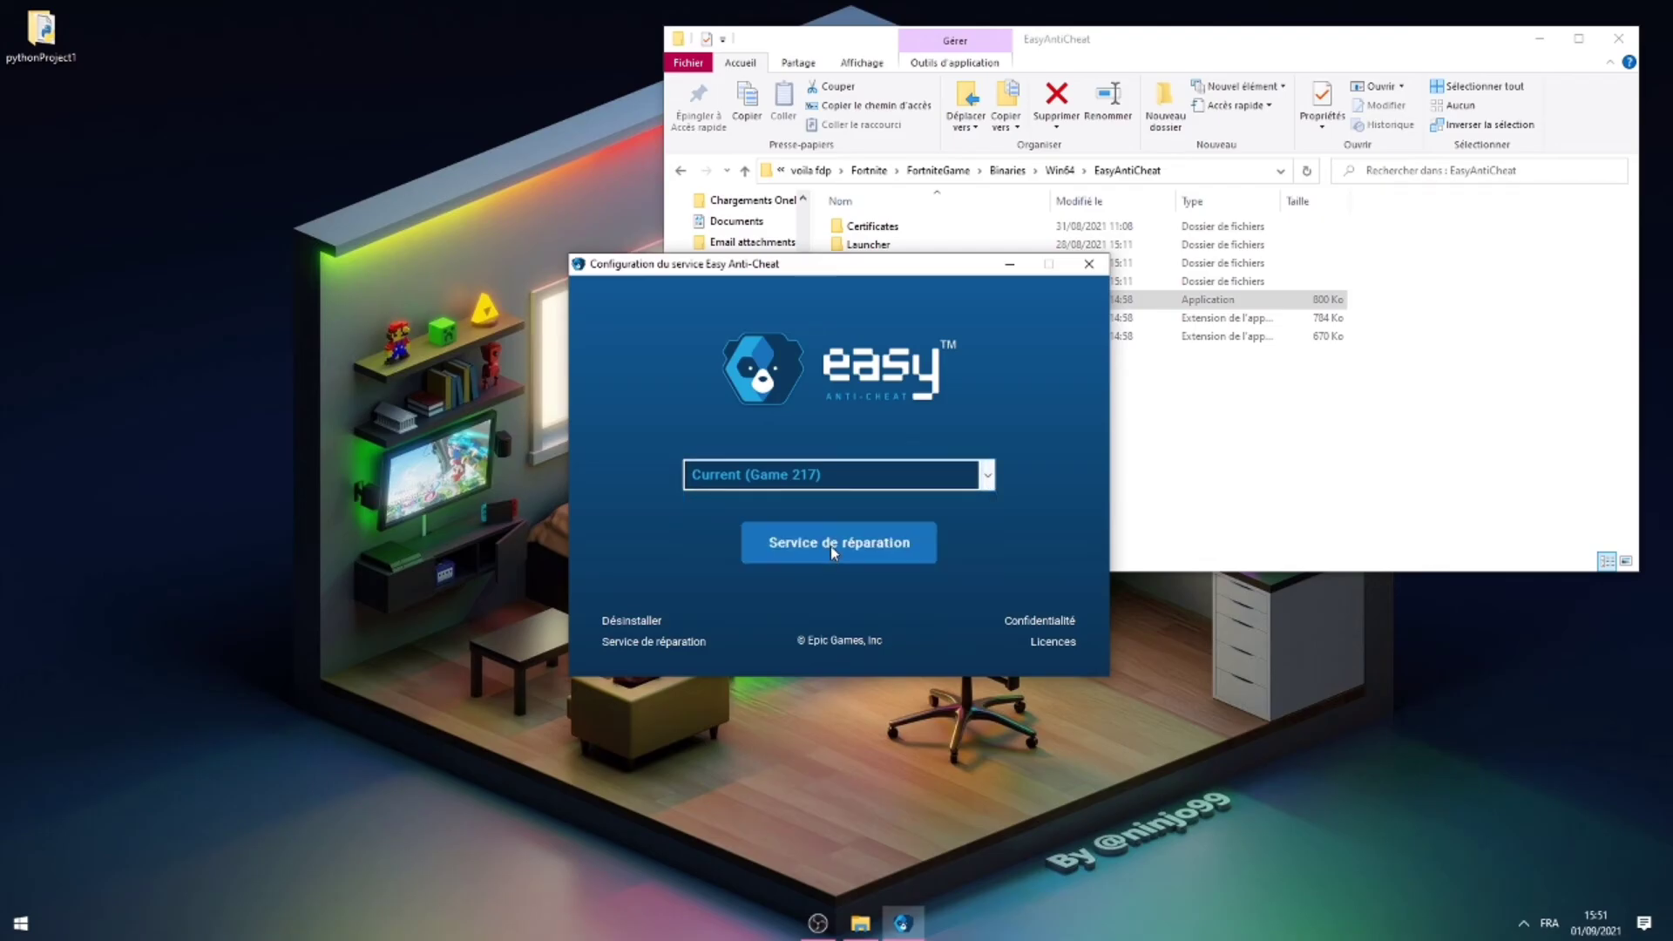
Run 'Service de réparation' in Easy Anti-Cheat Setup, then bring up the Windows Start menu.
{"action": "left_click", "coordinate": [838, 542]}
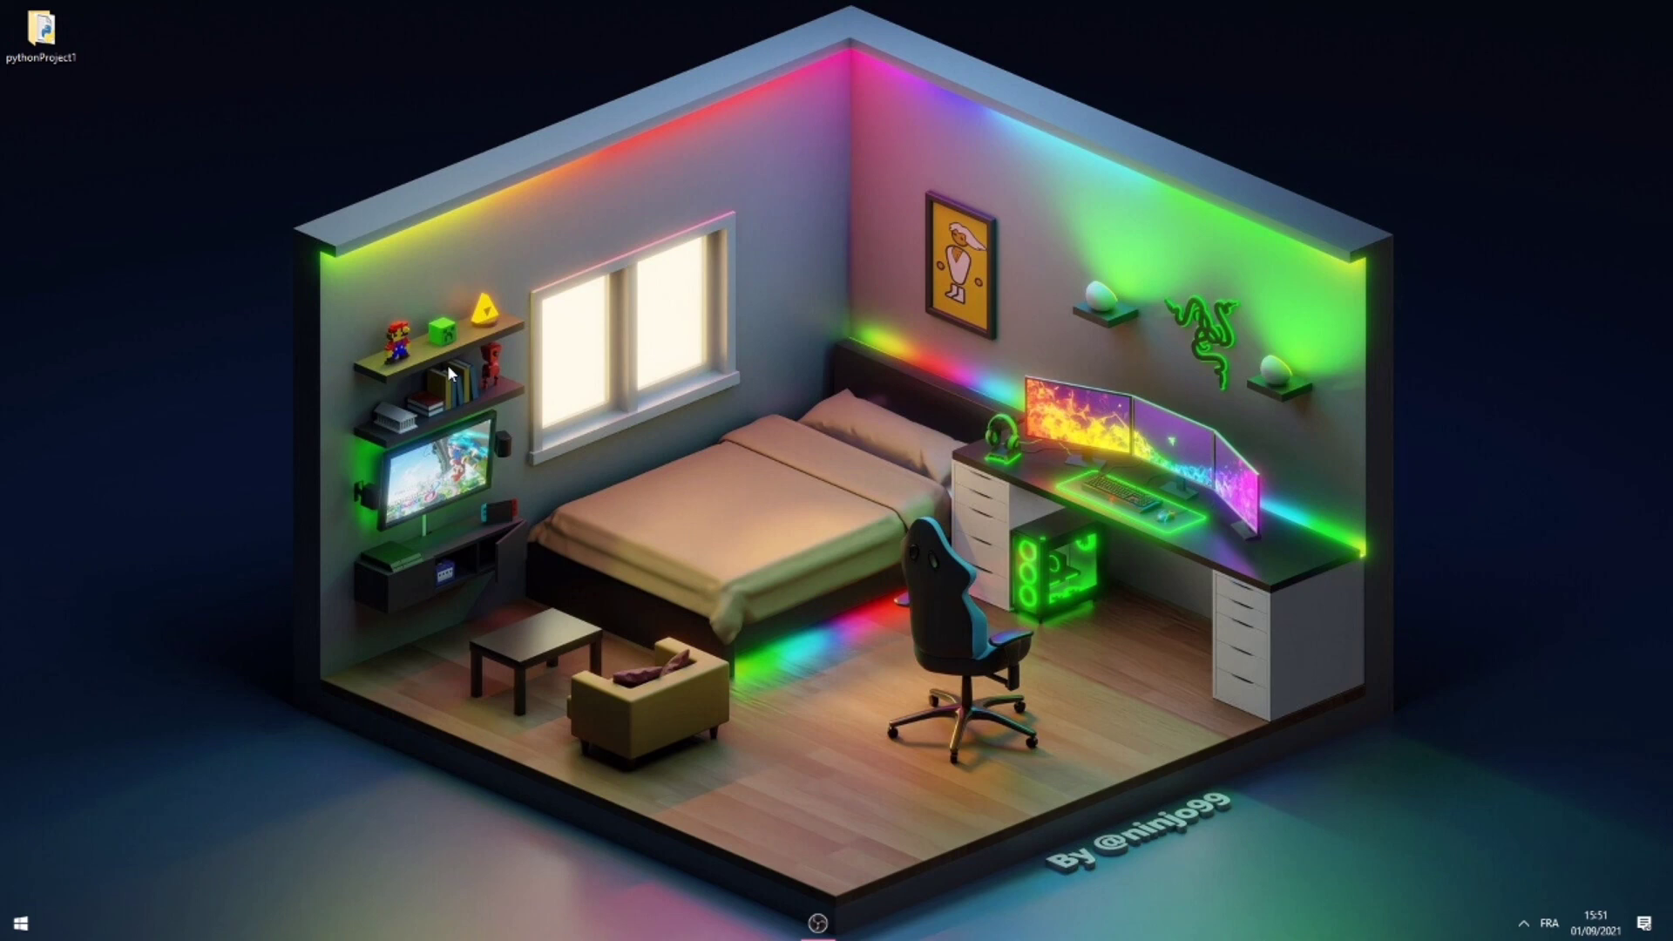
{"action": "left_click", "coordinate": [17, 923]}
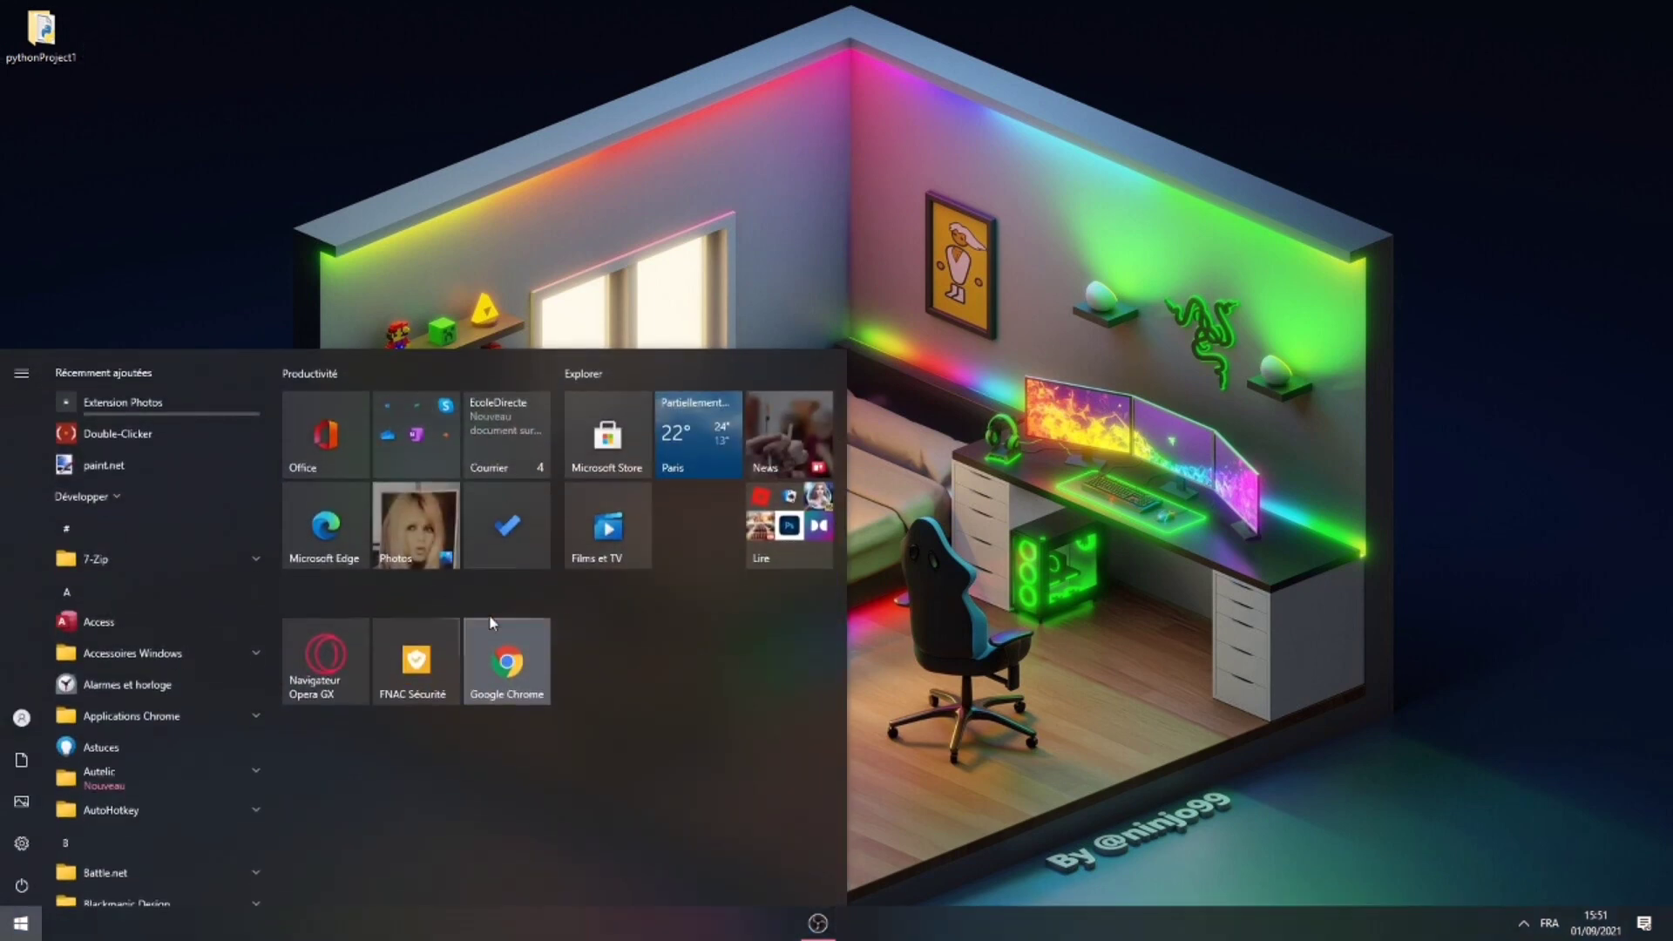